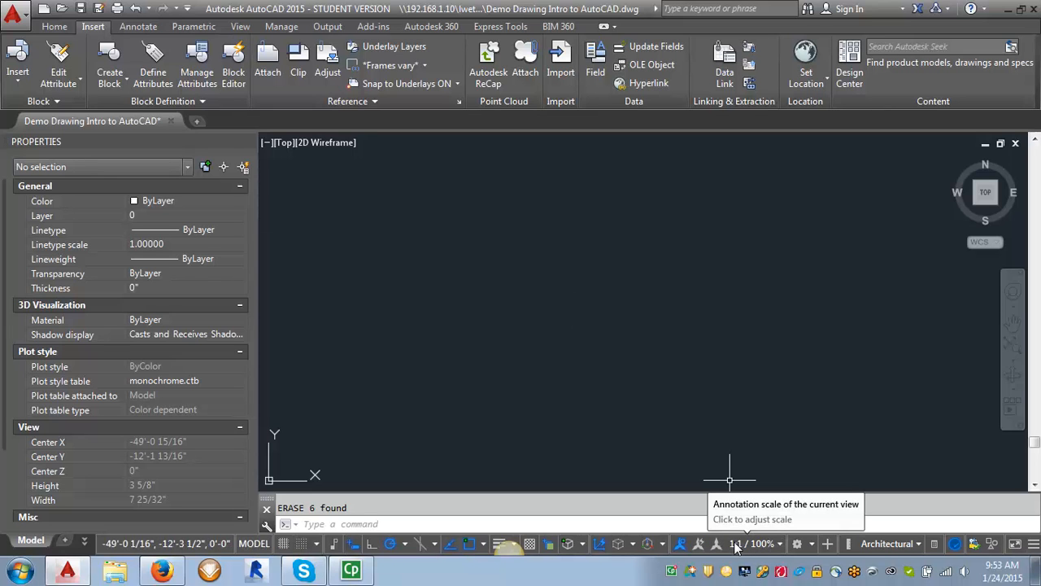
Adjust the annotation scale, then begin a circle with its centre point placed.
left_click(53, 26)
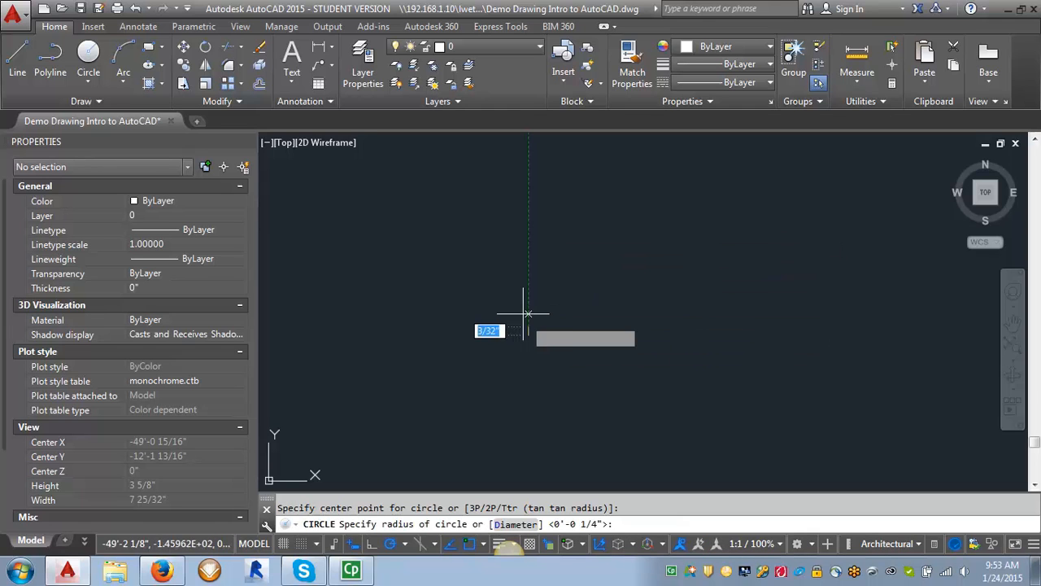
Finish the circle at 1/4 radius and start a horizontal line from its right quadrant.
type("1/")
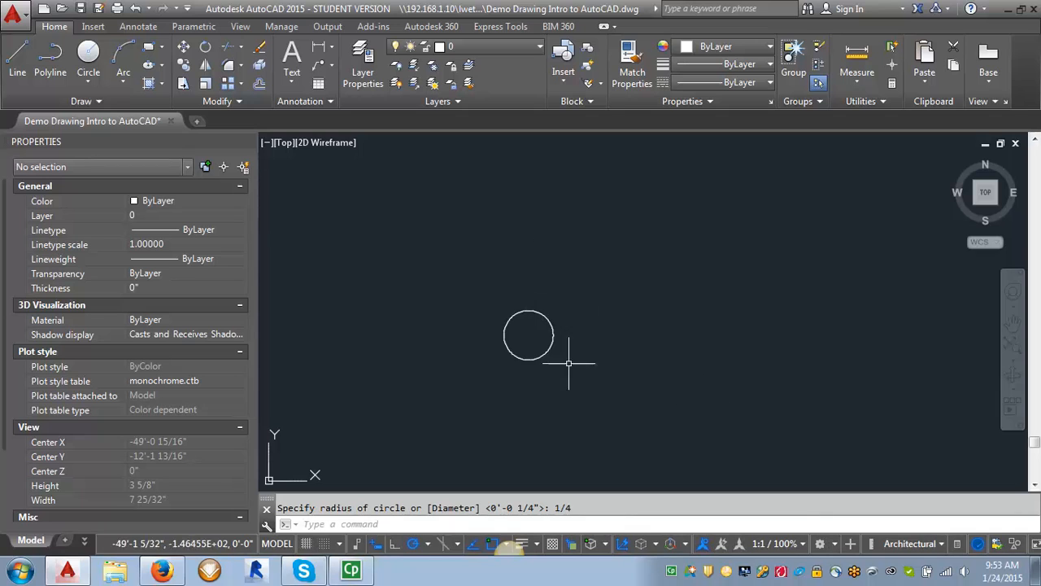
mouse_move(634, 335)
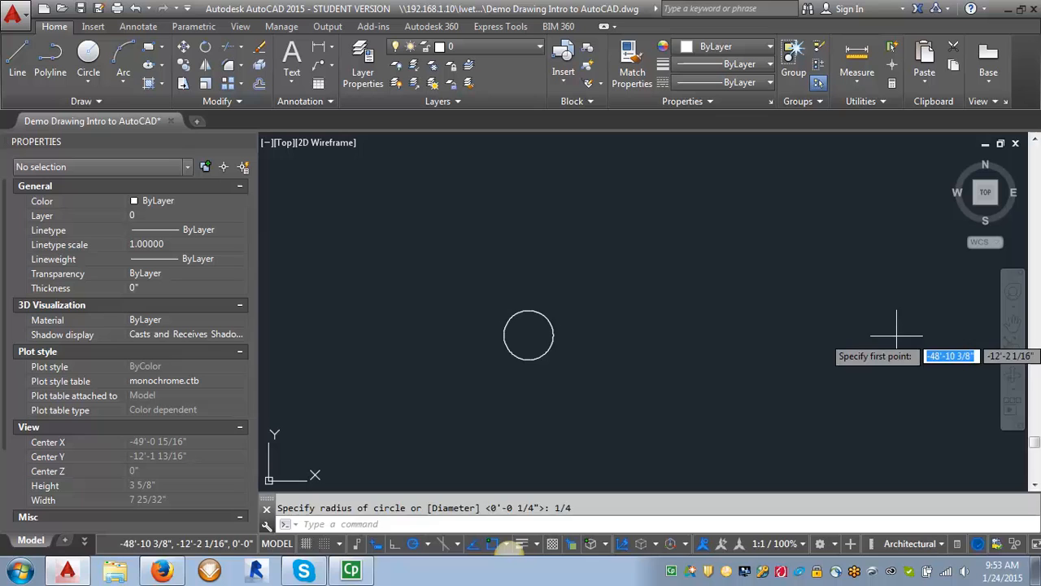
type("qua")
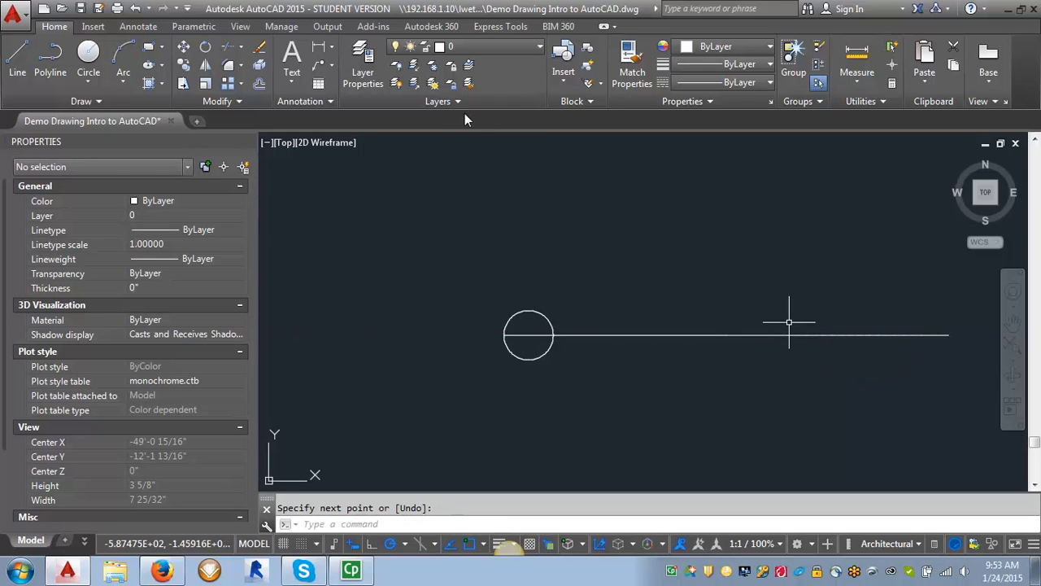
mouse_move(569, 356)
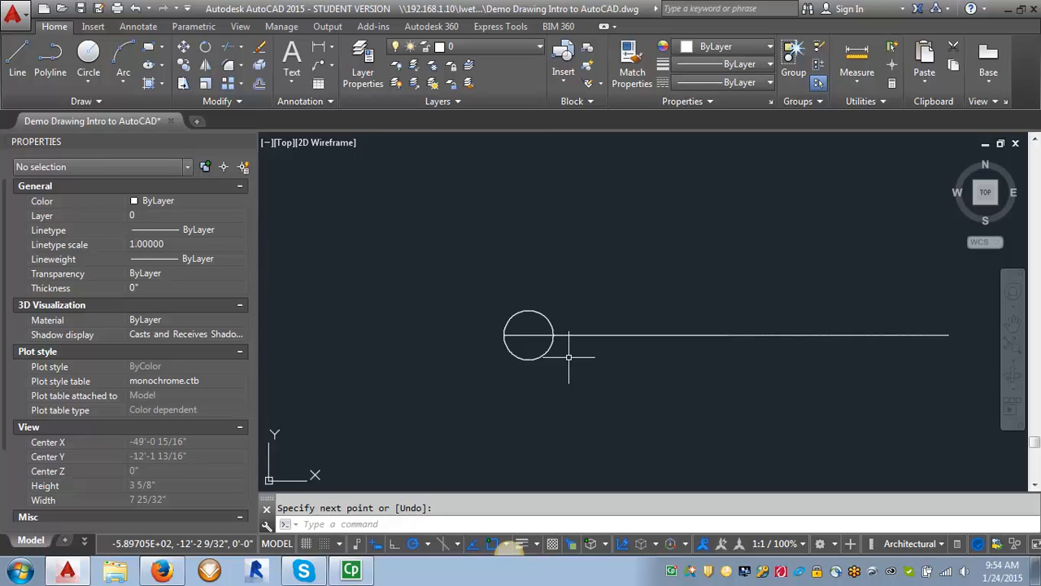
Offset the horizontal line by 1/32 and begin a vertical line beside the circle.
type("O")
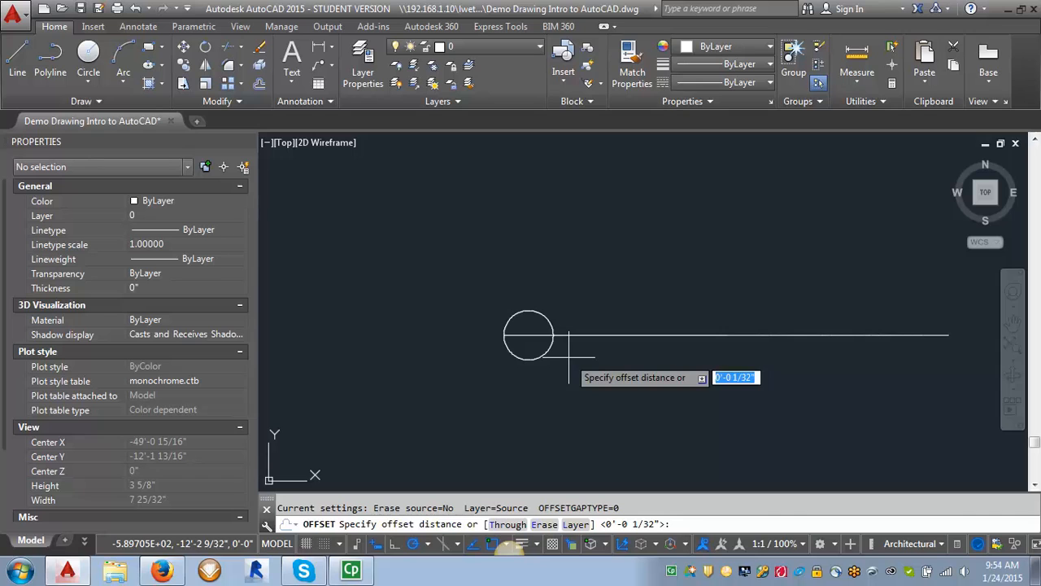
type("1/3")
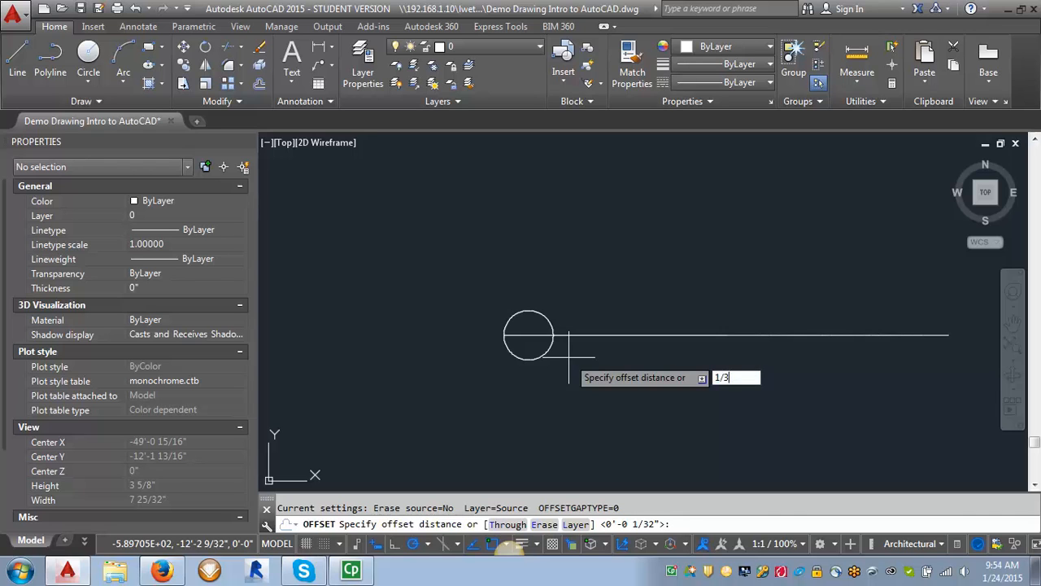
key("Return")
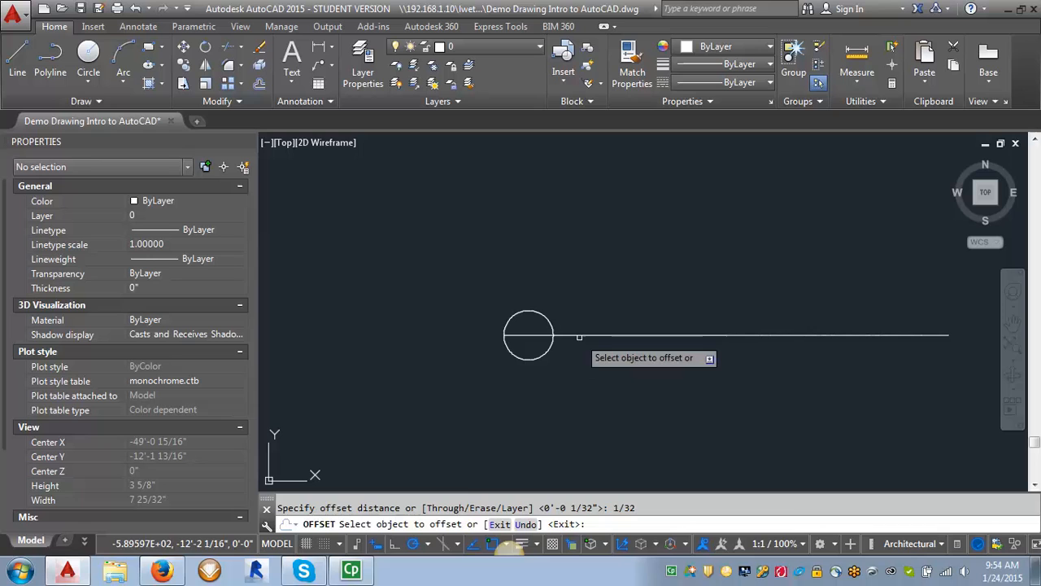
left_click(731, 334)
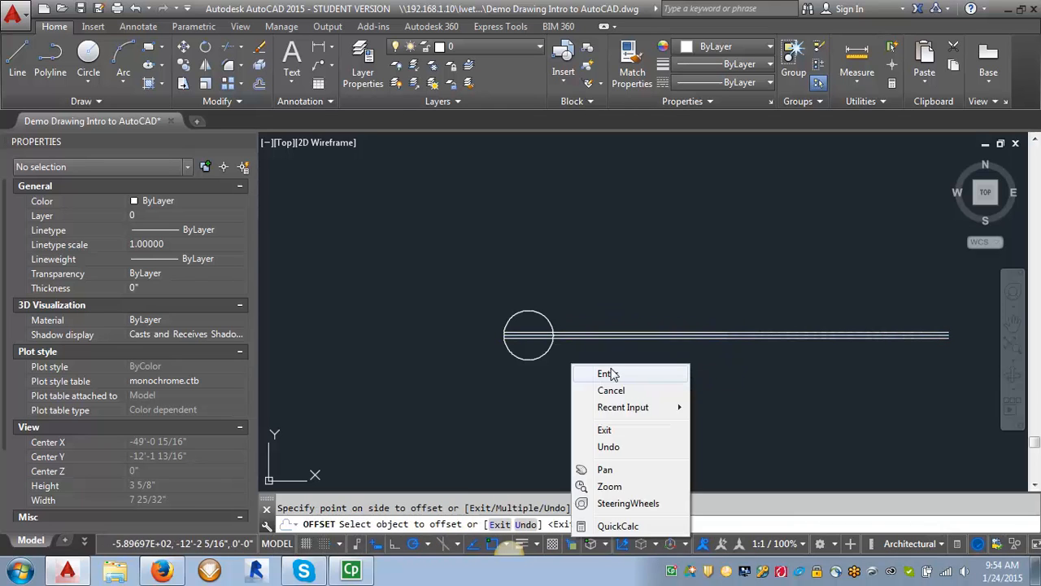
left_click(605, 372)
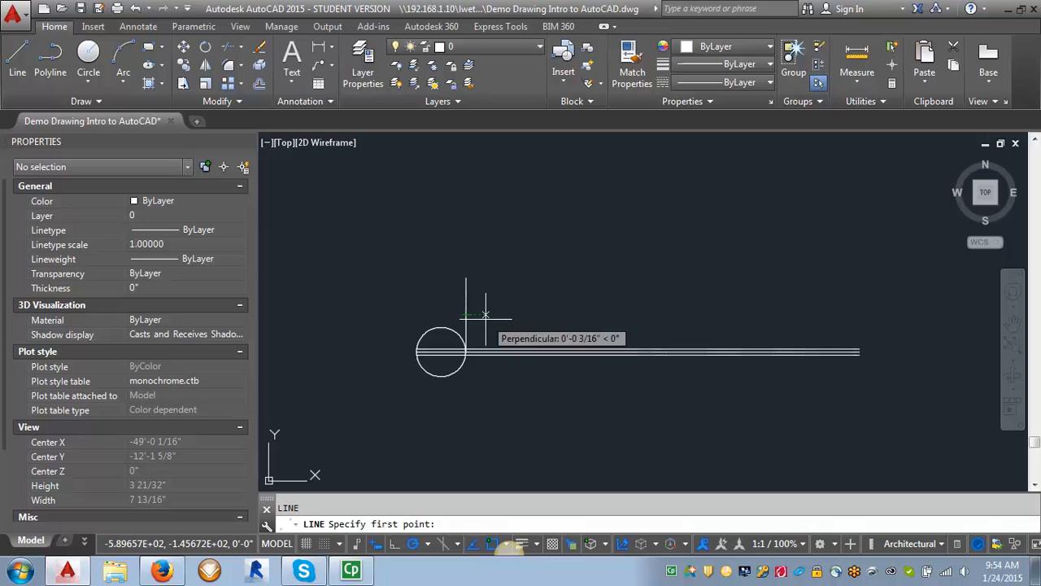
left_click(465, 361)
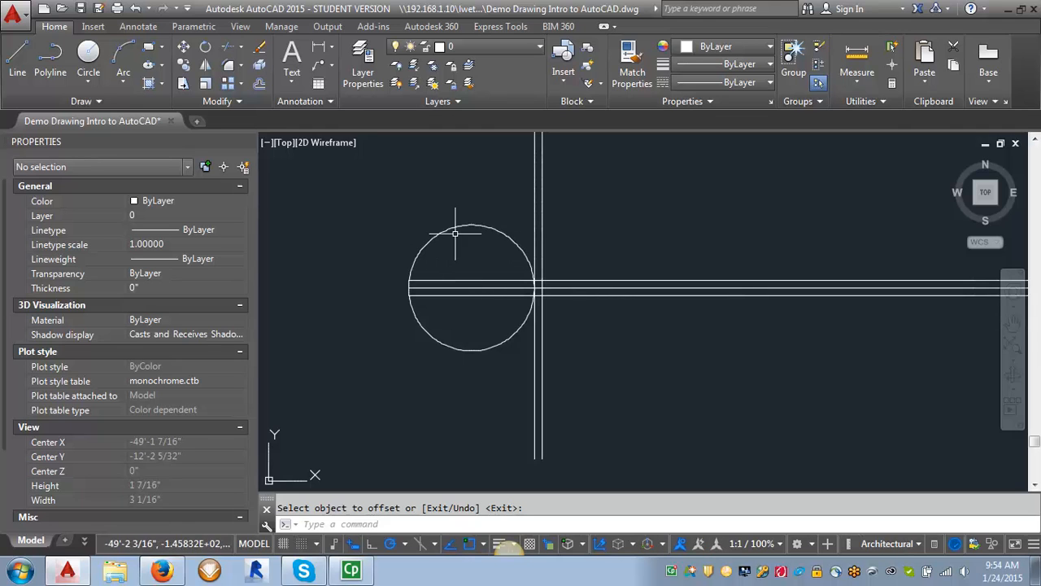
mouse_move(470, 223)
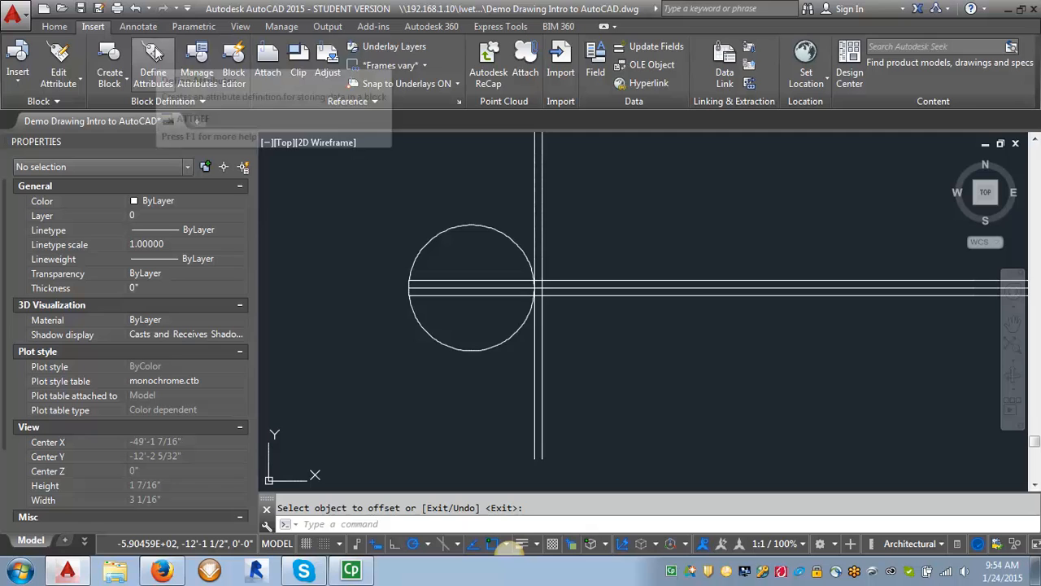
Define attribute X prompting 'Enter drawing number', bottom-centred in SBT 1_8 style.
left_click(153, 63)
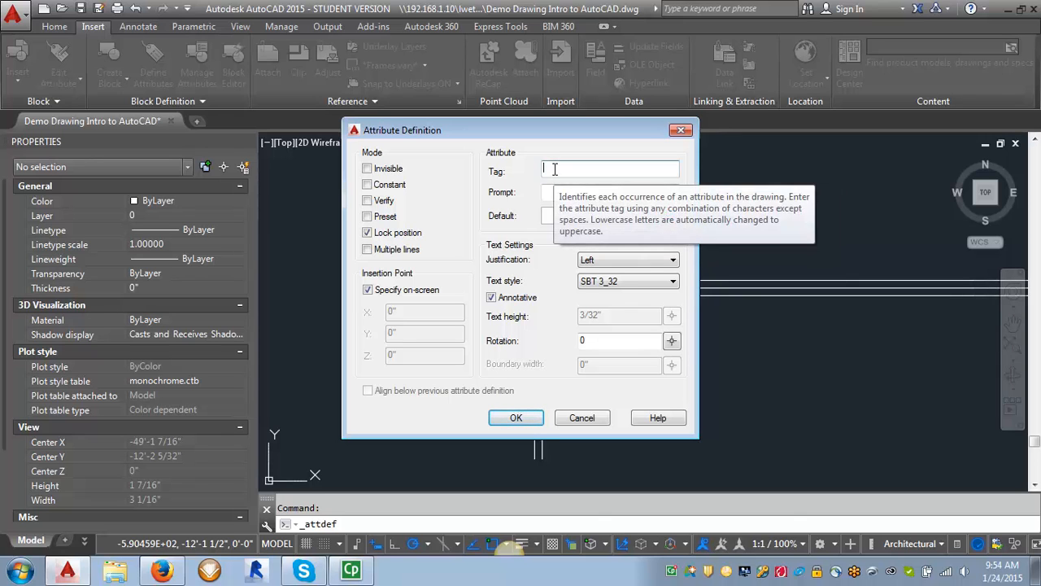
type("X")
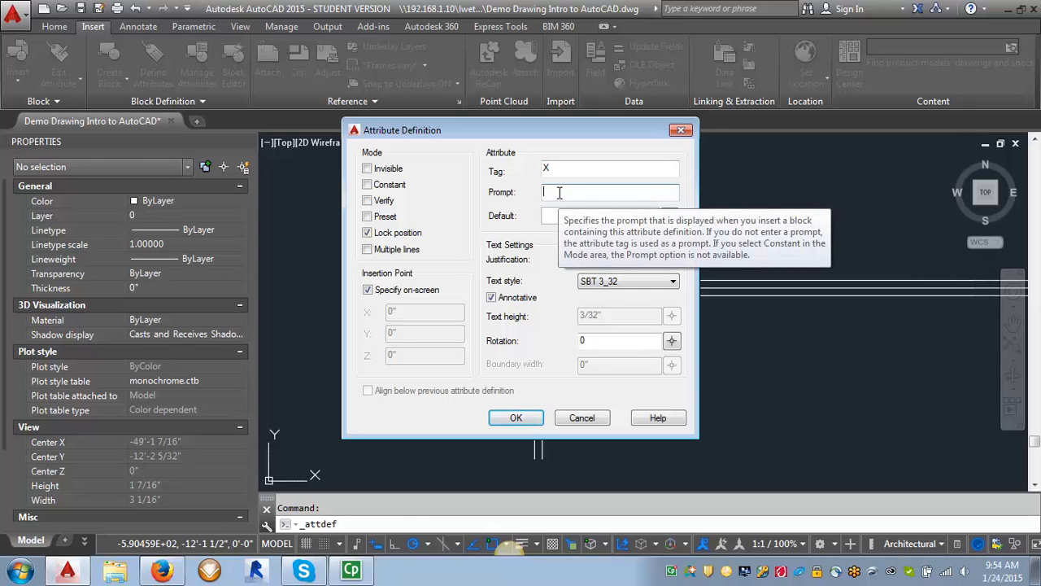
type("Enter drawing number")
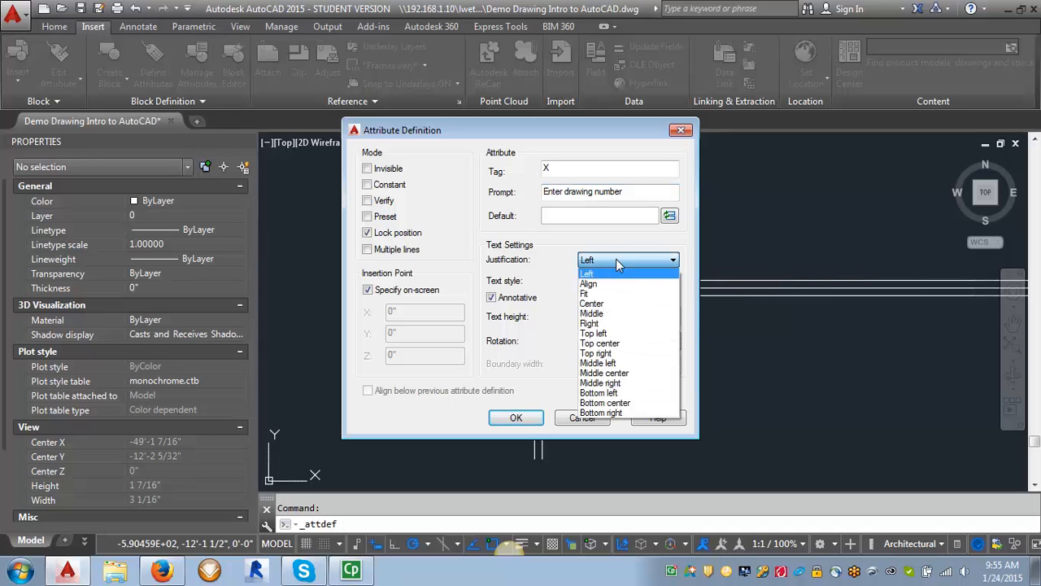
mouse_move(605, 403)
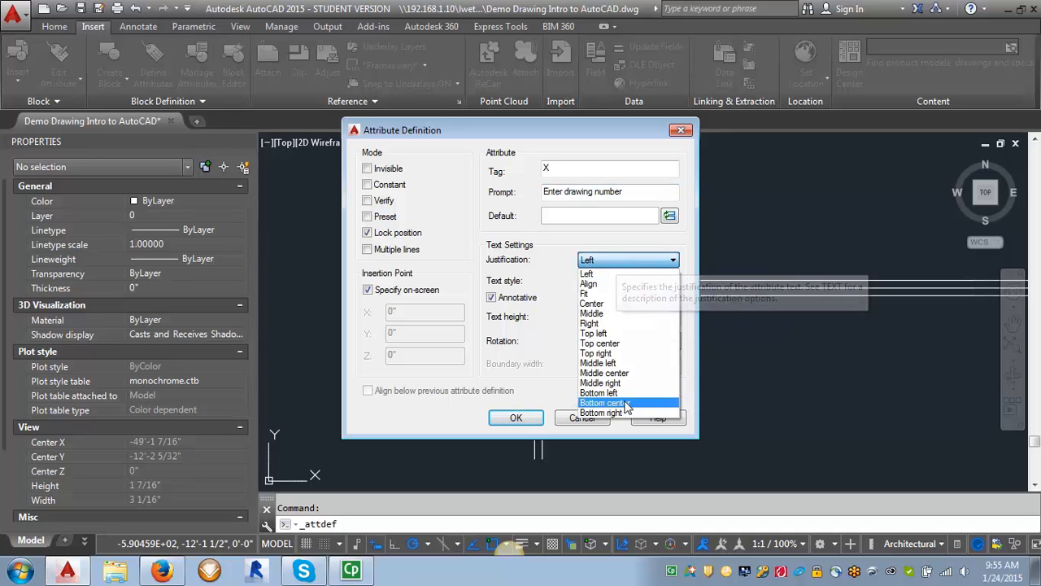
left_click(605, 404)
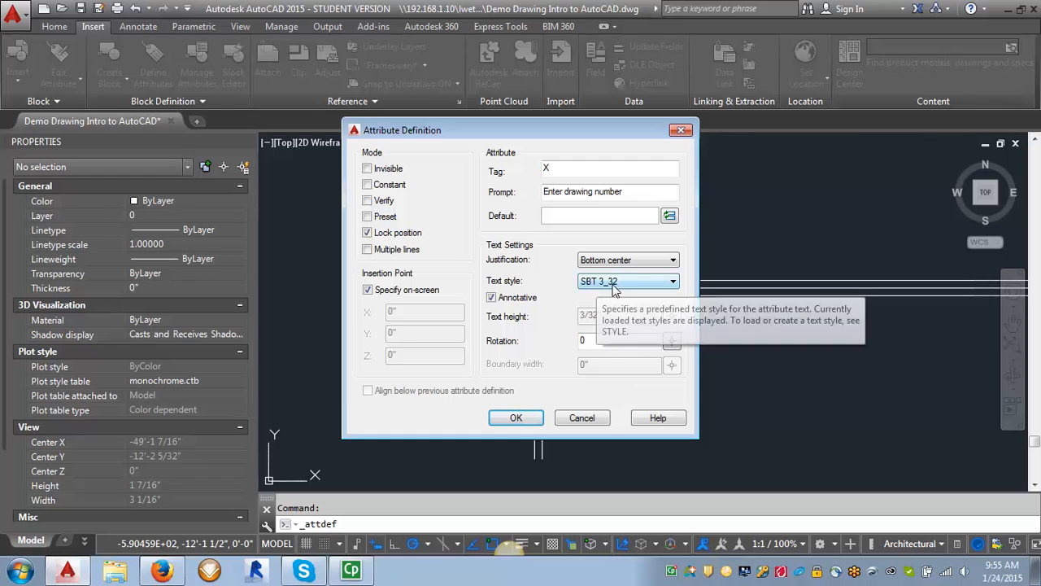
left_click(674, 279)
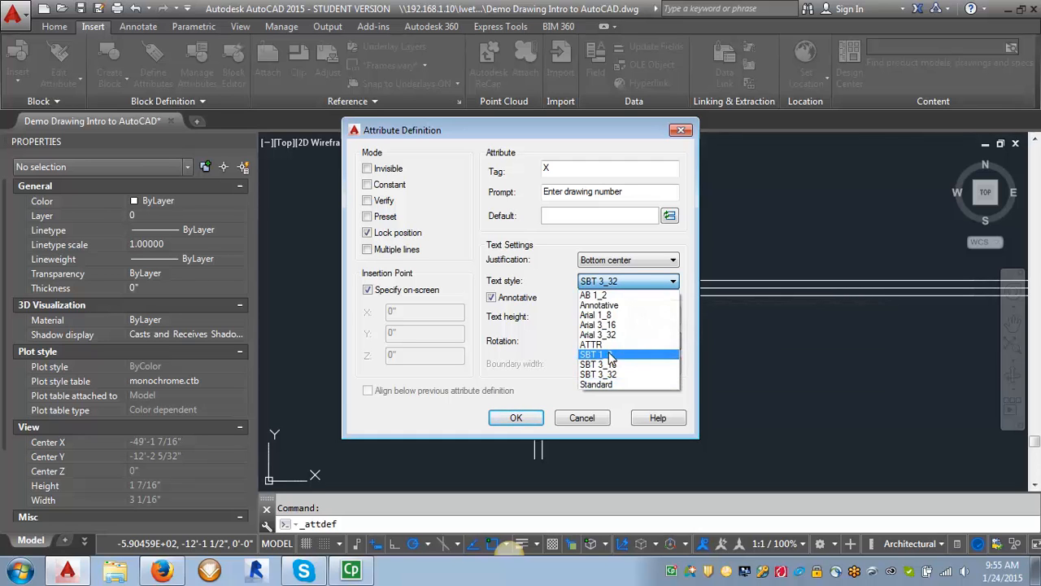
left_click(594, 355)
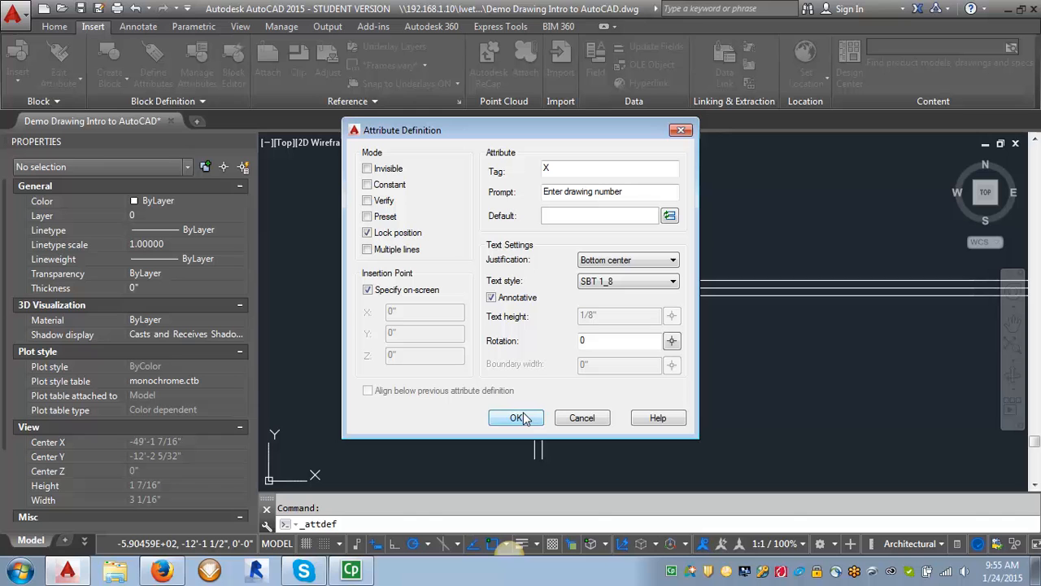
mouse_move(514, 417)
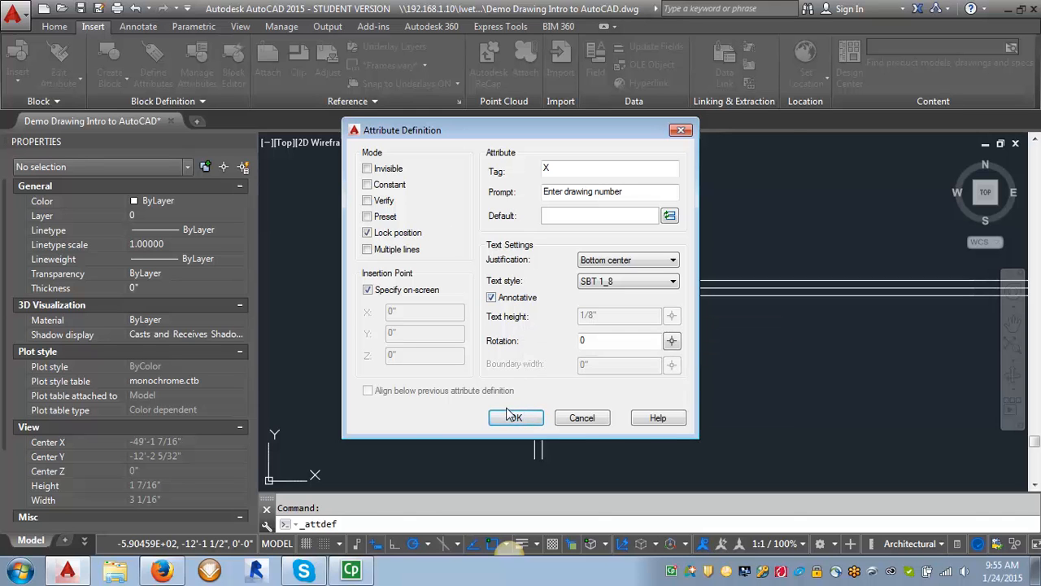
left_click(515, 416)
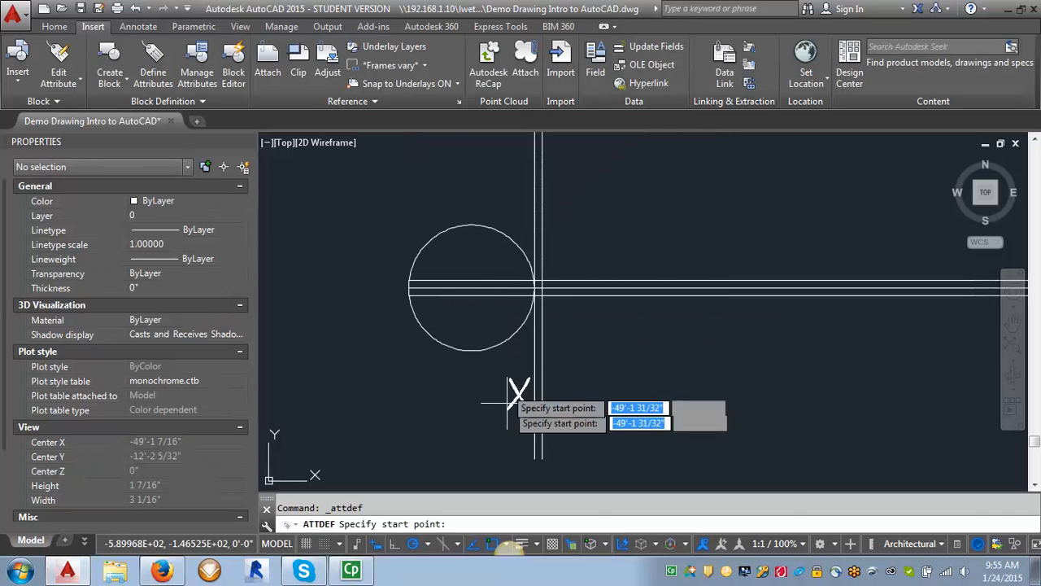
mouse_move(394, 284)
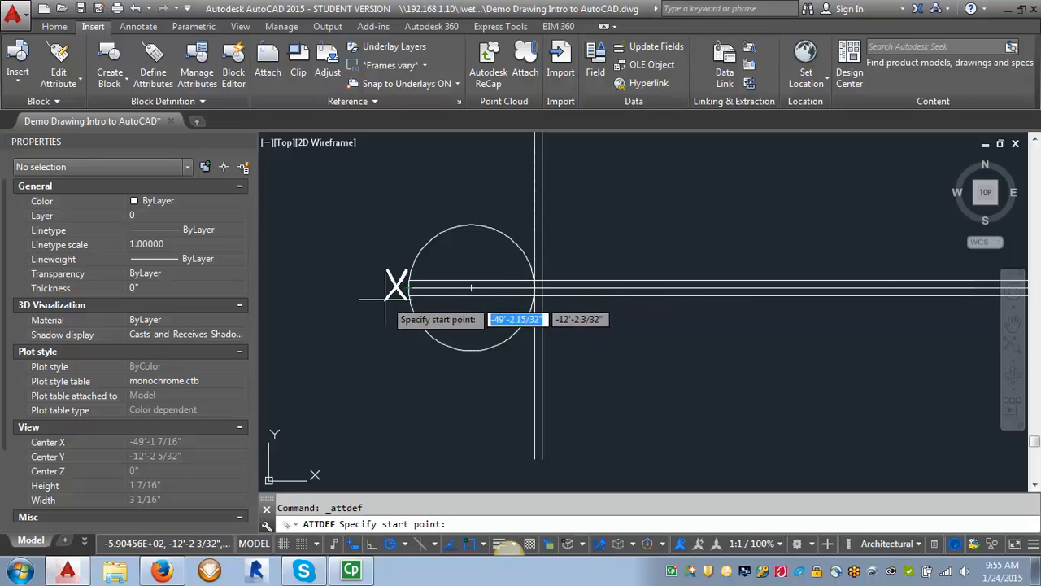
mouse_move(479, 287)
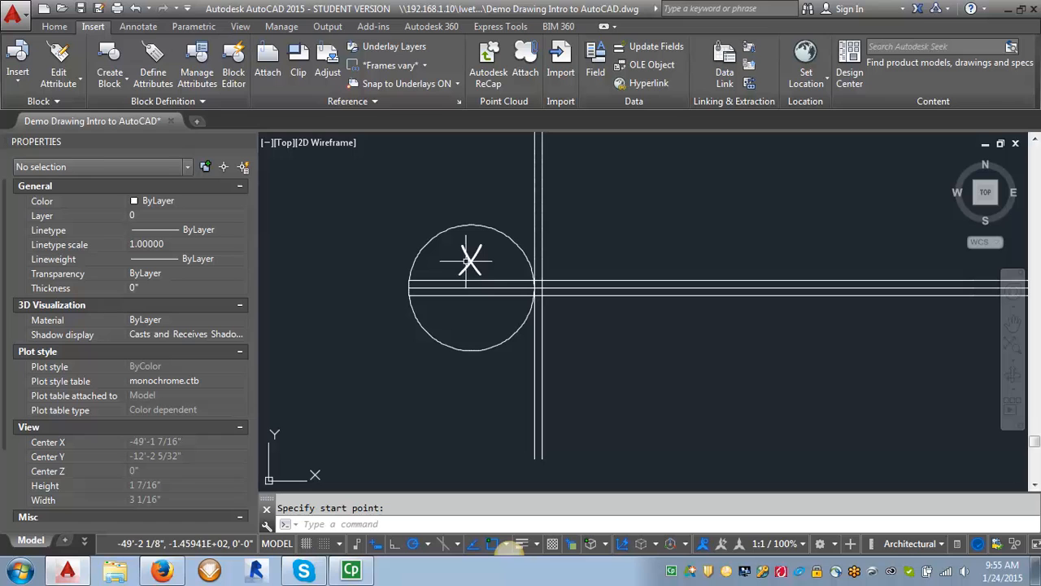
mouse_move(475, 259)
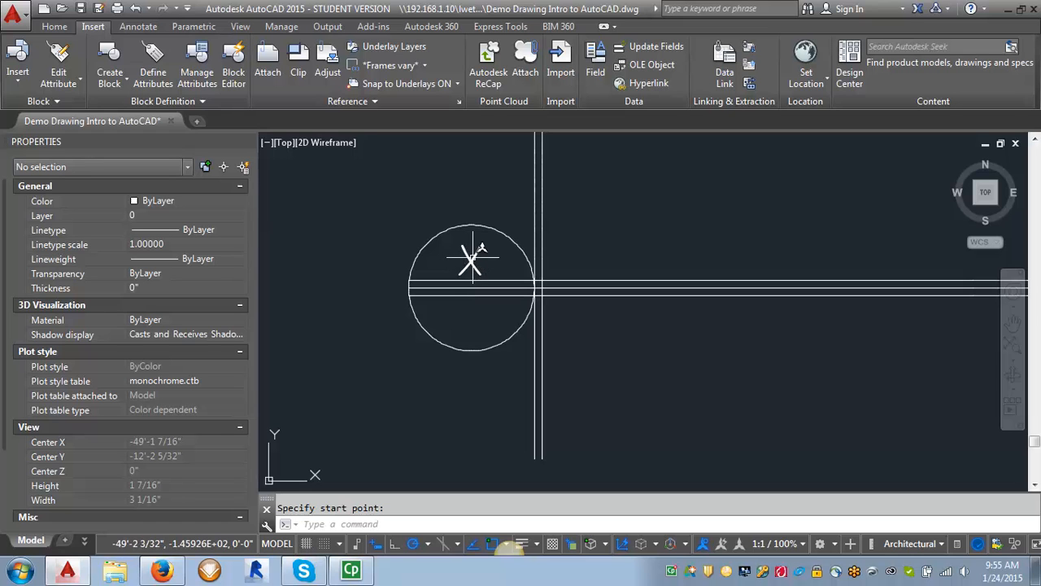
mouse_move(472, 263)
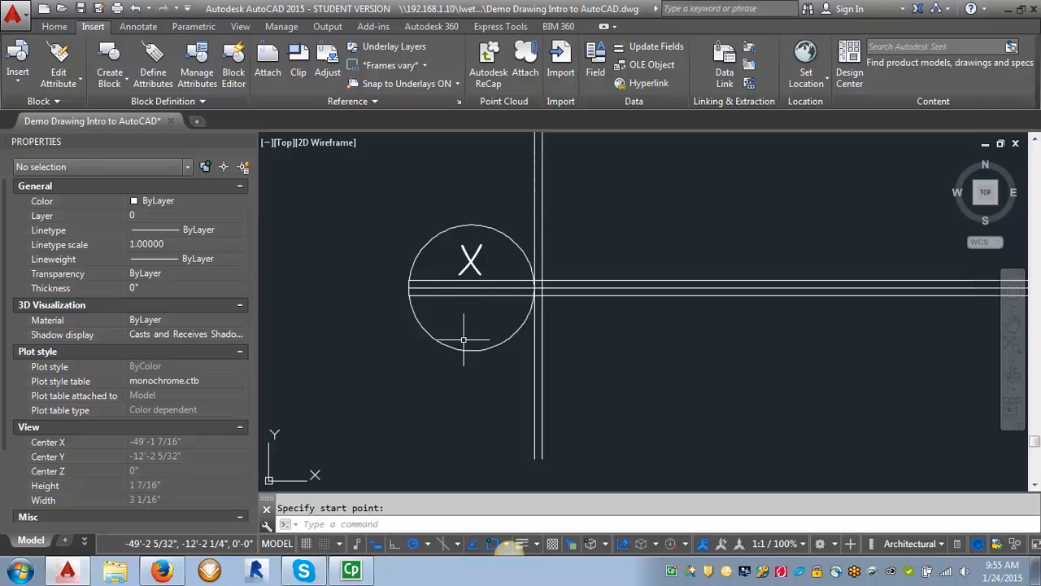
mouse_move(527, 306)
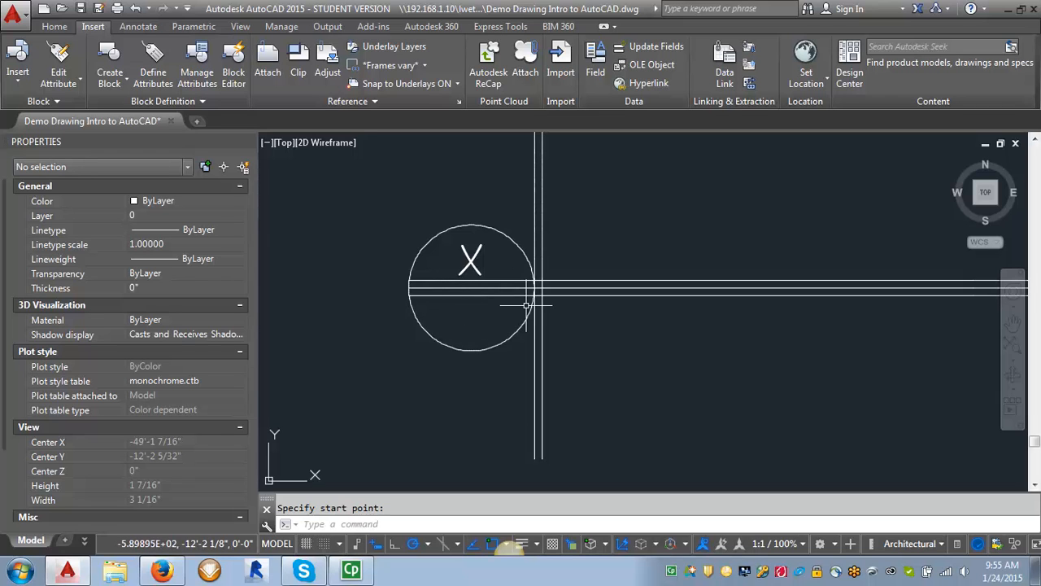
mouse_move(508, 297)
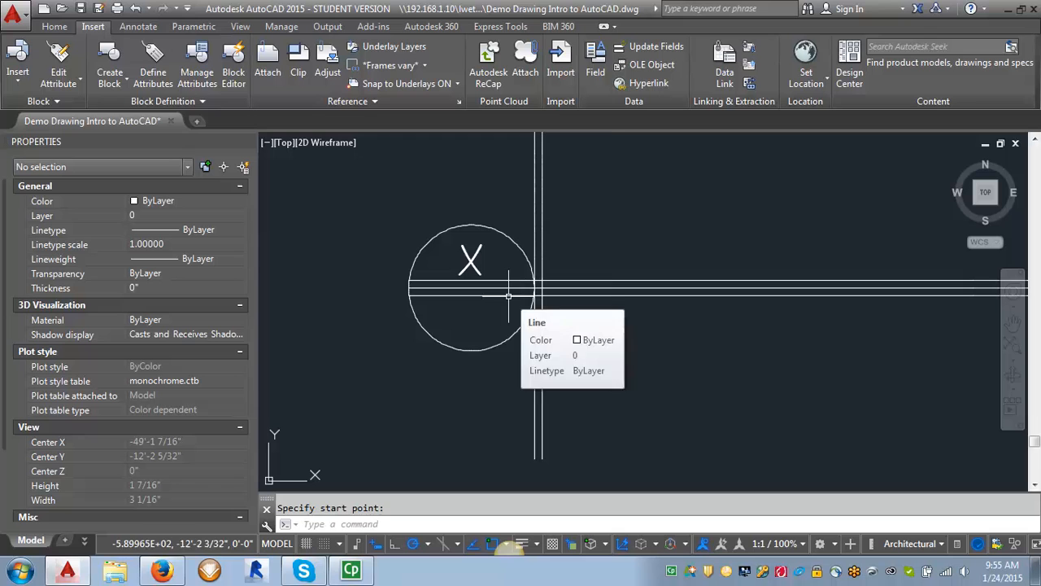
Define attribute AX.X prompting 'Enter sheet number' with Top center justification.
left_click(153, 63)
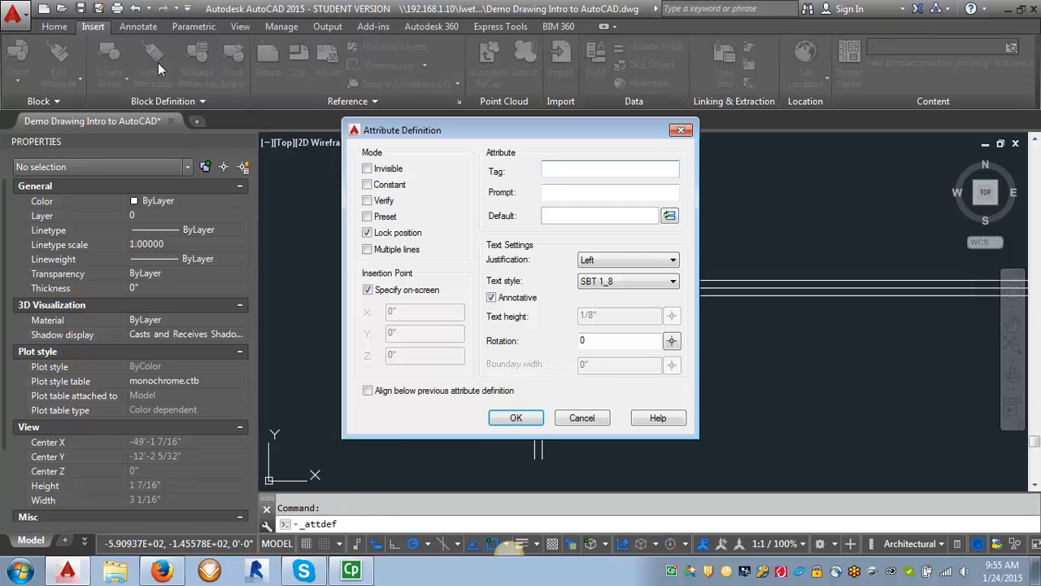
left_click(610, 170)
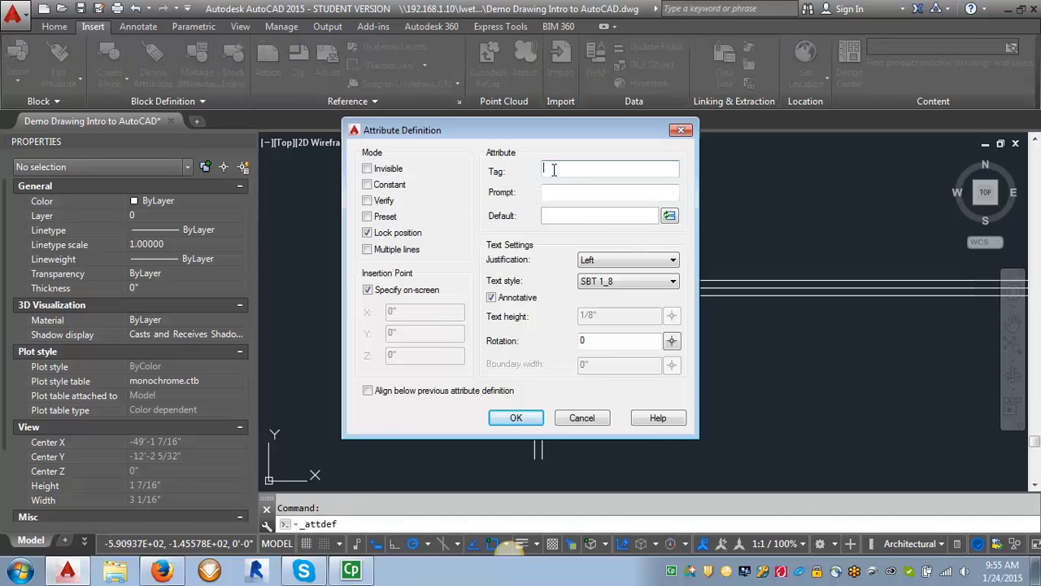
type("AX")
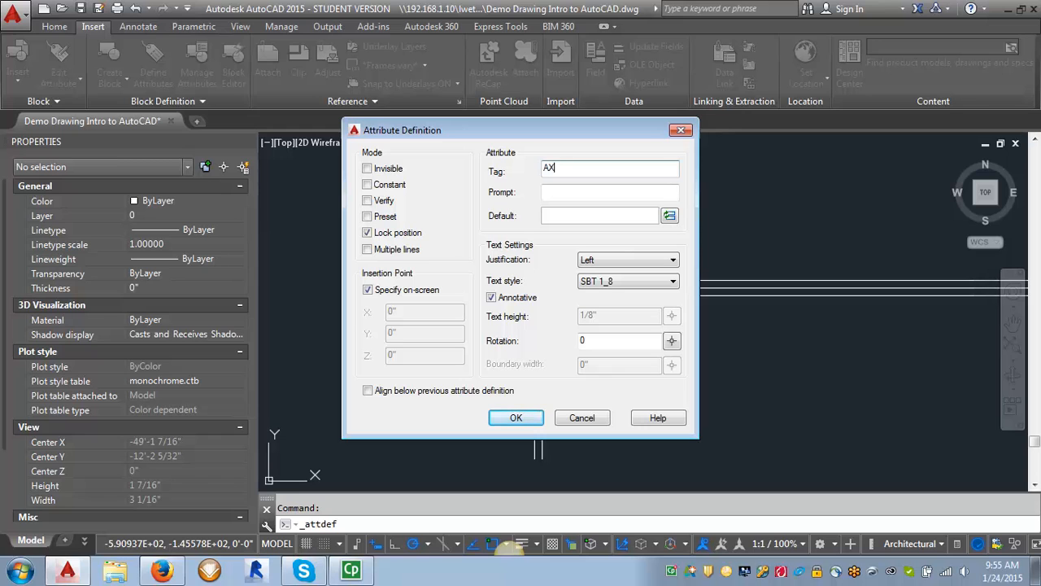
type(".X")
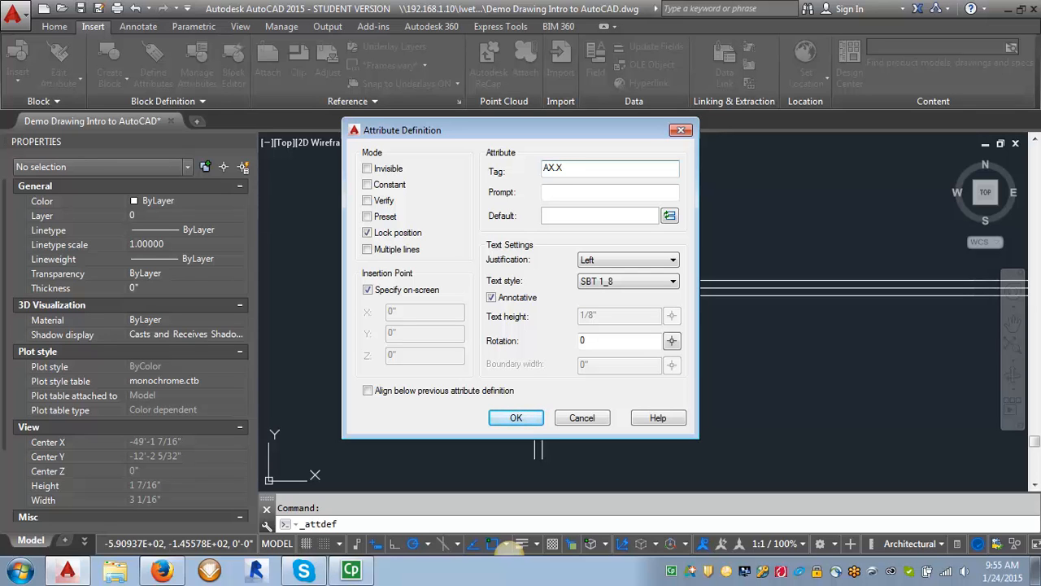
left_click(608, 192)
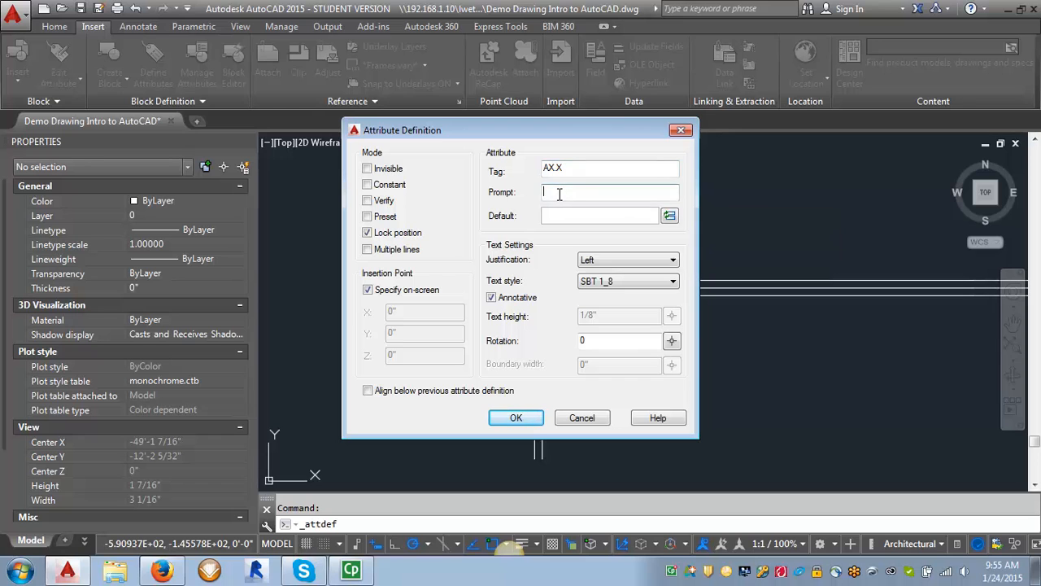
type("Enter sheet n")
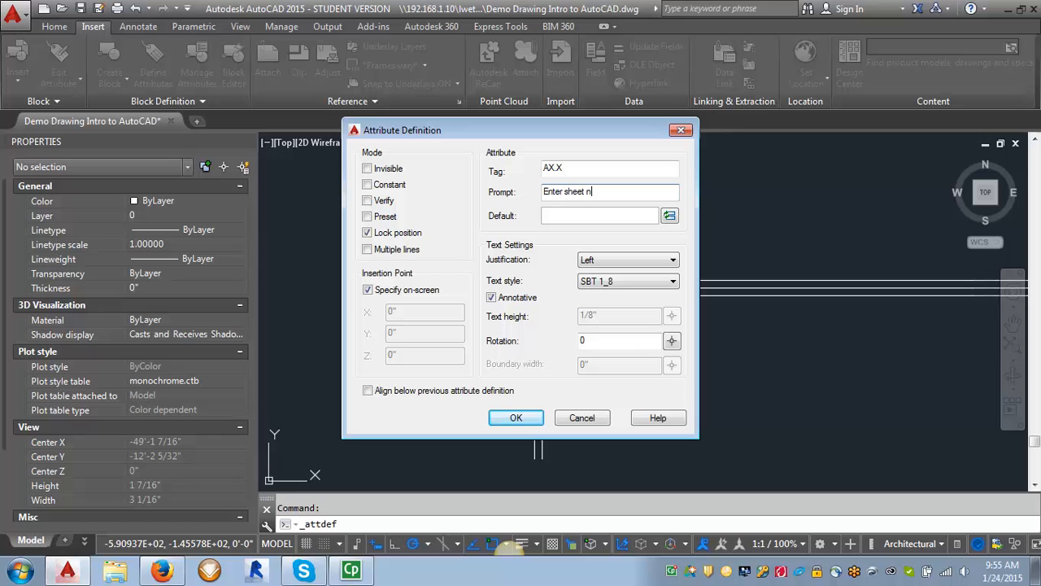
type("umber")
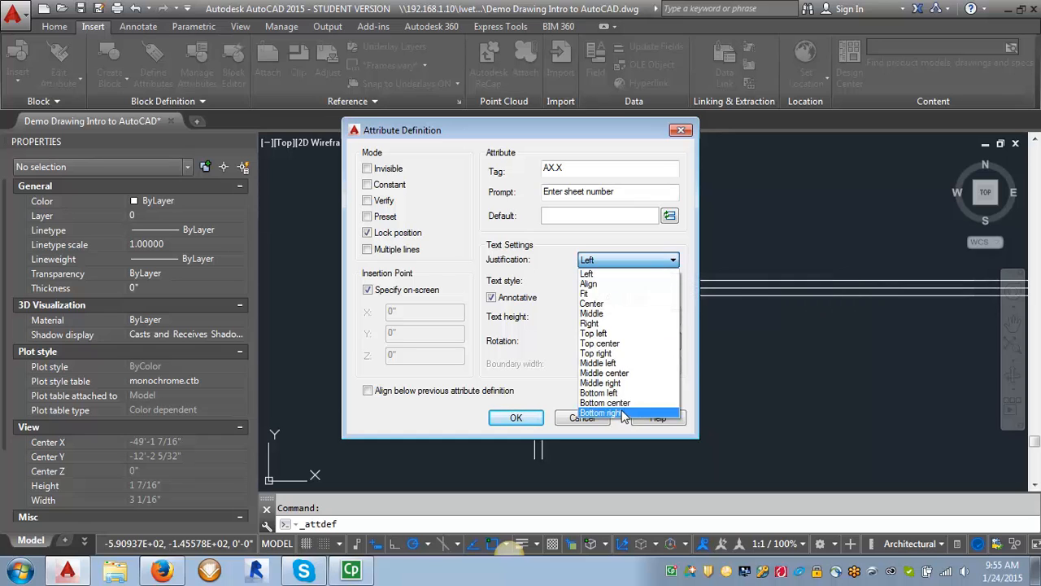
left_click(601, 342)
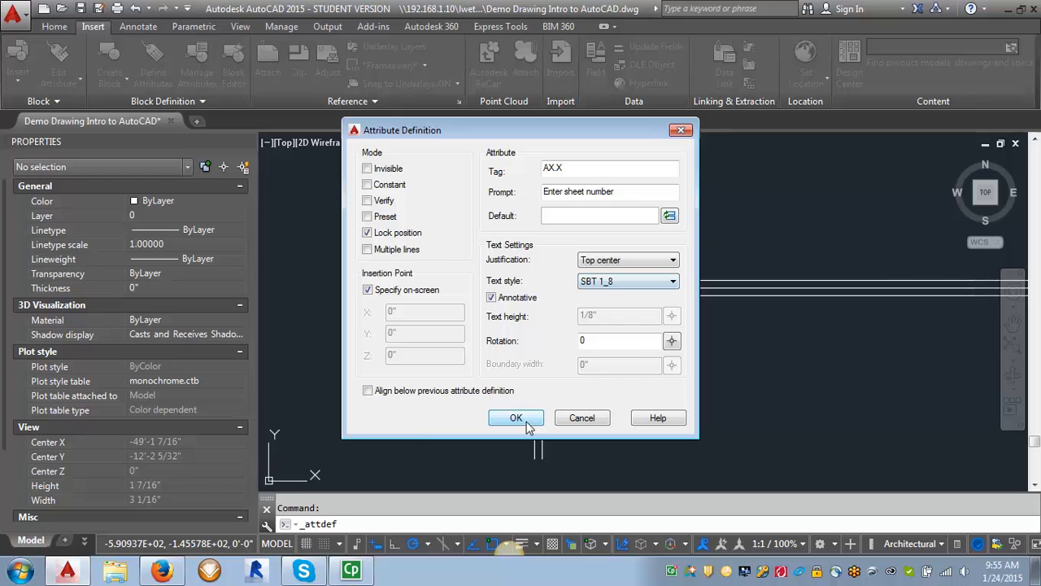
left_click(514, 417)
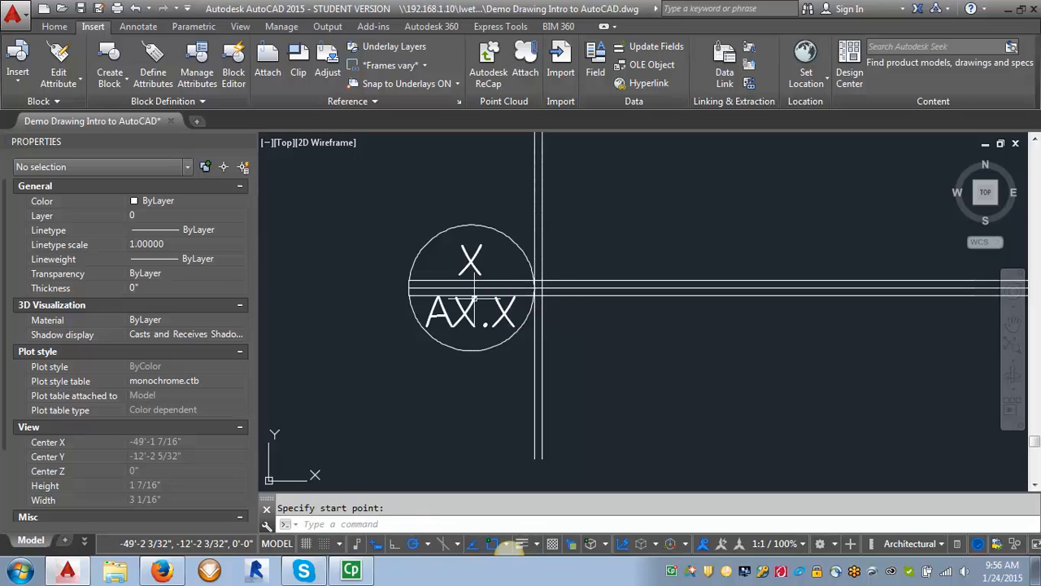
mouse_move(475, 283)
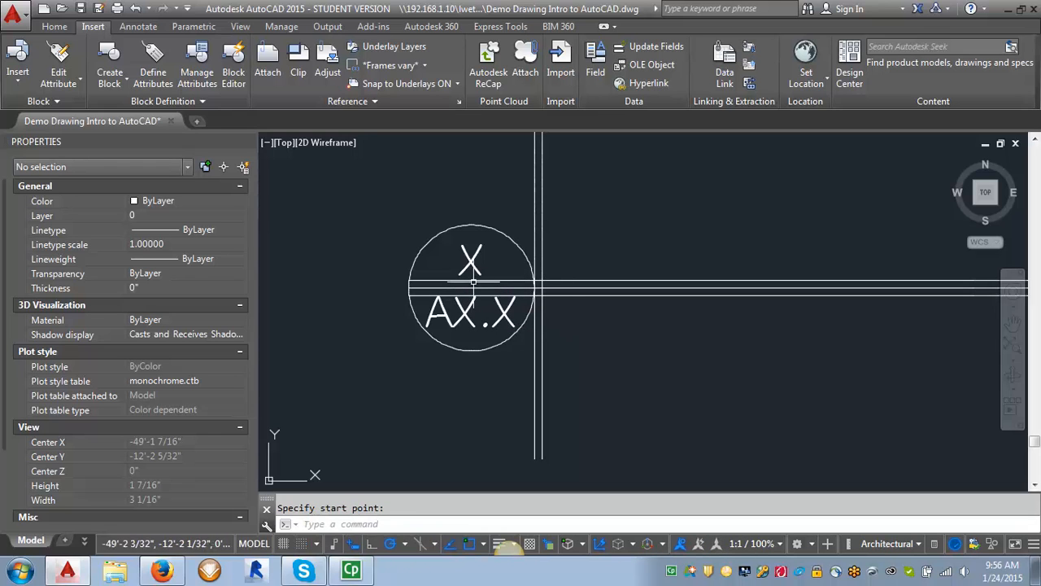
mouse_move(492, 279)
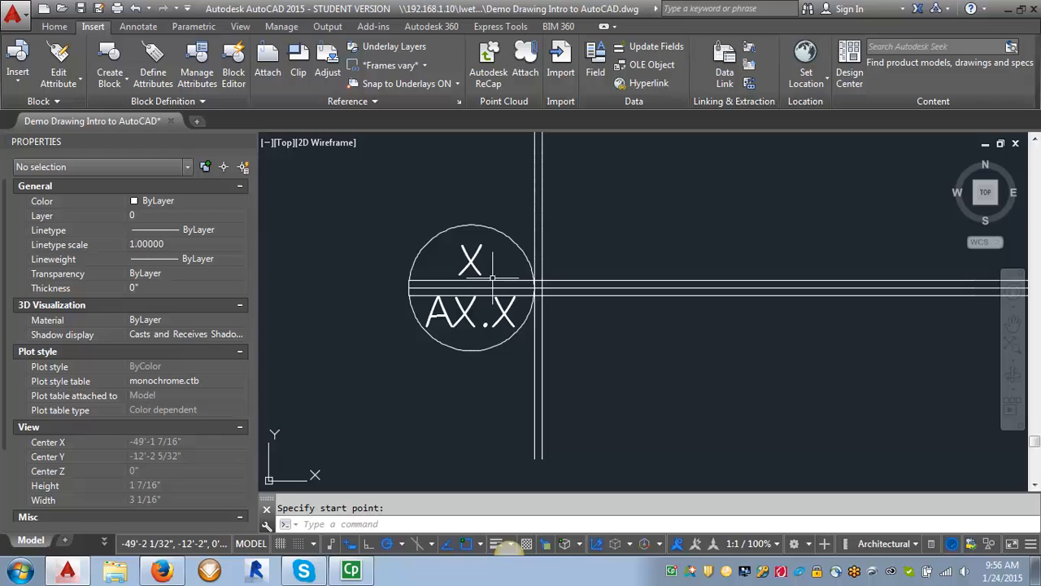
mouse_move(537, 277)
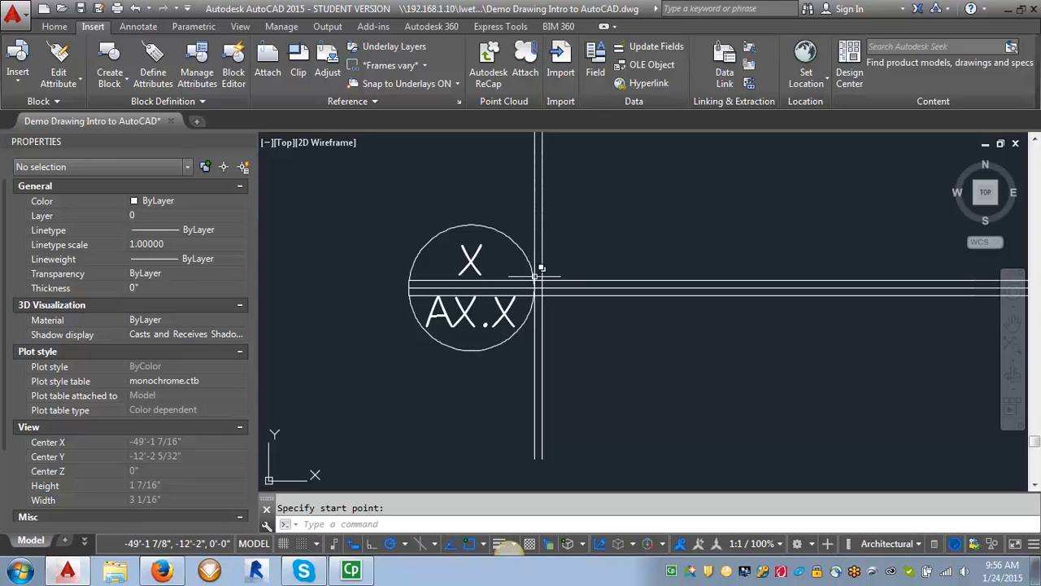
mouse_move(291, 205)
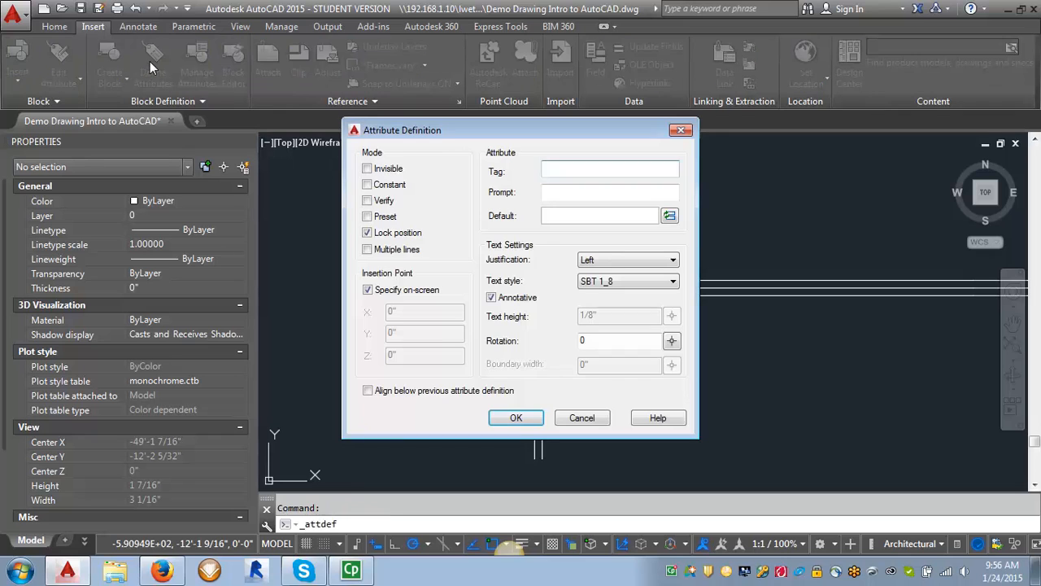
Define attribute DRAWINGNAME prompting 'Enter drawing name' in SBT 3_16 style.
left_click(610, 169)
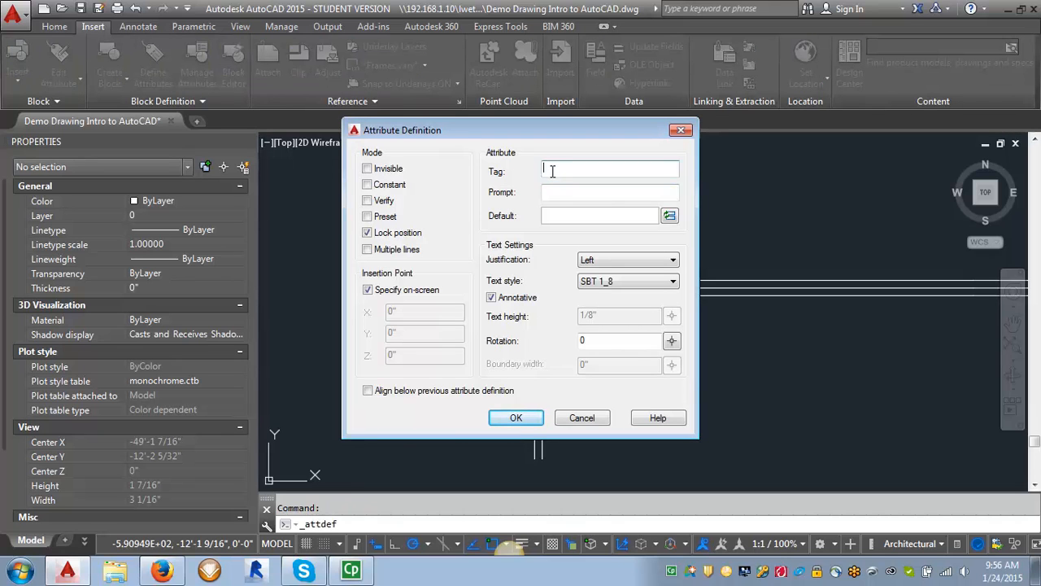
type("DRAWING")
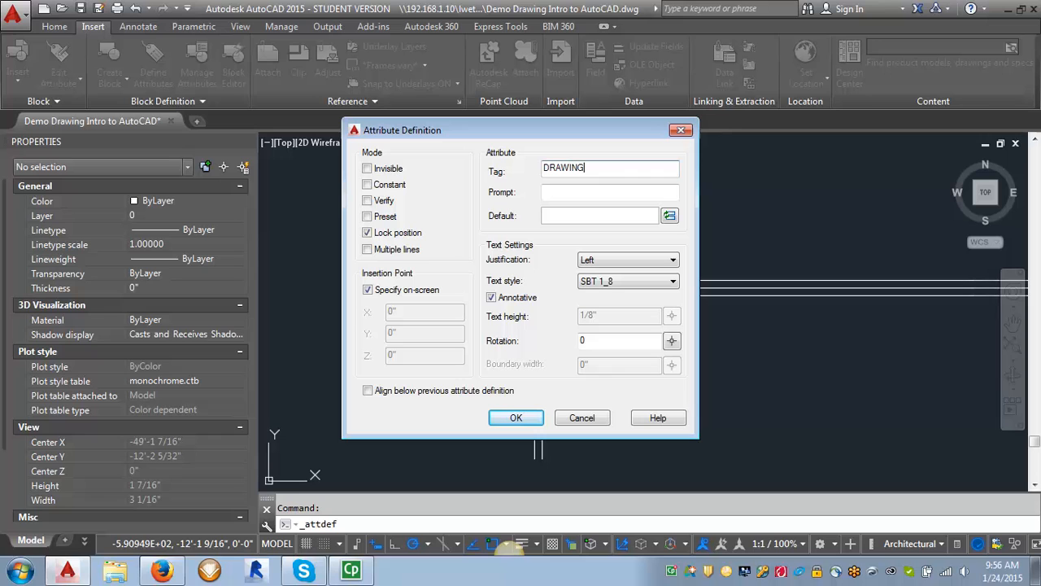
type("NAME")
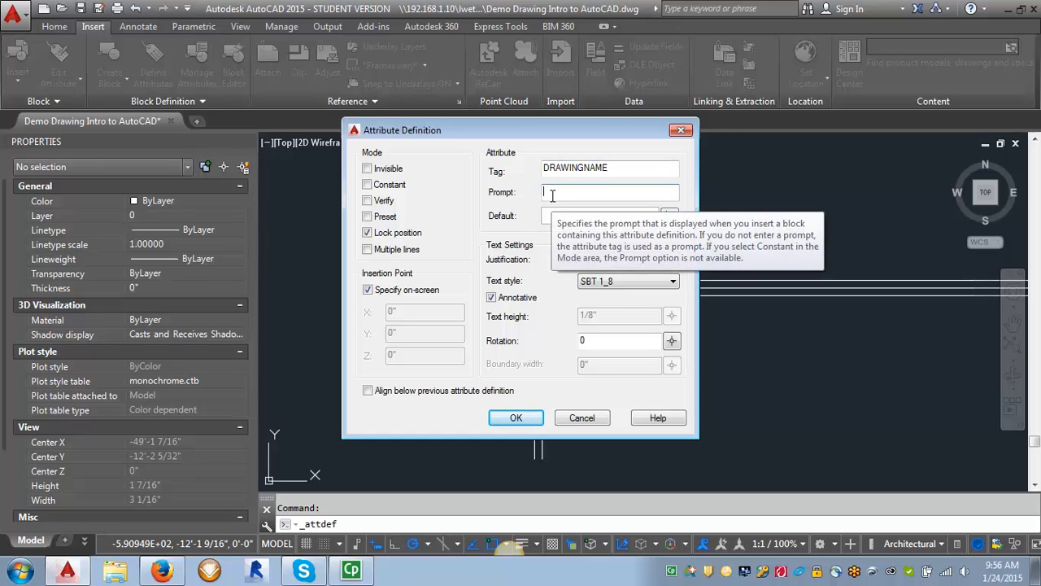
type("Enter drawing name")
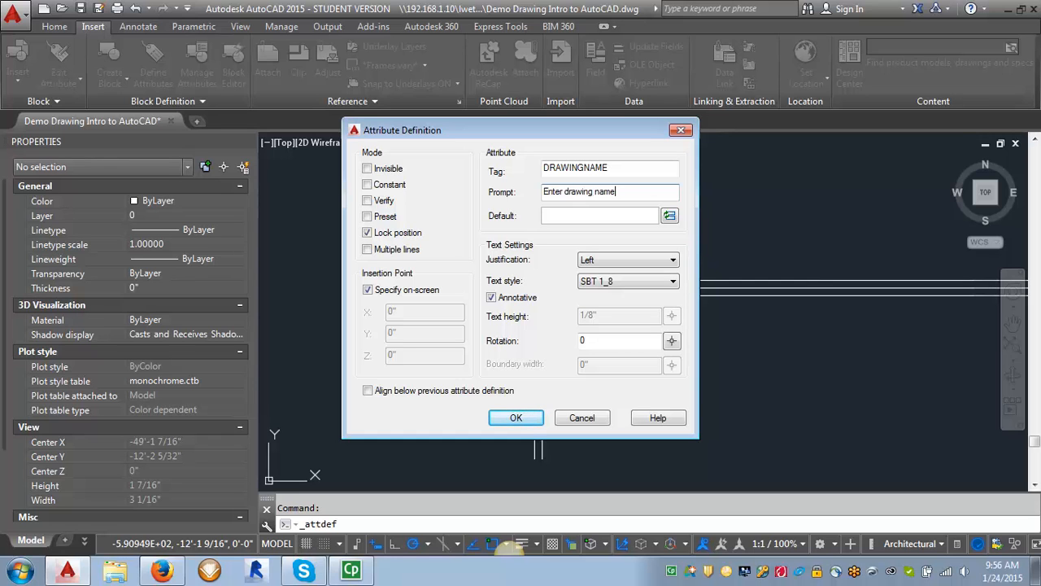
mouse_move(602, 260)
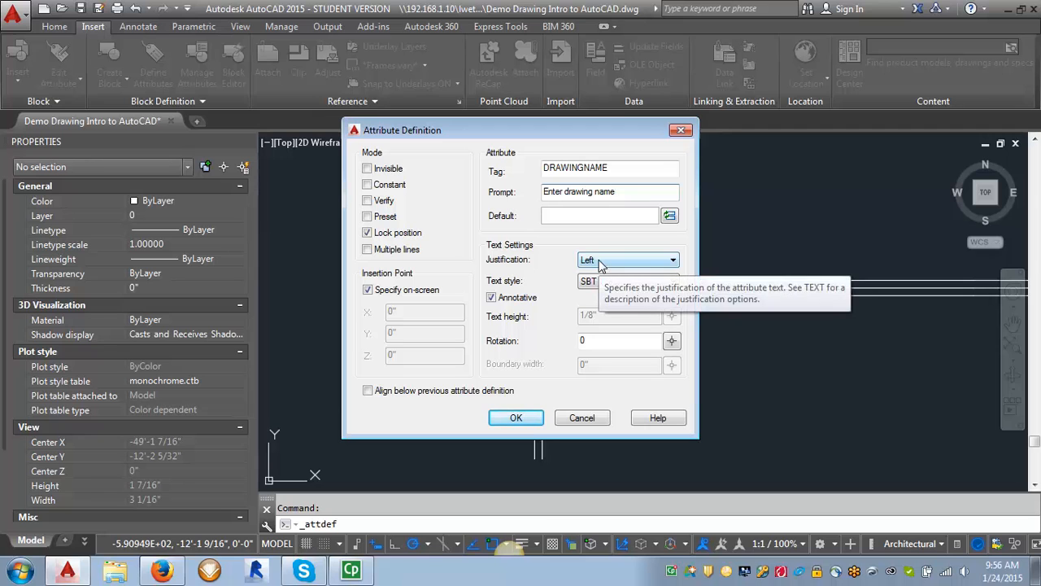
left_click(674, 280)
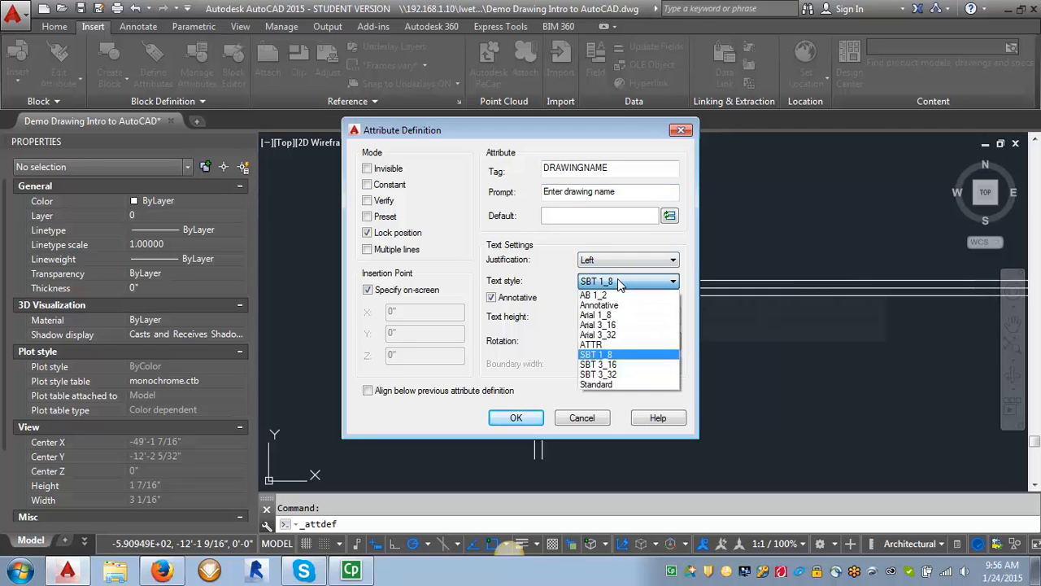
mouse_move(598, 365)
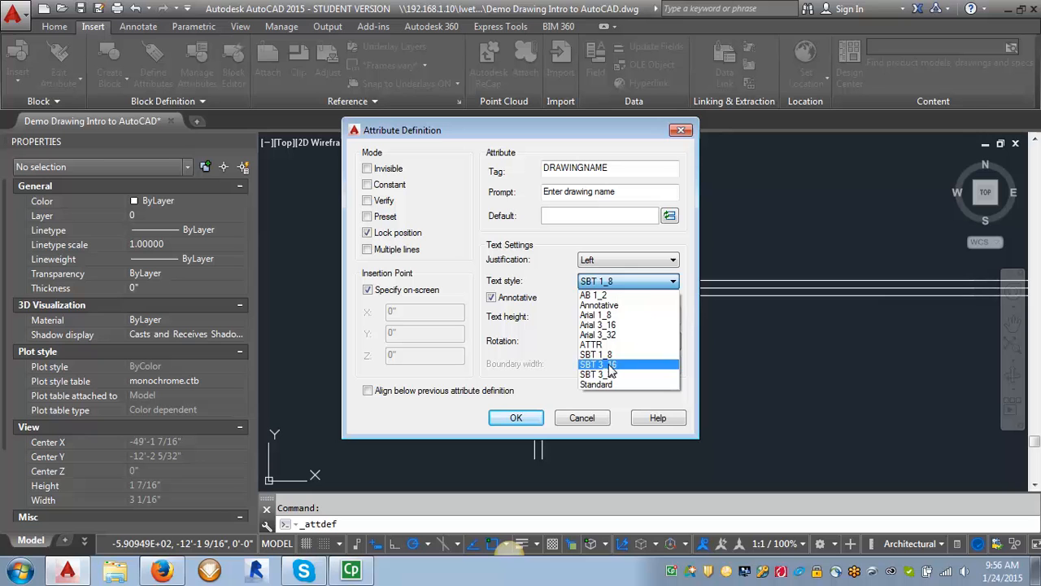
left_click(599, 364)
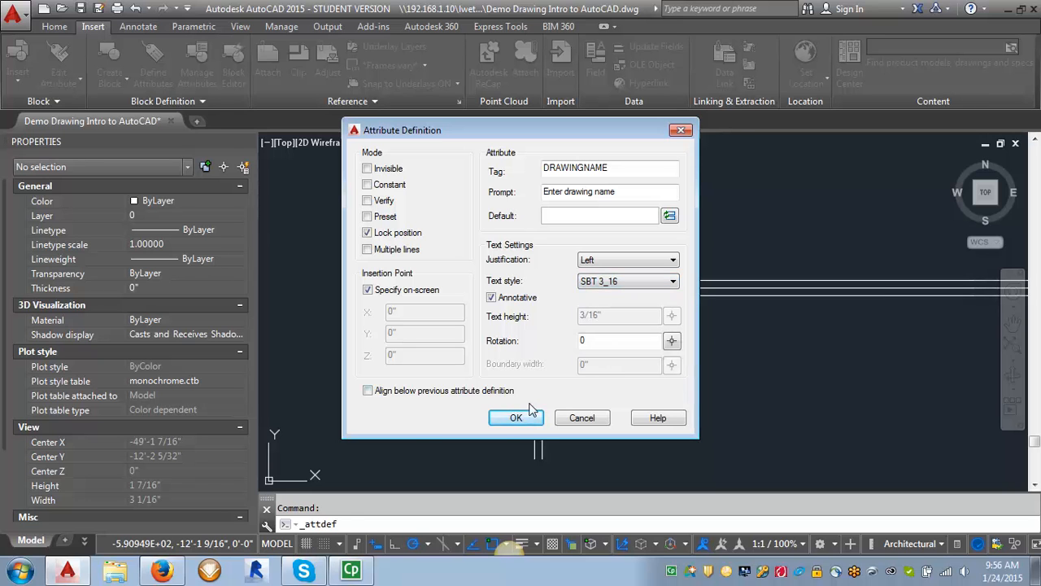
left_click(516, 417)
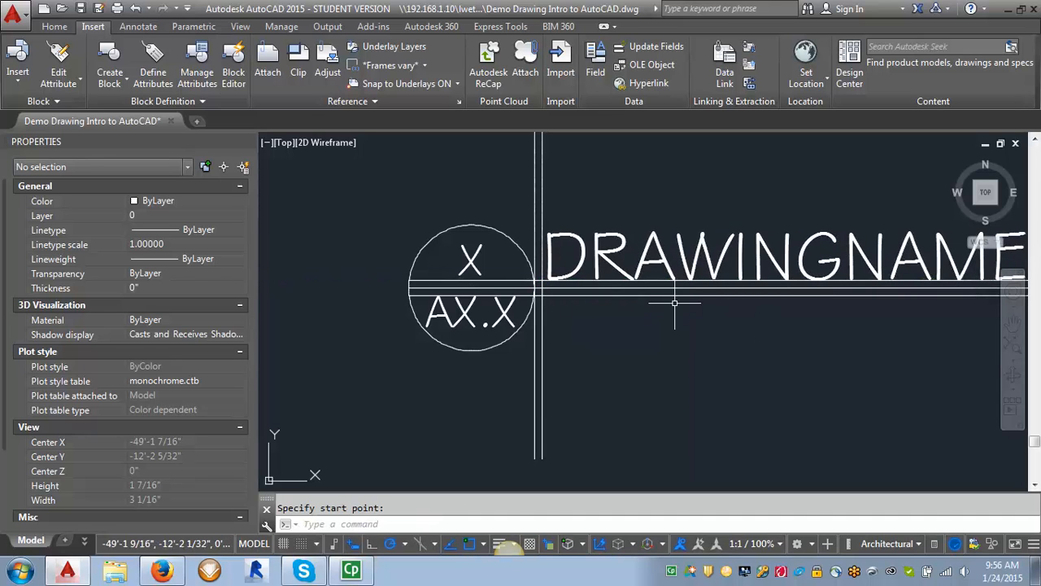
Zoom out to position the DRAWINGNAME attribute right of the callout circle.
scroll("down", 3)
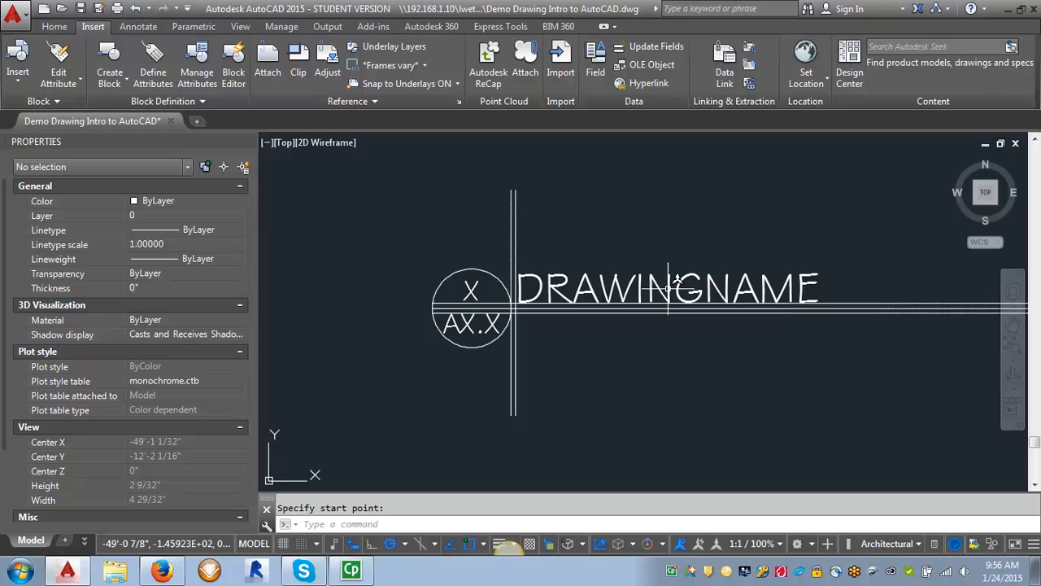
mouse_move(528, 329)
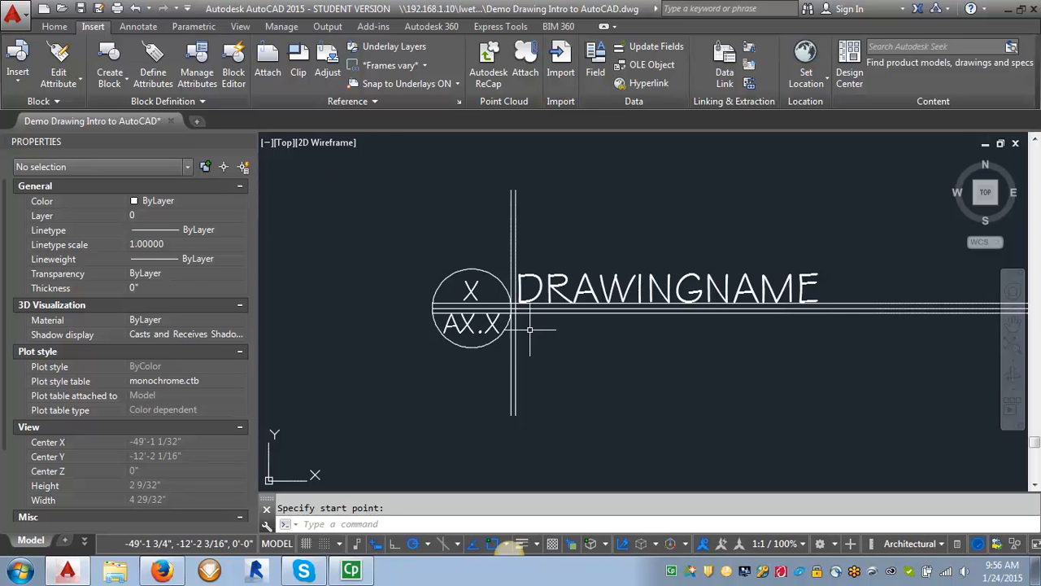
mouse_move(153, 62)
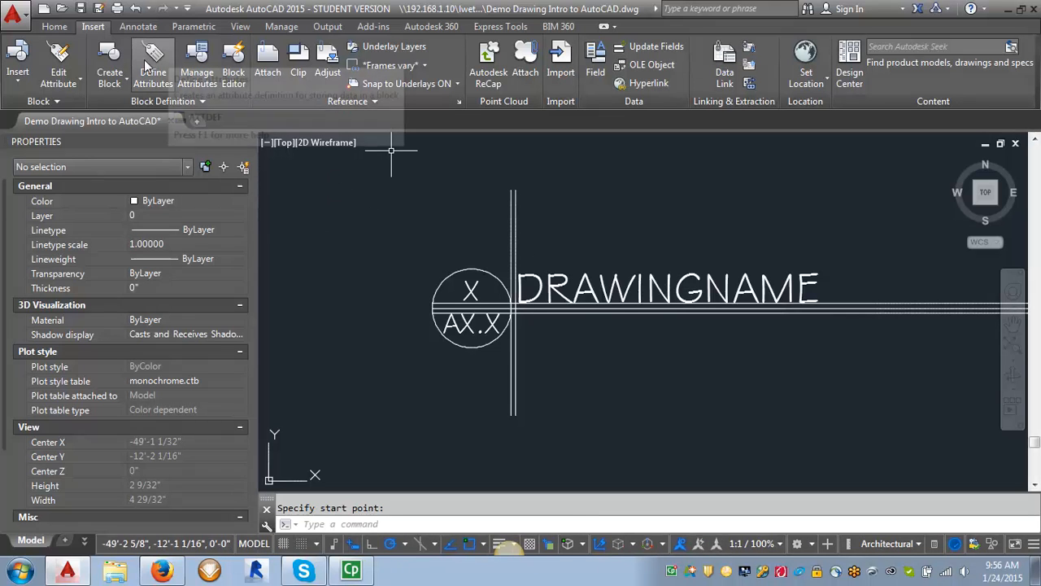
Define attribute SCALE prompting 'Enter drawing scale', default 'SCALE:', top-left in SBT 3_32 style.
left_click(152, 62)
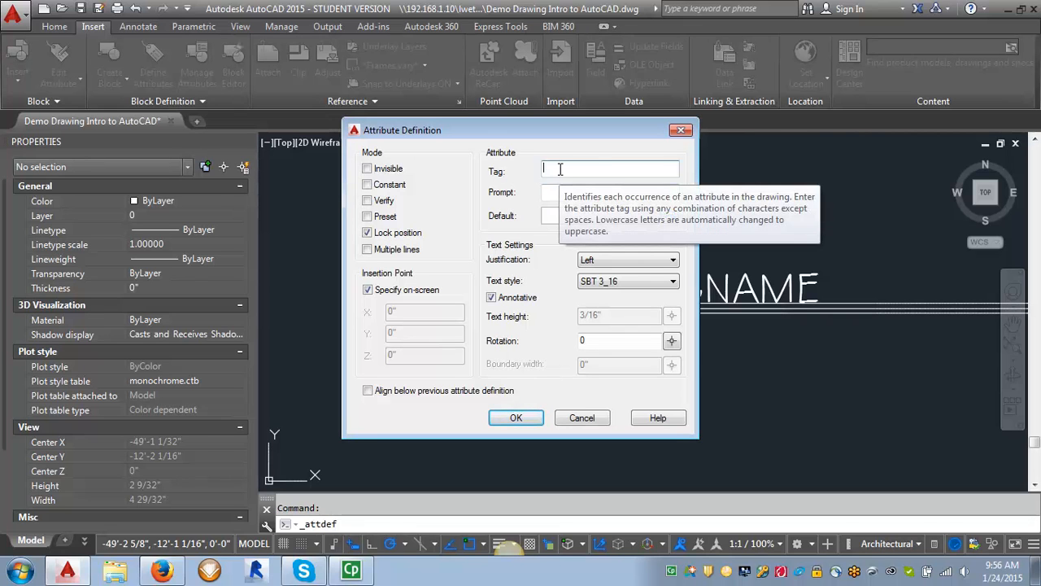
type("SCAL")
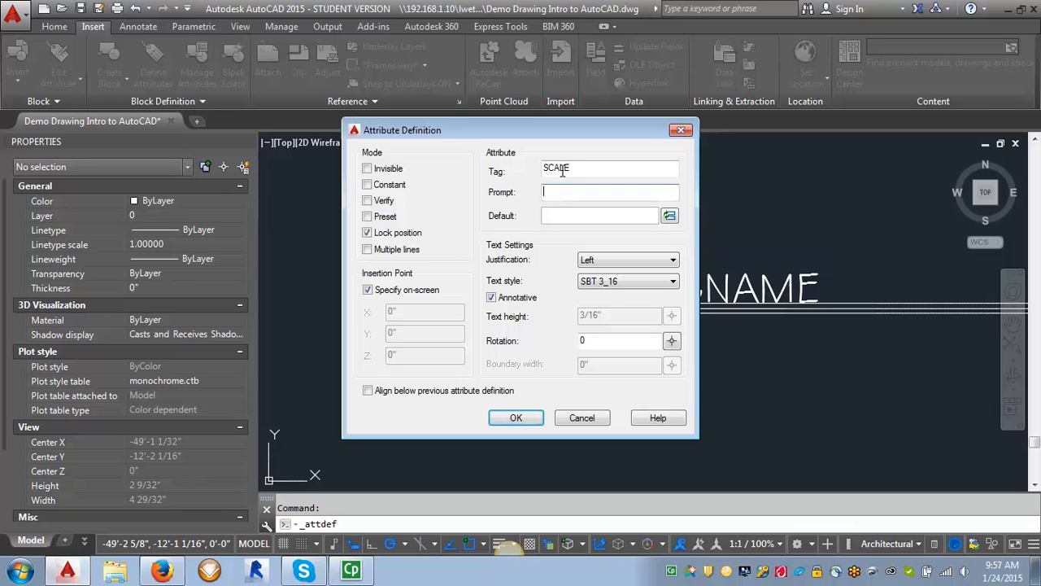
type("Enter dr")
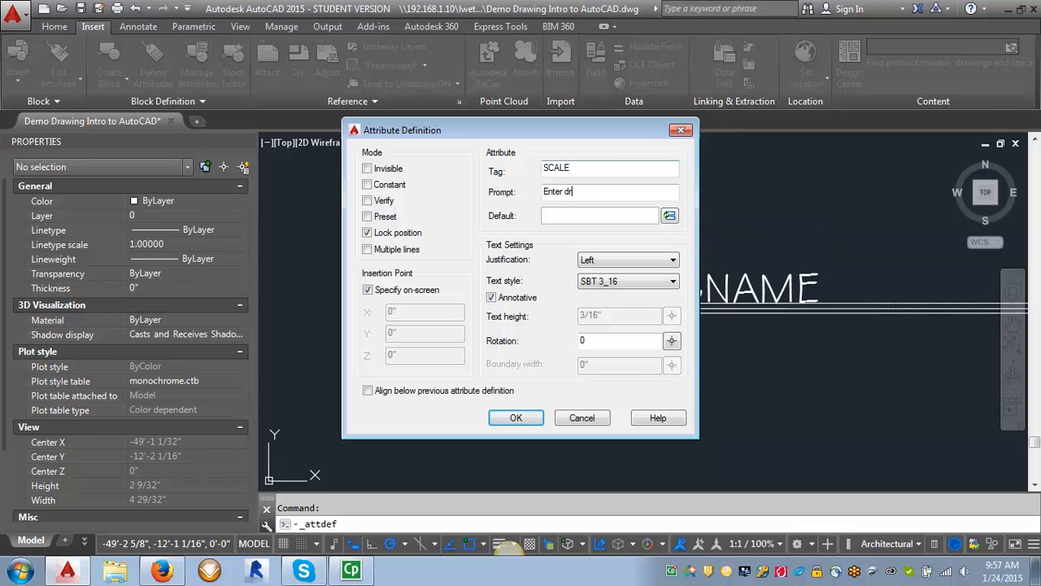
type("awing scale")
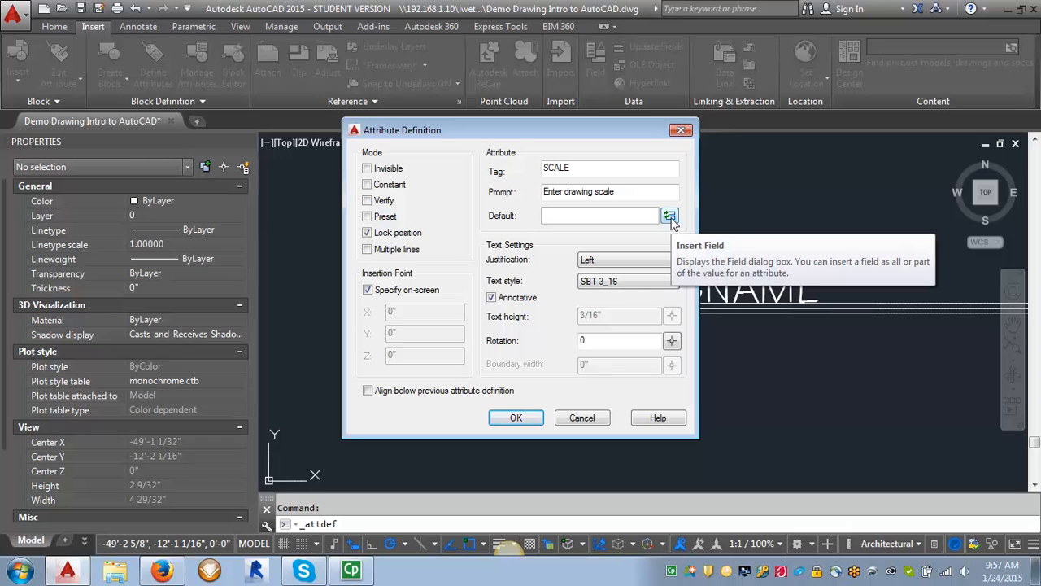
left_click(599, 215)
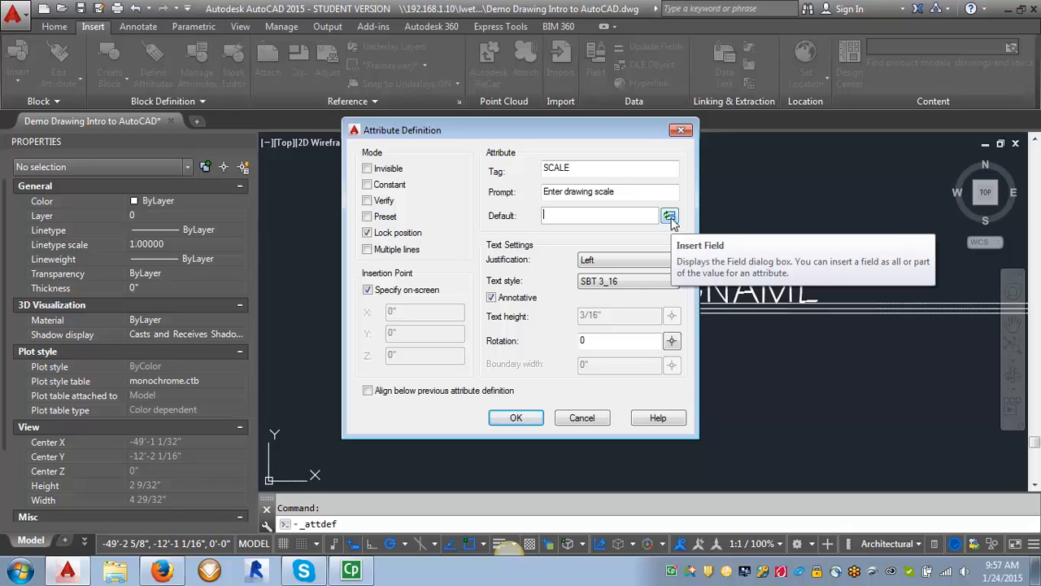
mouse_move(560, 216)
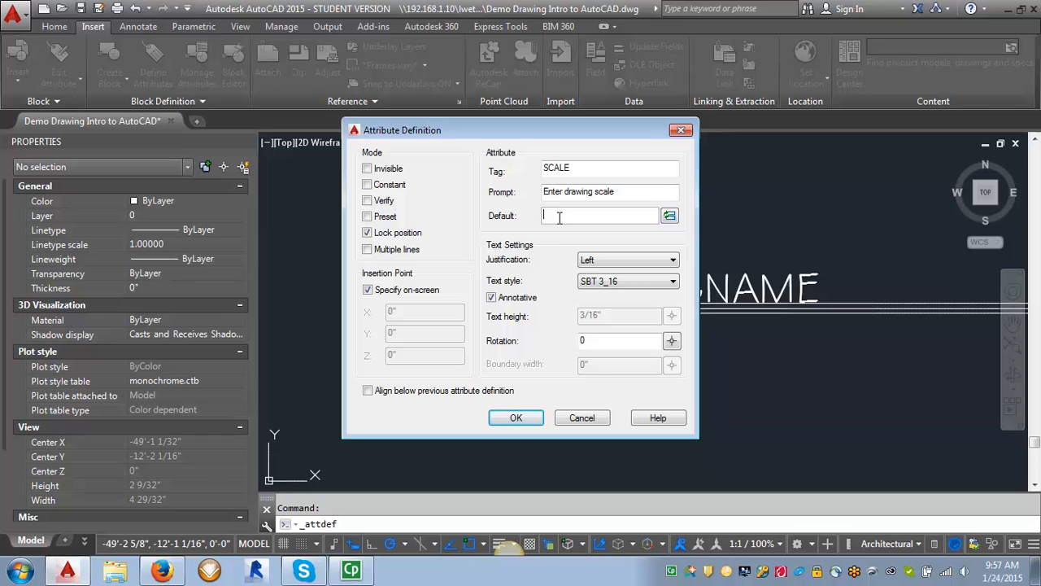
type("SCALE:")
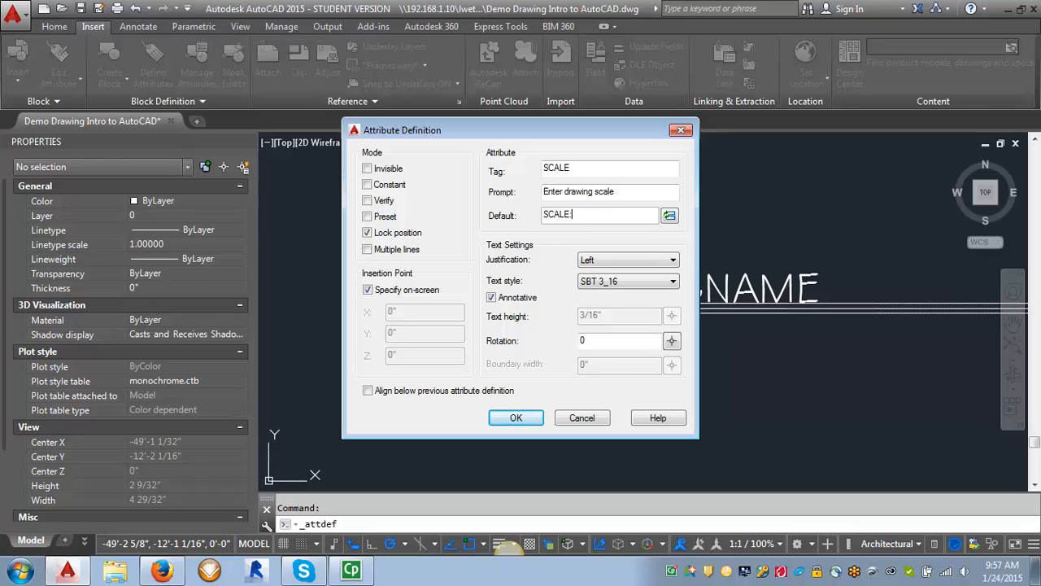
mouse_move(562, 290)
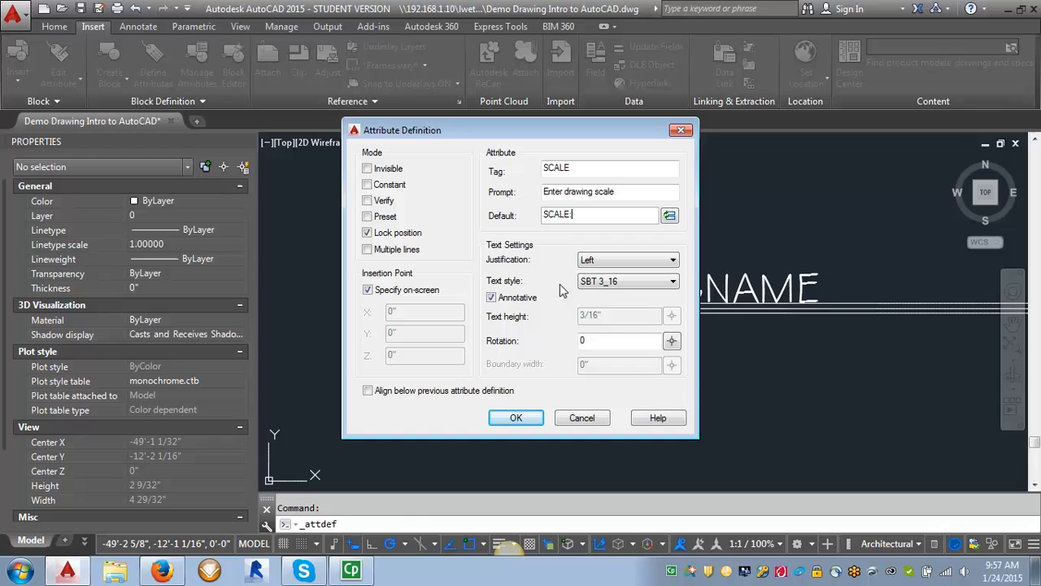
mouse_move(524, 261)
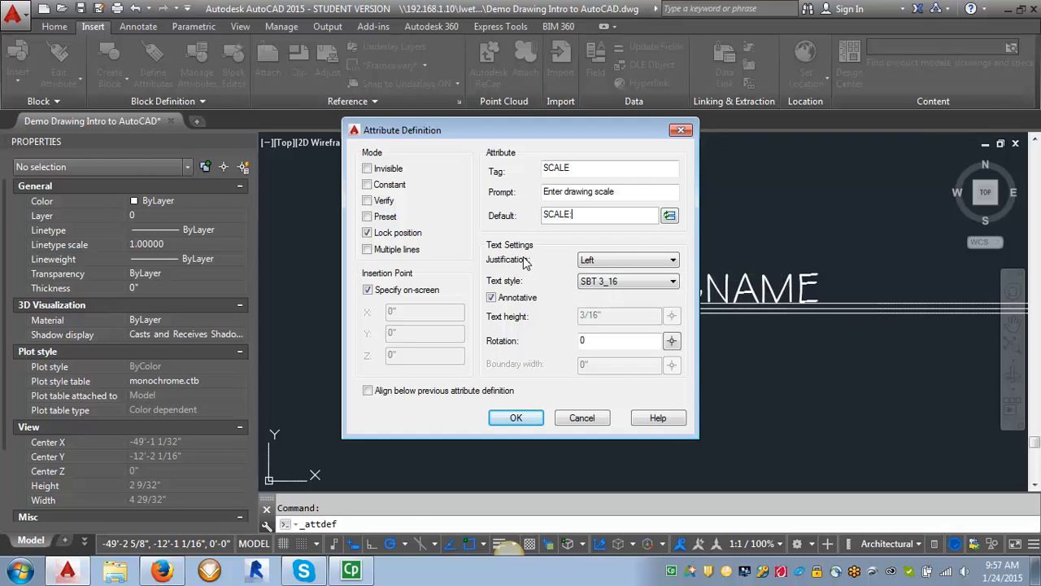
mouse_move(521, 260)
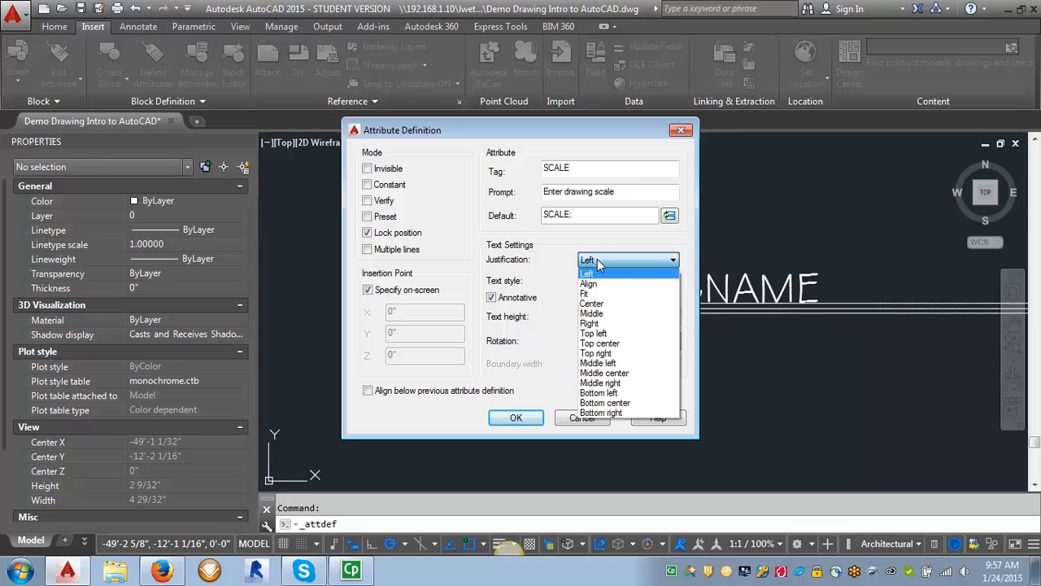
mouse_move(593, 333)
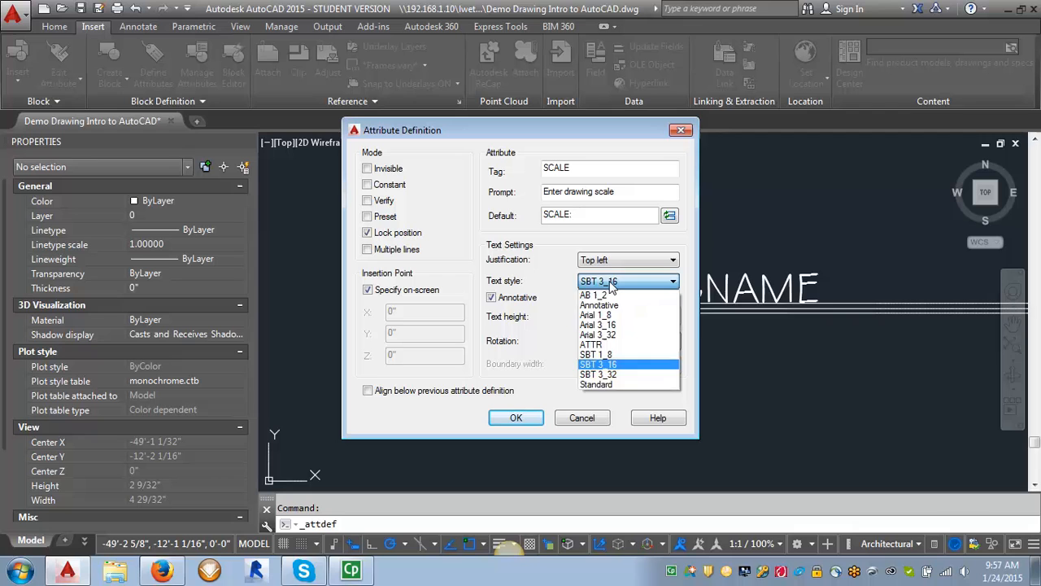
left_click(598, 375)
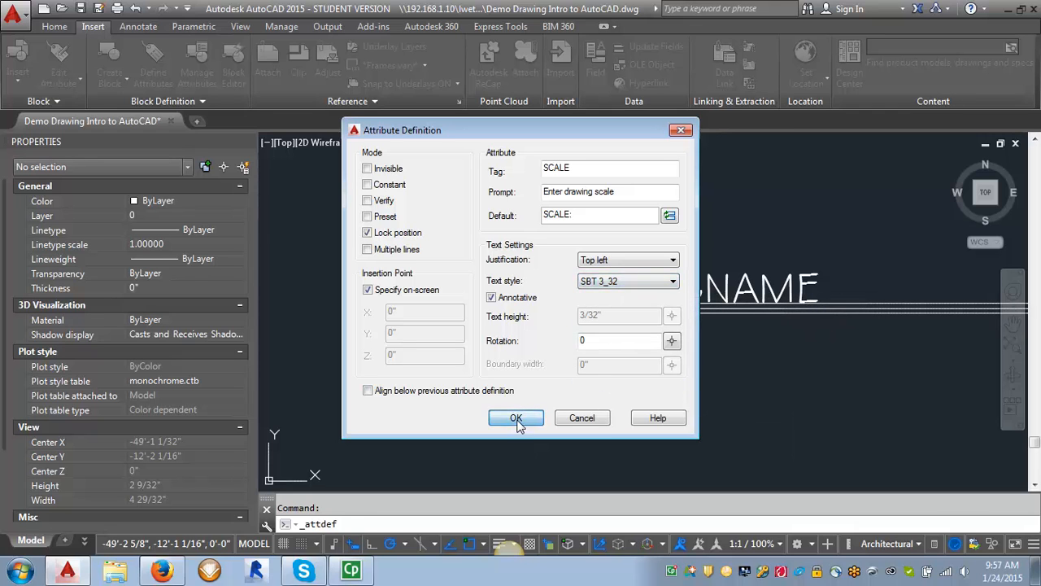
left_click(516, 417)
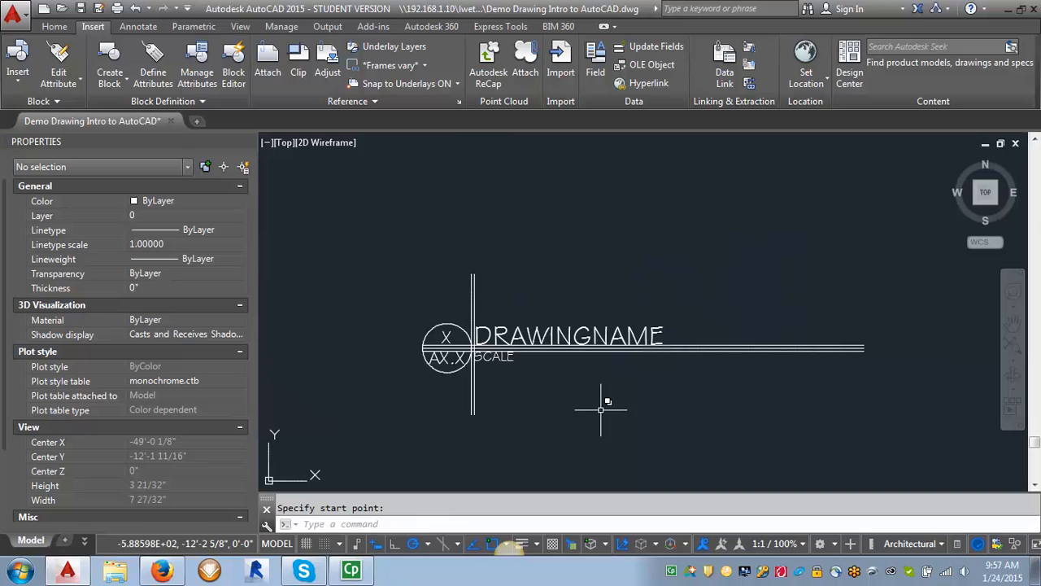
mouse_move(619, 400)
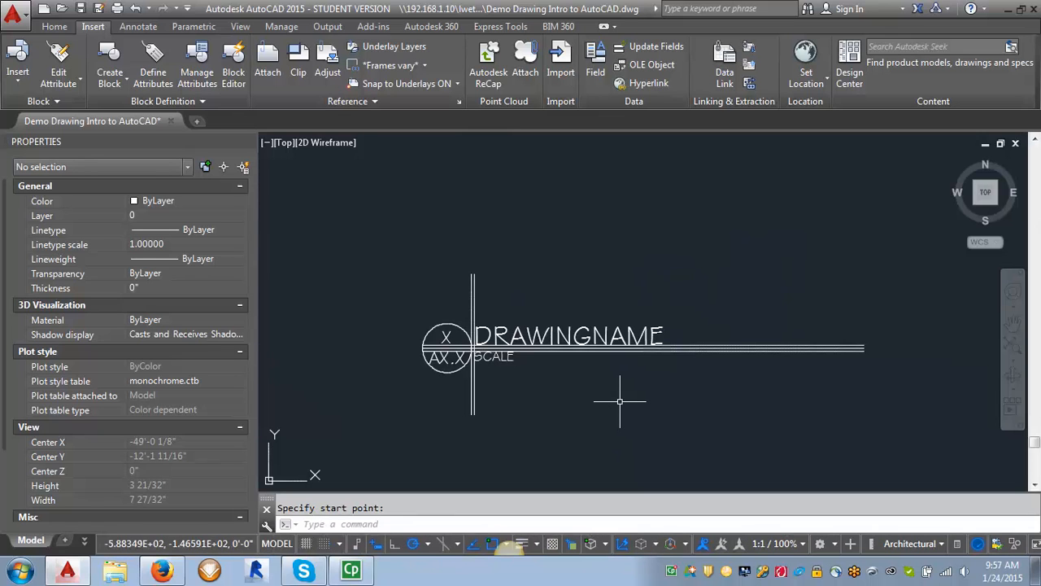
mouse_move(566, 364)
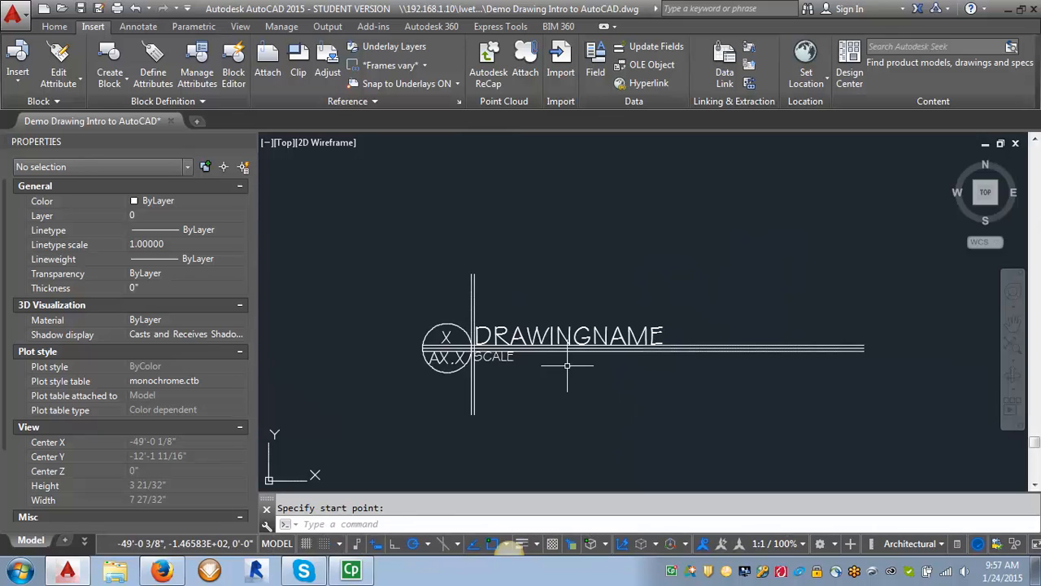
Place the SCALE attribute below DRAWINGNAME and erase the leftover vertical construction lines.
scroll("up", 3)
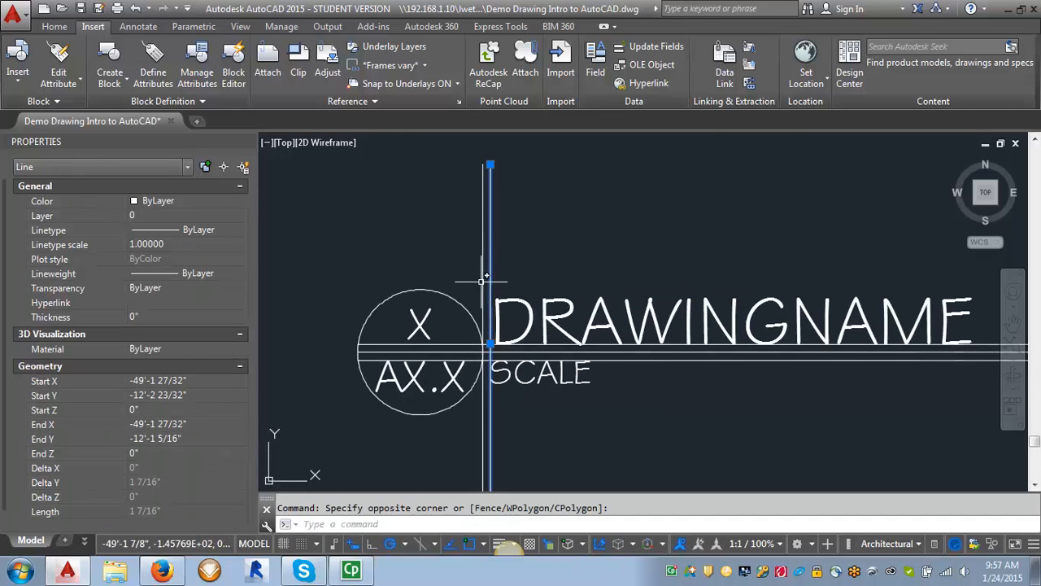
left_click(484, 350)
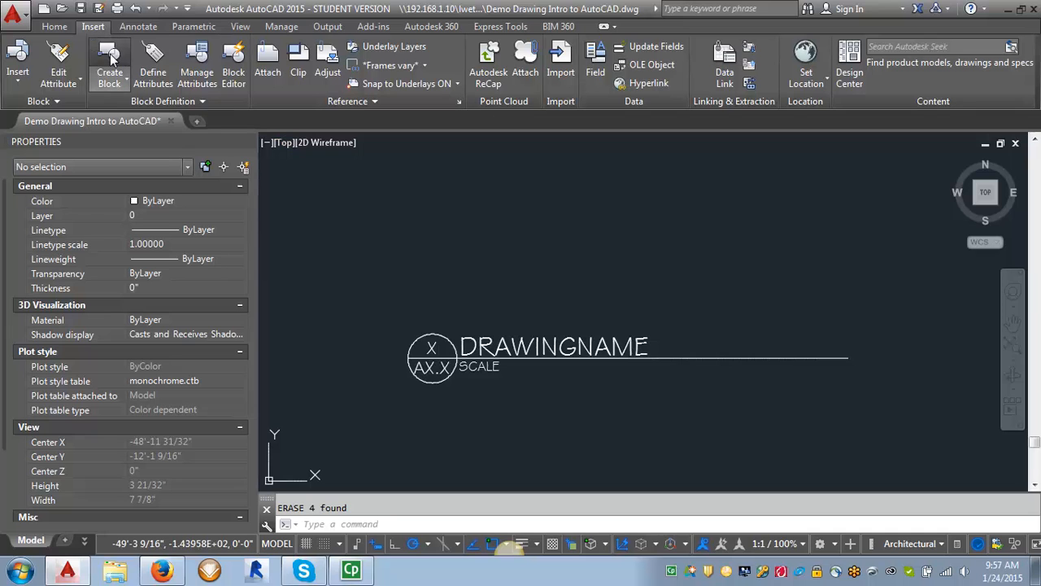
Create the annotative block 'Drawing Title' from the six title objects with a picked base point.
left_click(109, 64)
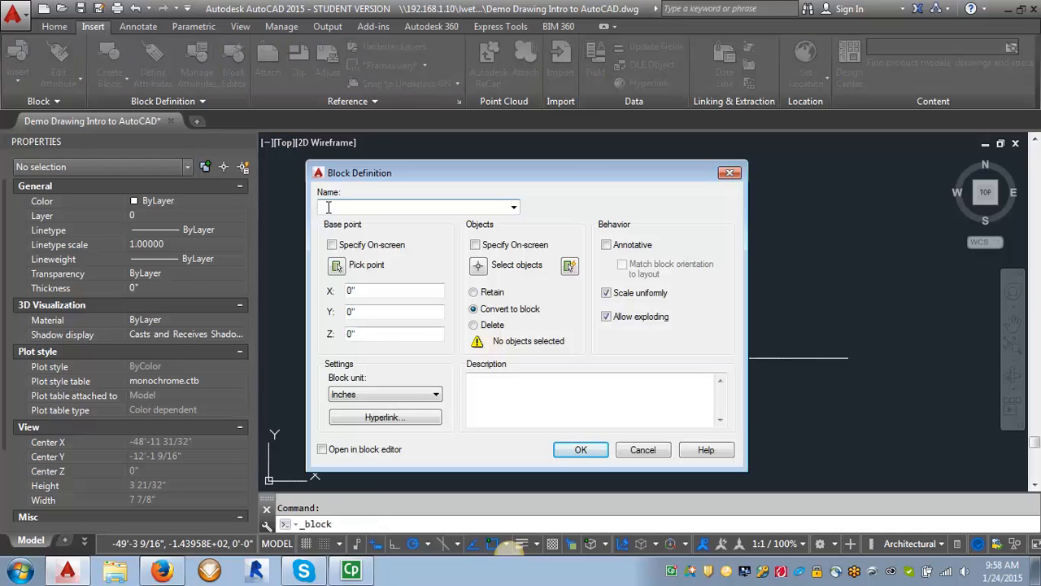
type("Drawing")
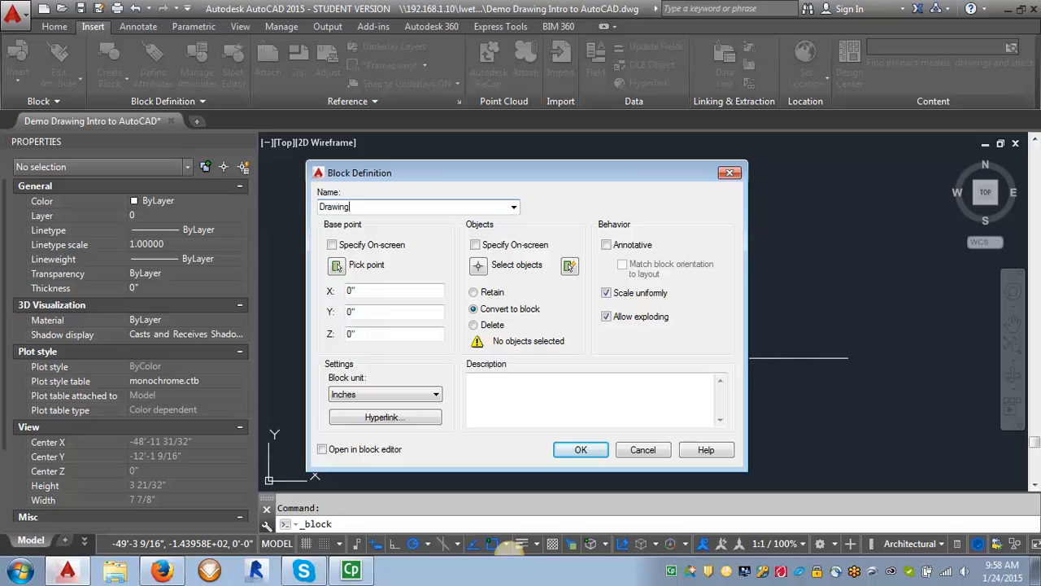
type("Title")
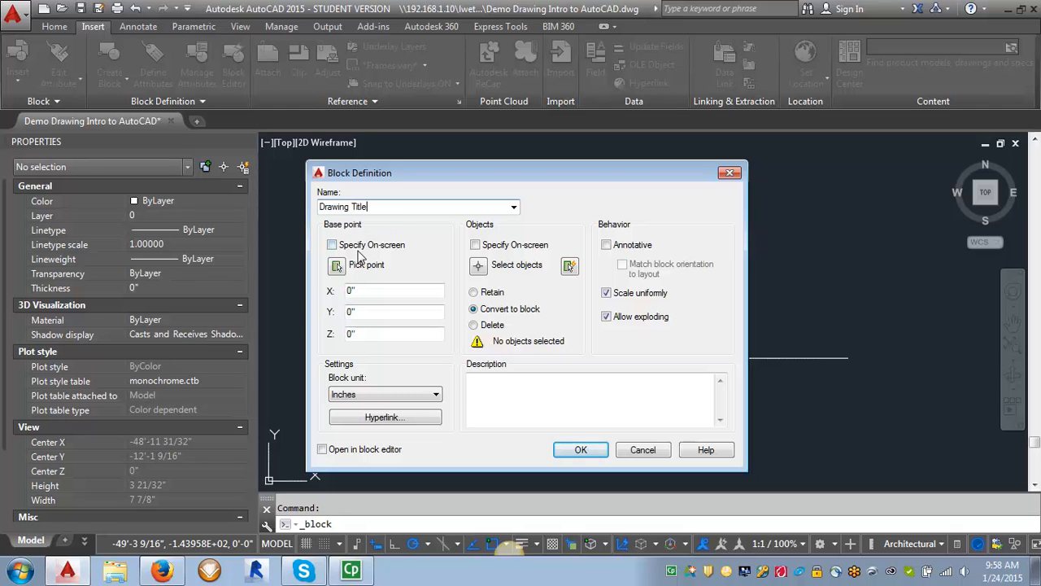
left_click(332, 244)
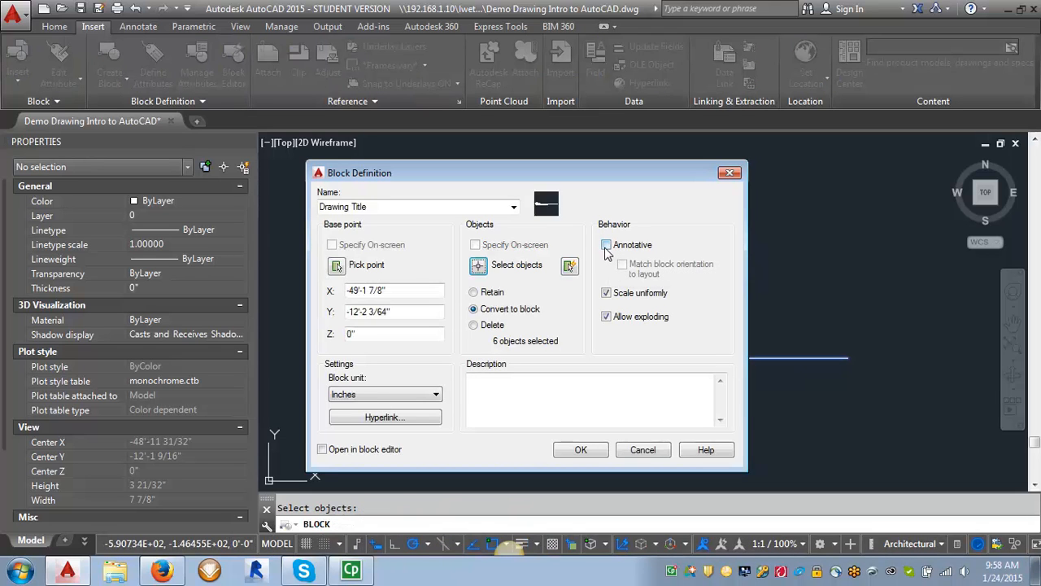
left_click(606, 244)
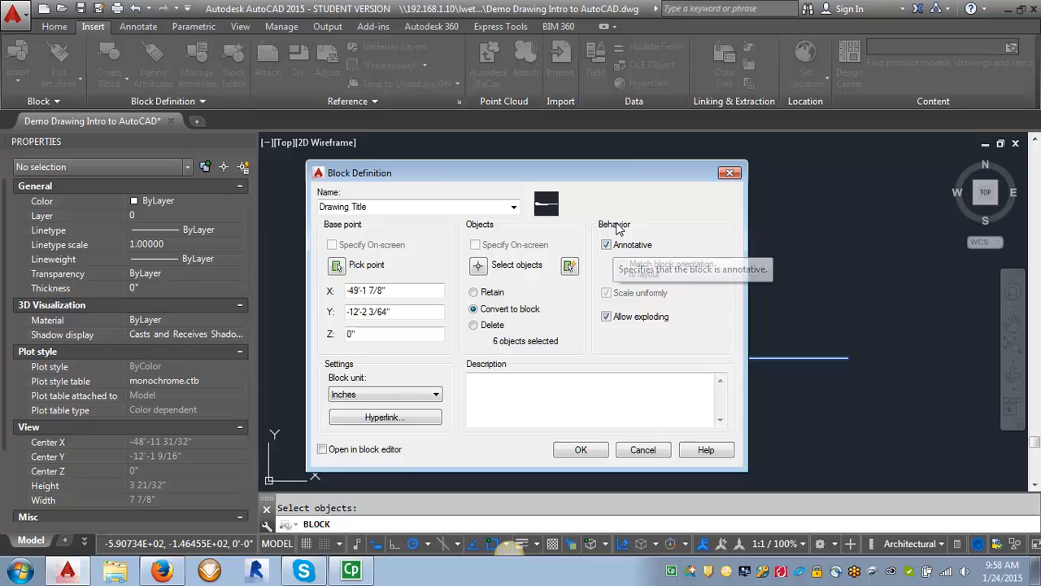
mouse_move(705, 291)
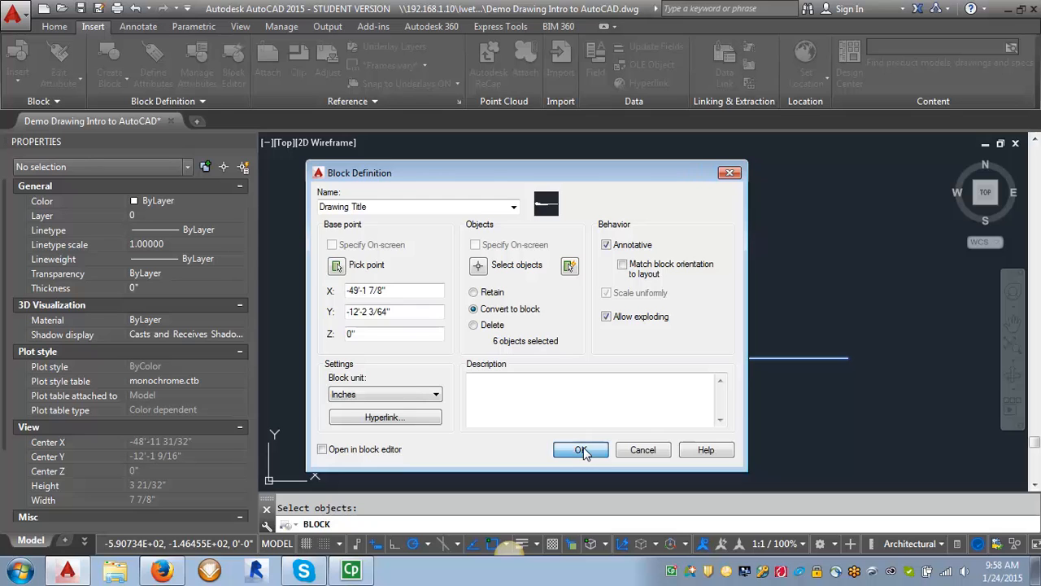
left_click(579, 449)
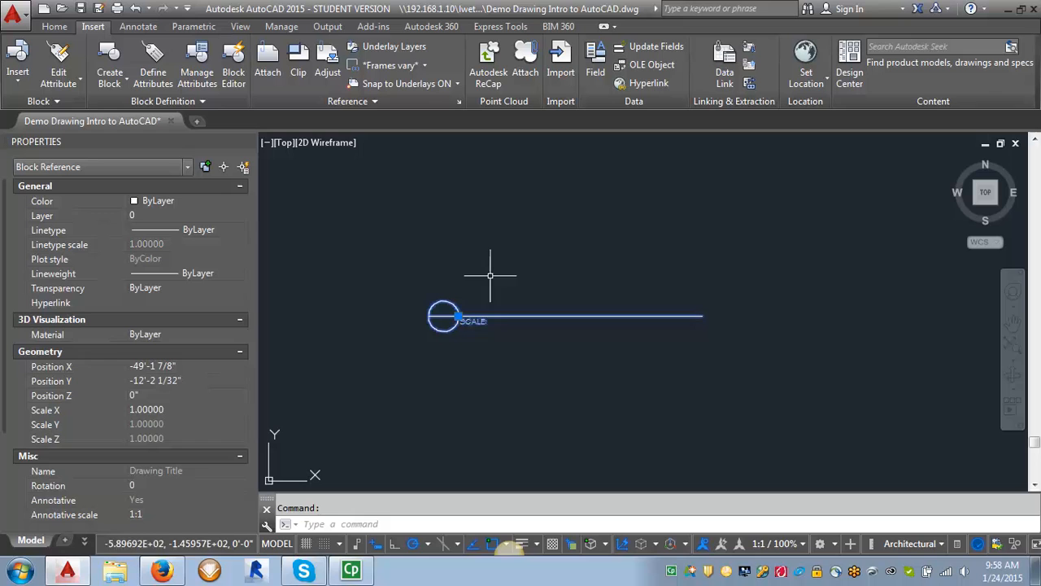
mouse_move(475, 317)
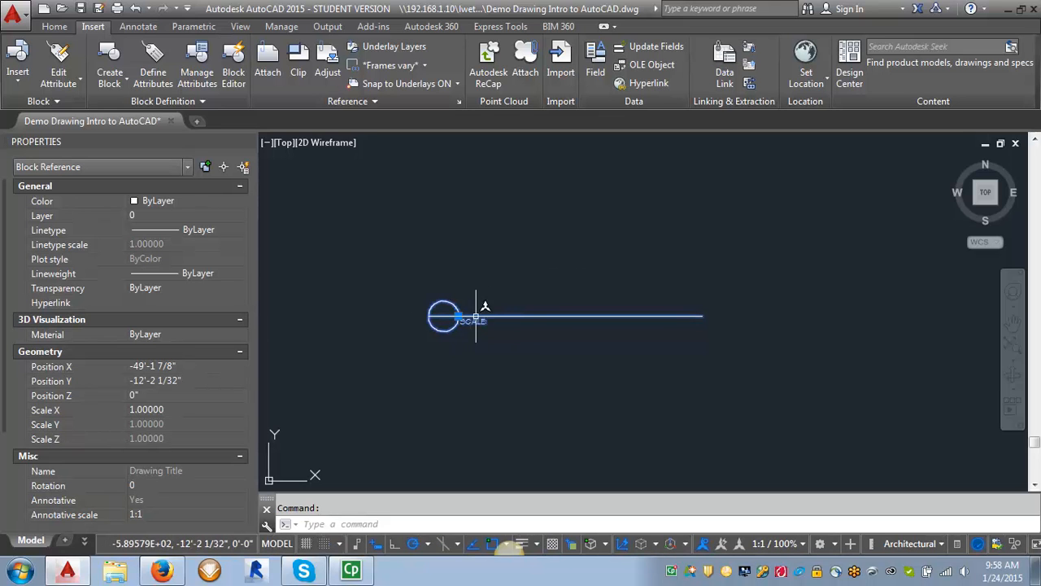
mouse_move(491, 313)
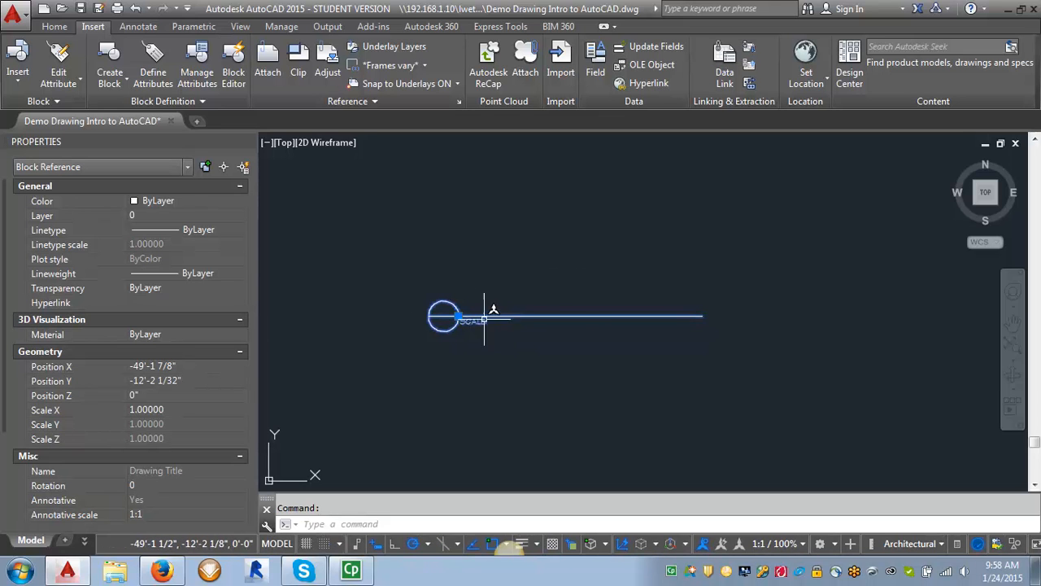
Deselect the Drawing Title block after confirming it is annotative in Properties.
key("Escape")
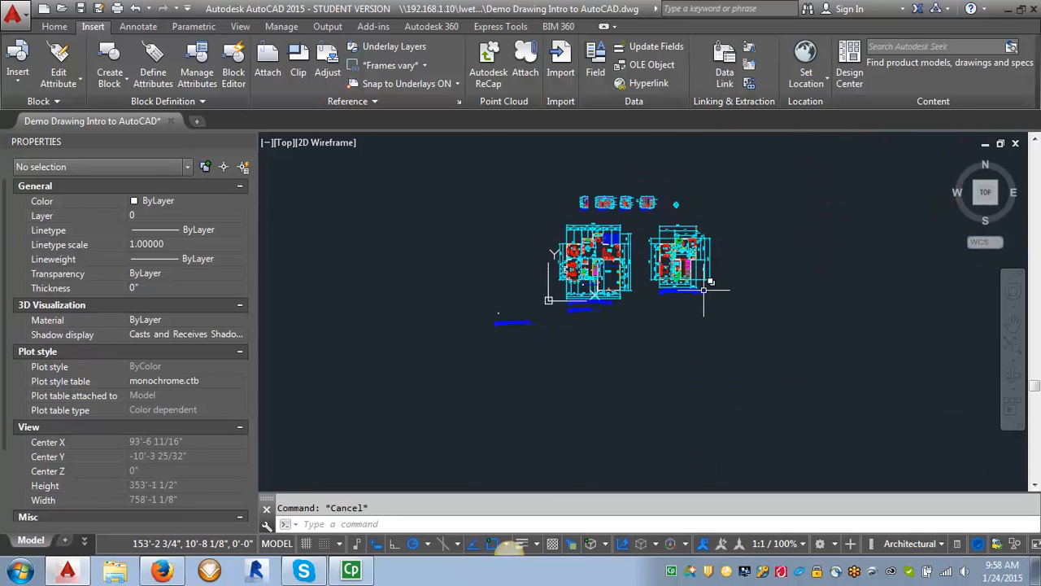
Select and erase the old FIRST FLOOR PLAN title text from the floor plan.
scroll("up", 3)
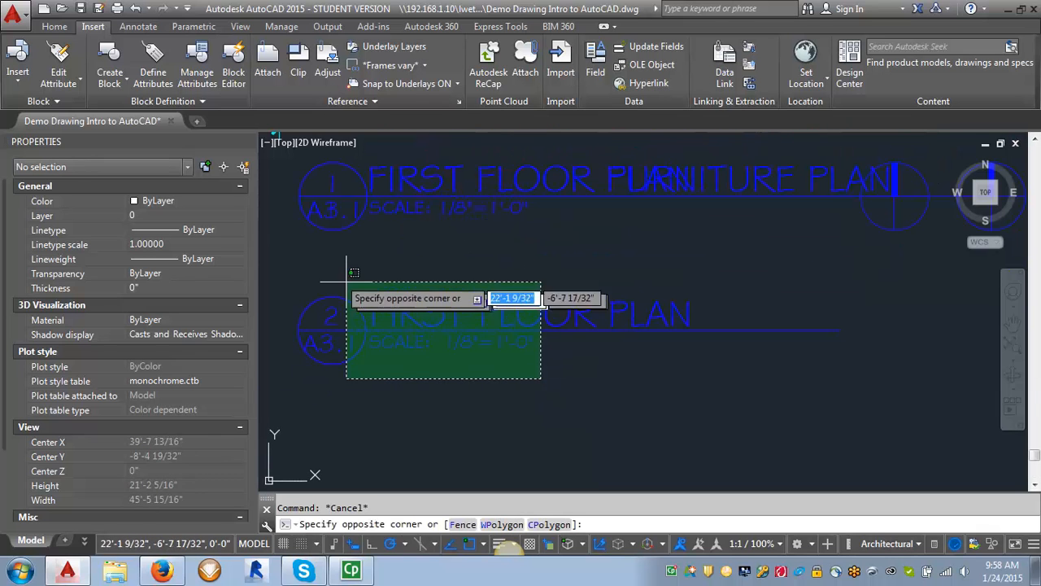
left_click(443, 333)
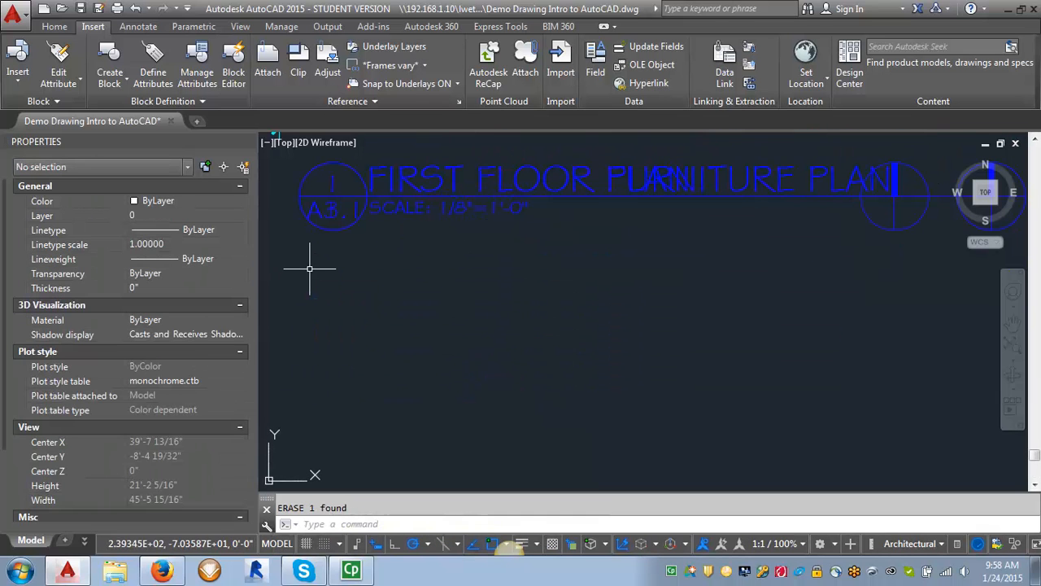
Make A-ANNO-TTL the current layer from the Home tab layer list.
scroll("down", 3)
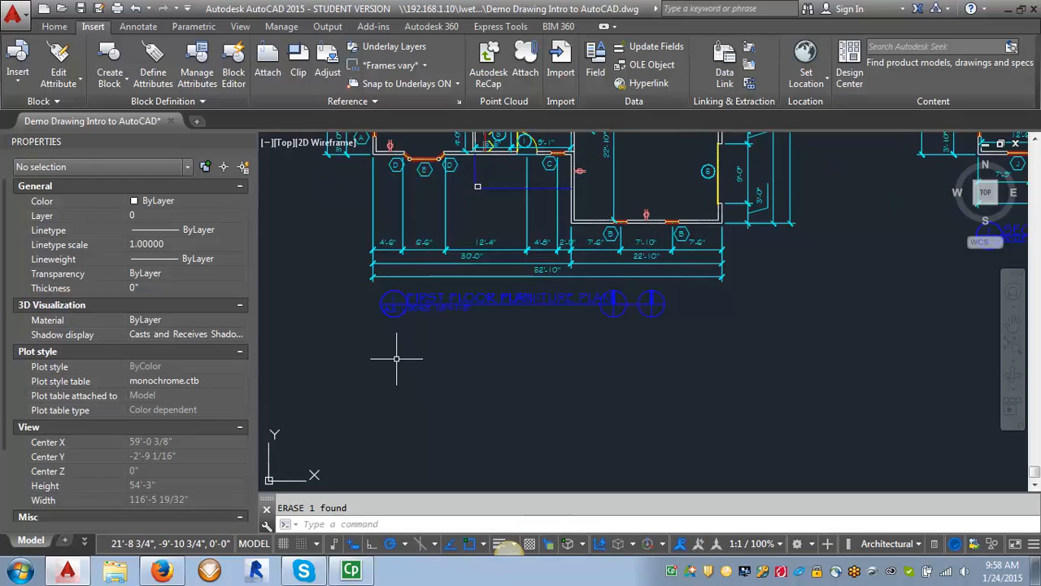
mouse_move(433, 329)
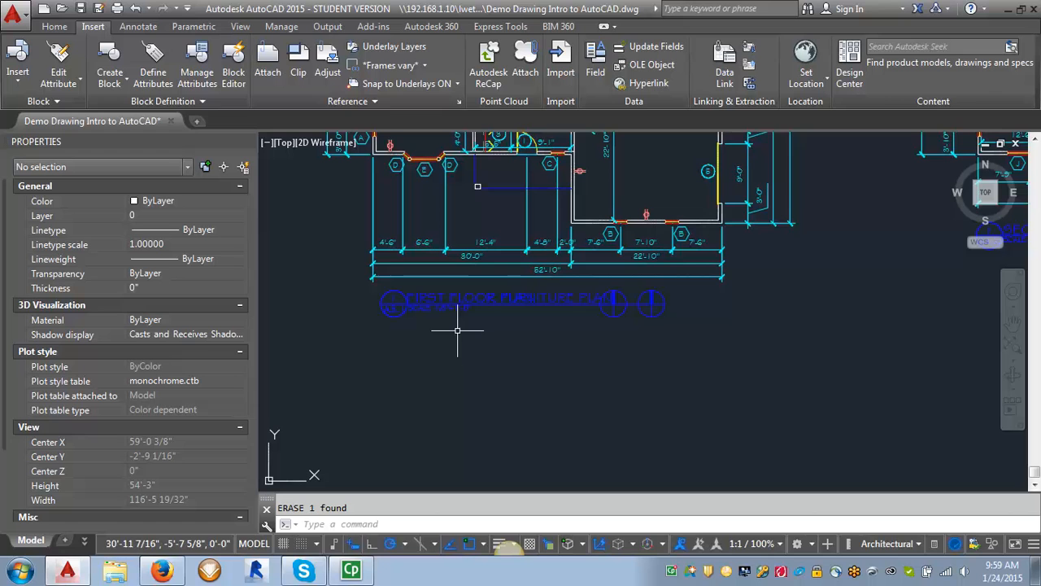
left_click(54, 26)
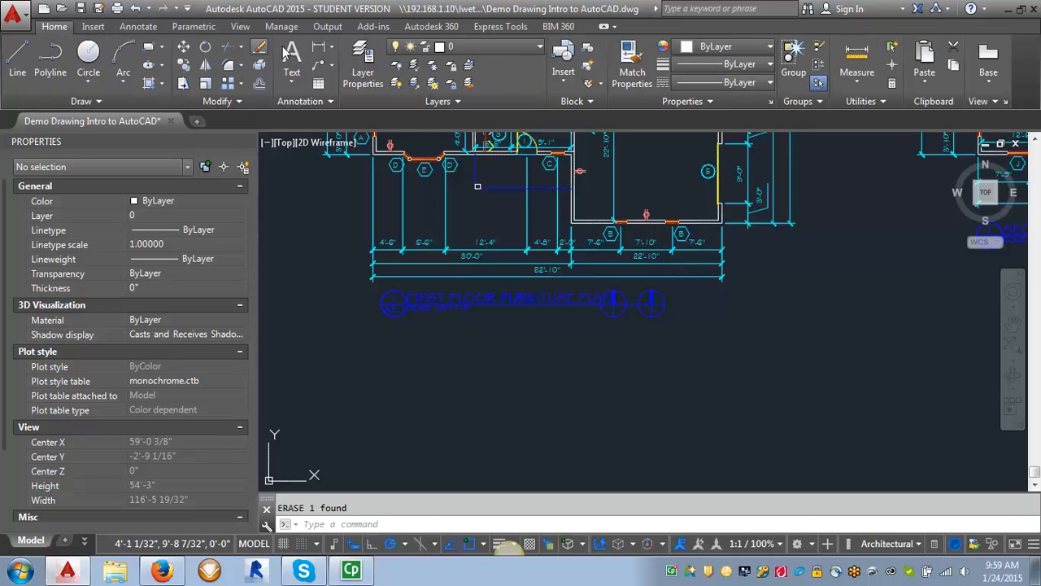
left_click(536, 46)
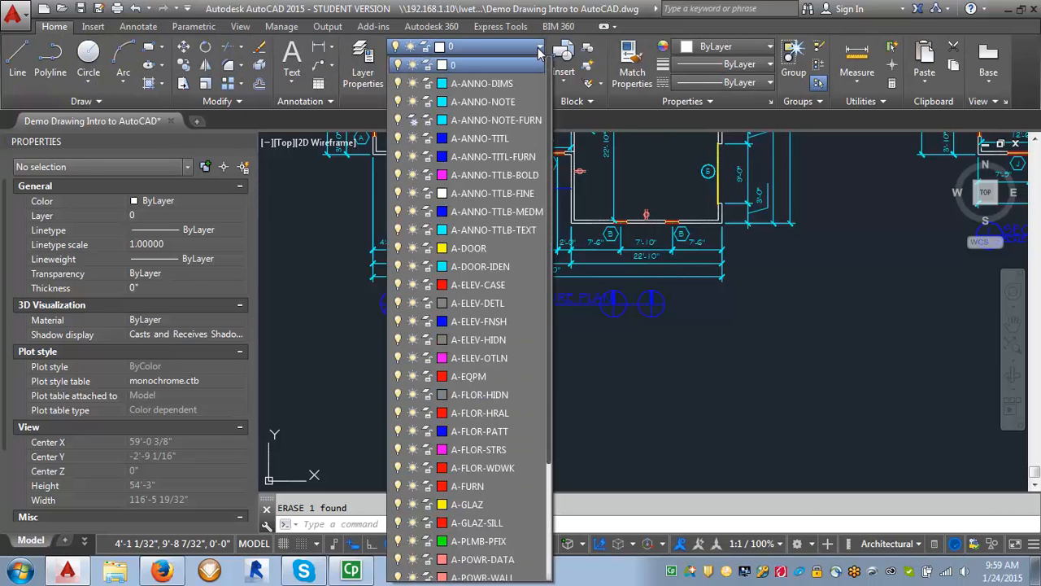
left_click(478, 138)
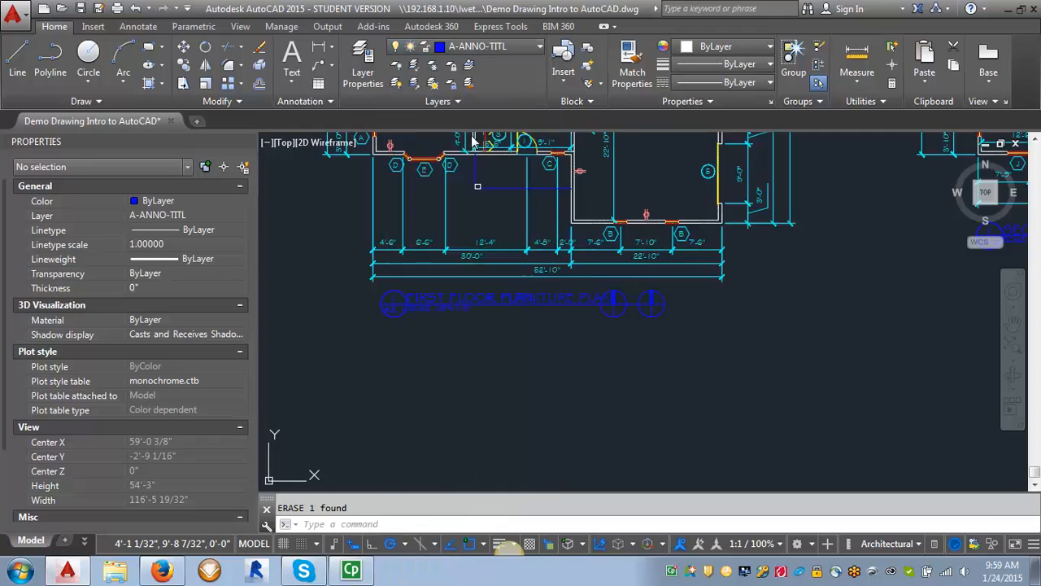
mouse_move(443, 388)
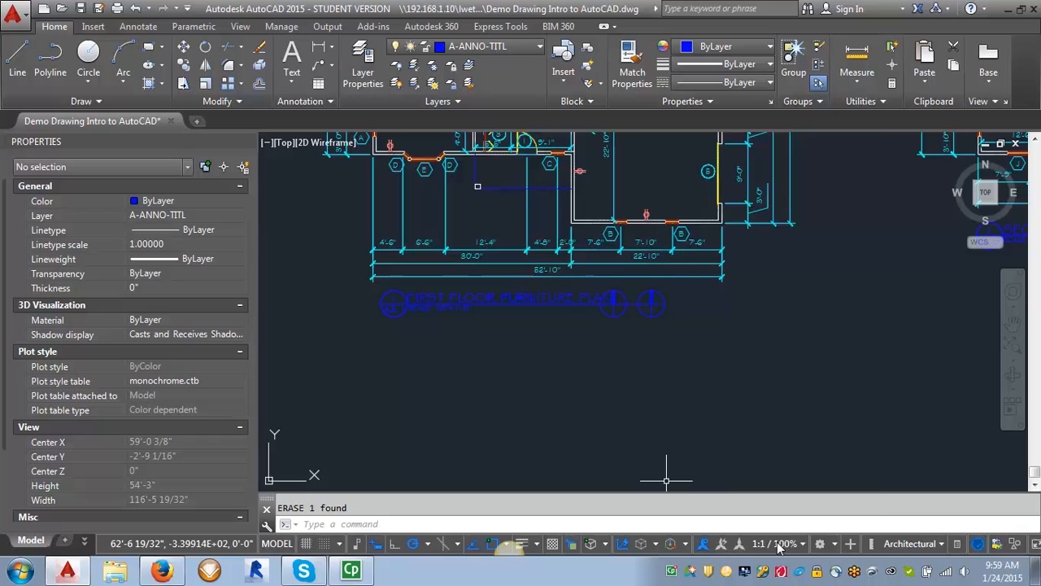
Set the status-bar annotation scale to 1/8" = 1'-0".
left_click(772, 543)
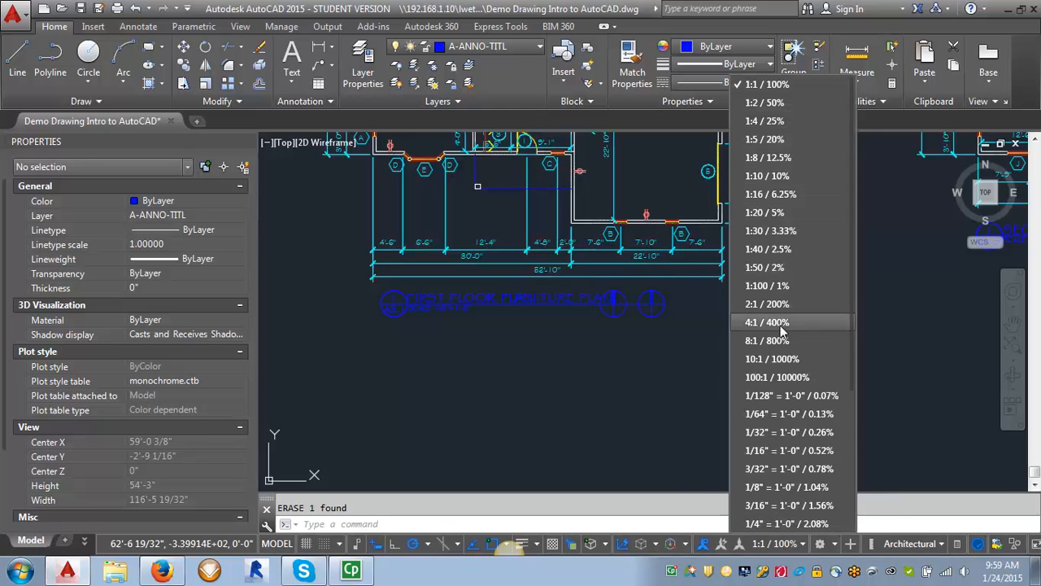
left_click(788, 487)
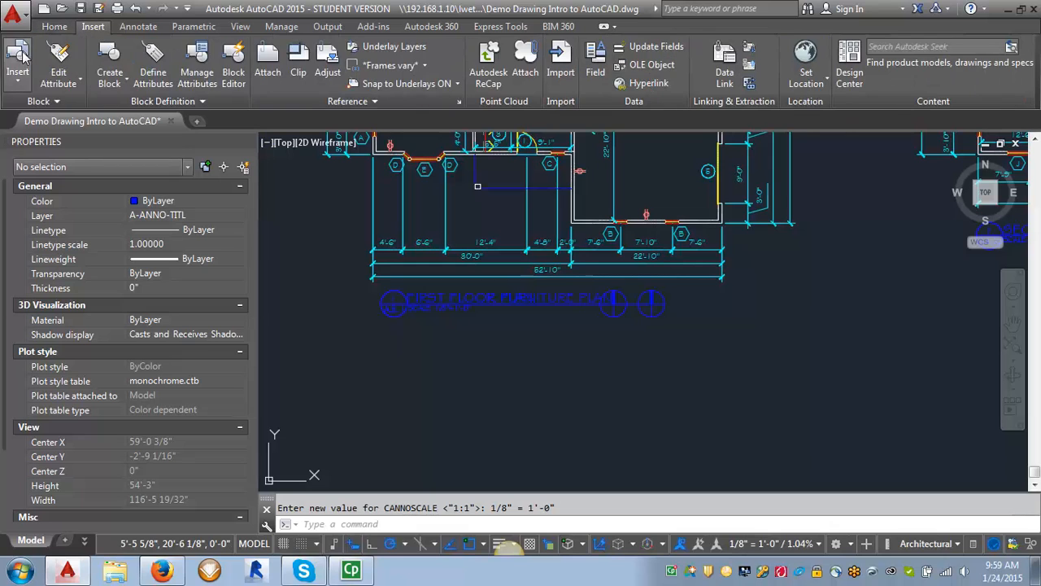
Insert the Drawing Title block and enter scale 1/8"=1'-0".
left_click(17, 62)
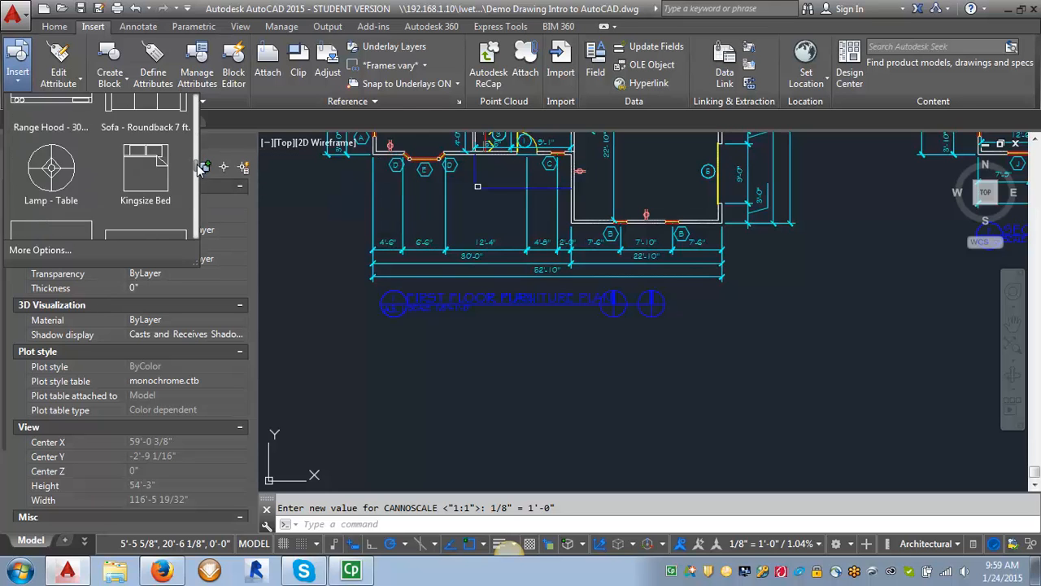
scroll("down", 3)
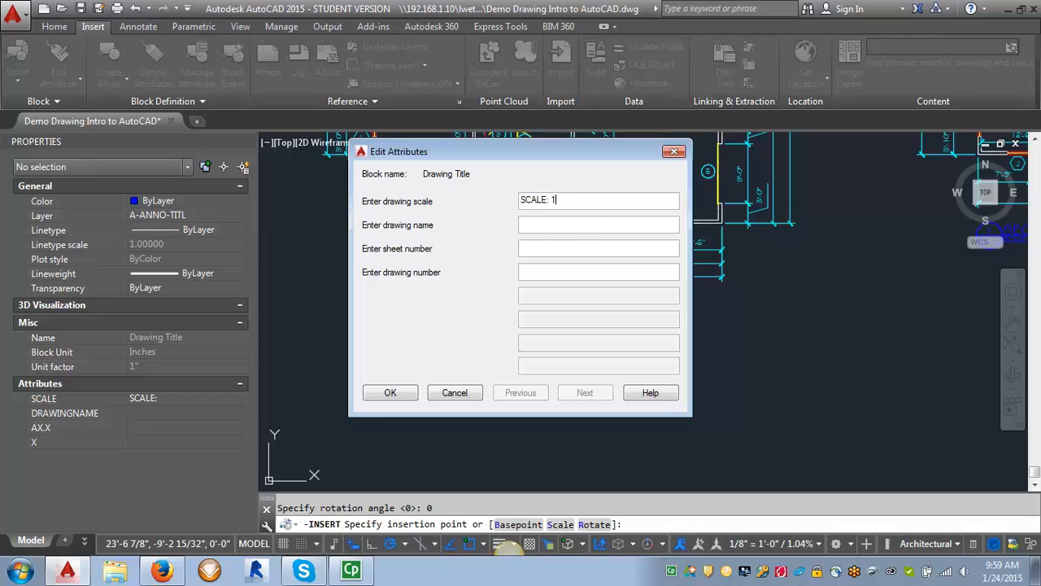
type("/8\"=")
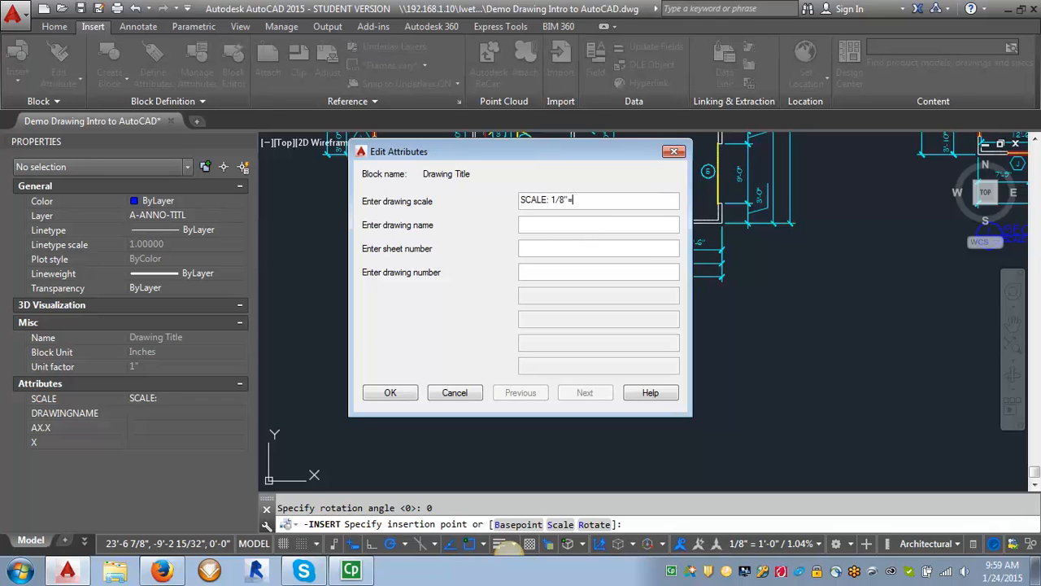
type("=1'-0\"")
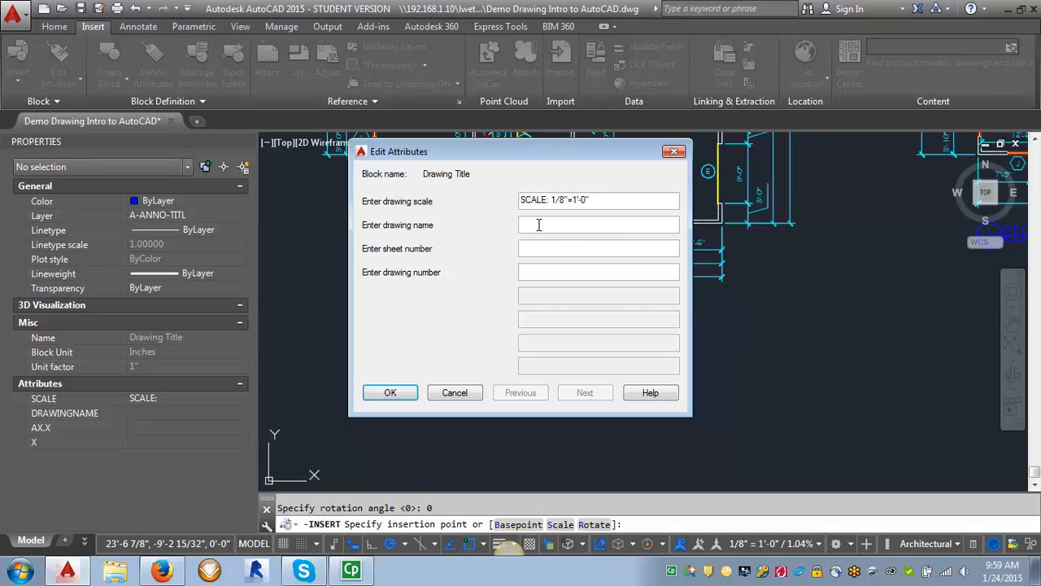
Enter name FIRST FLOOR PLAN, sheet number A1.0 and drawing number 1, then confirm.
type("FIRST")
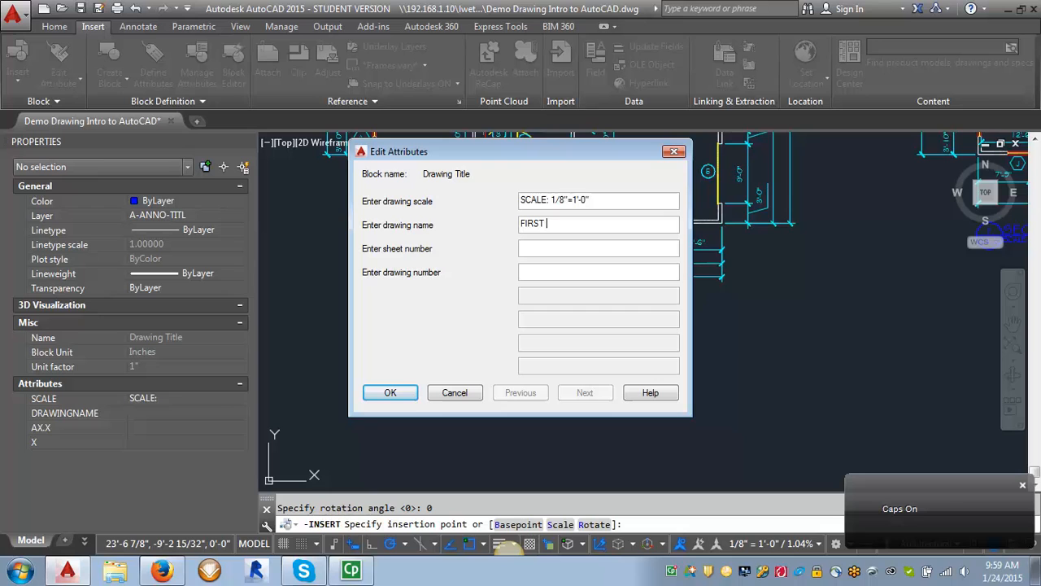
type("FLOOR PLAN")
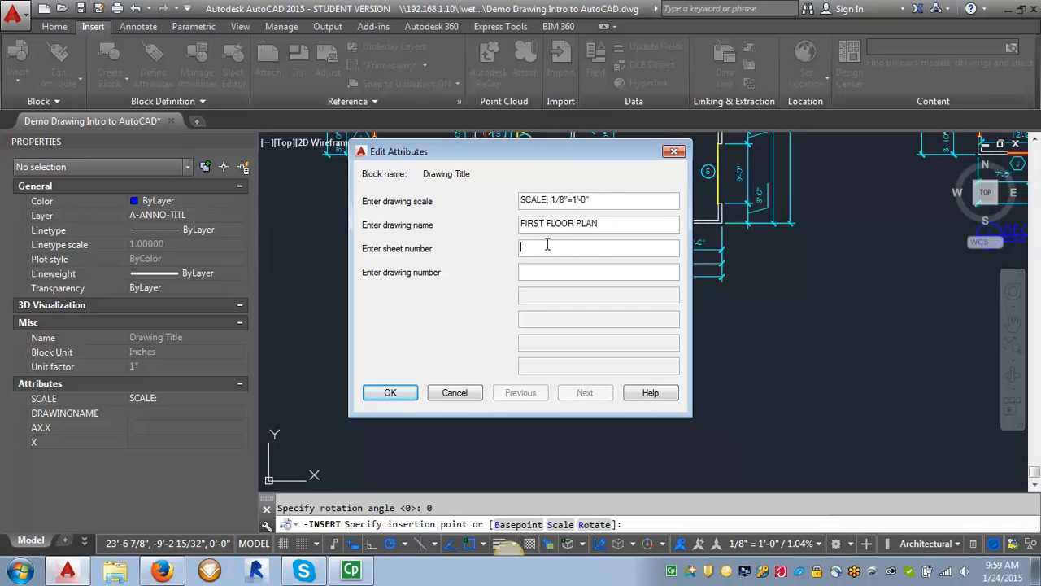
type("A")
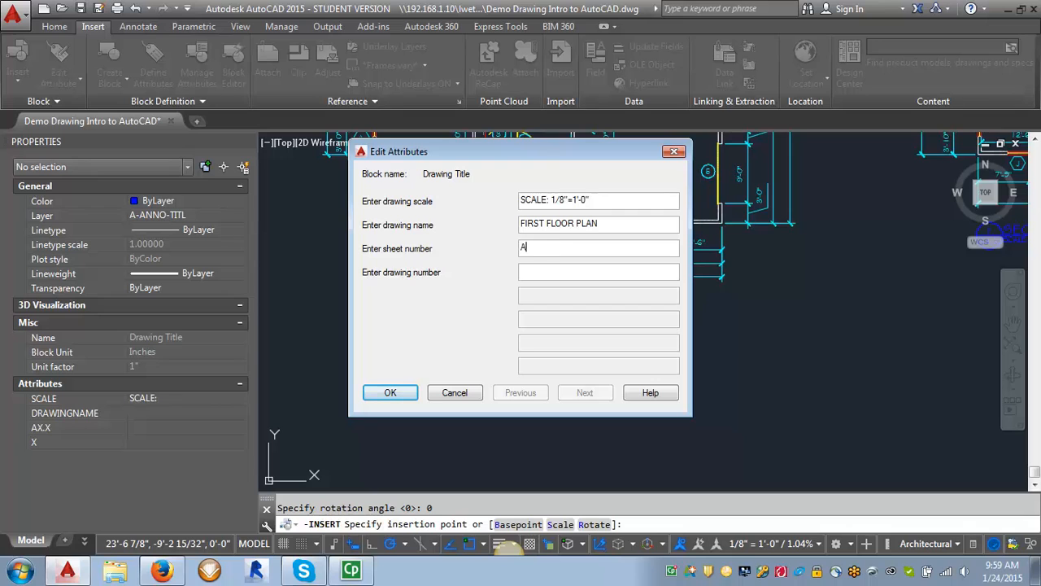
type("1.0")
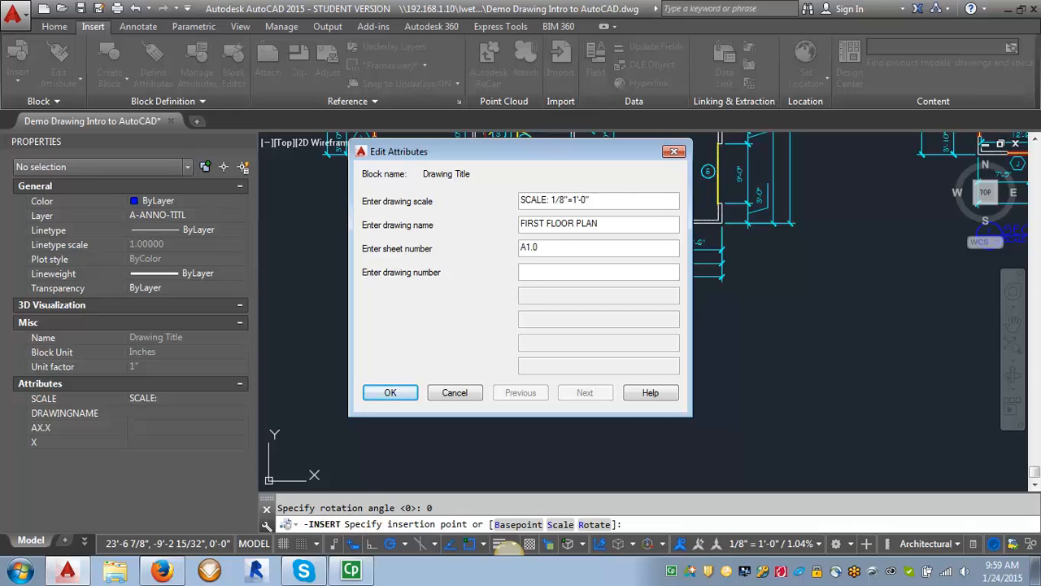
left_click(599, 272)
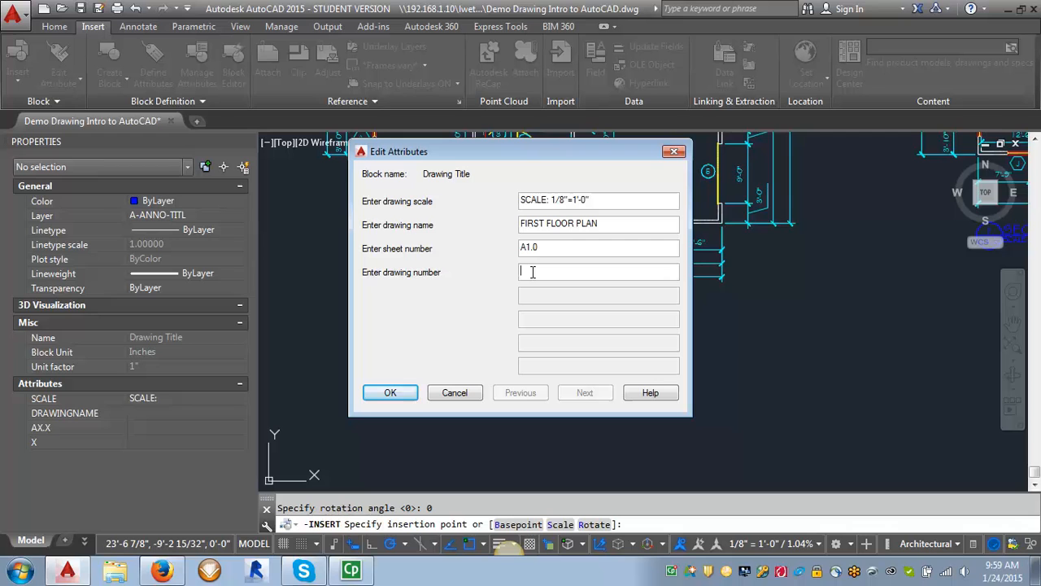
type("1")
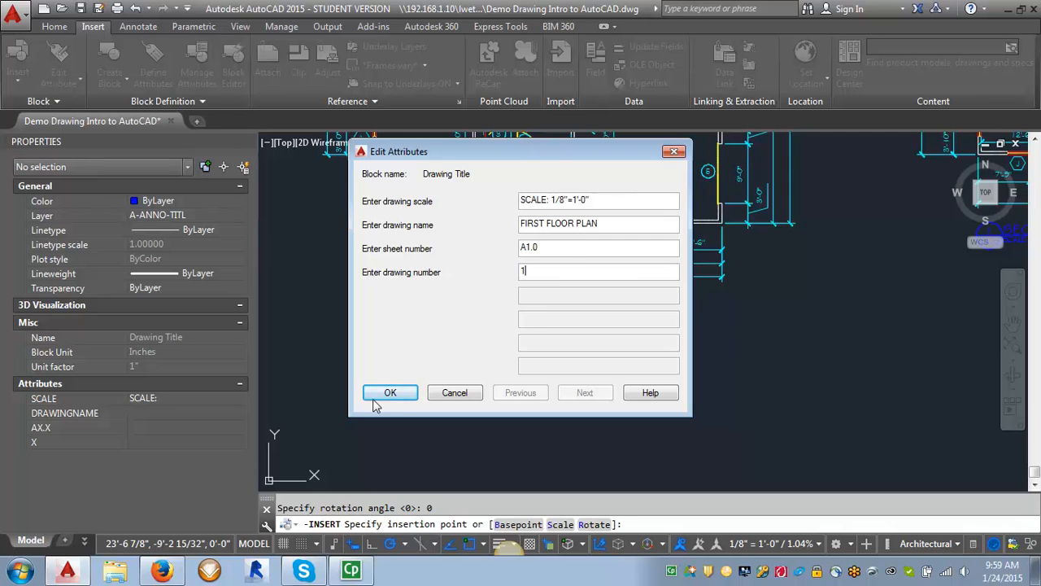
left_click(390, 392)
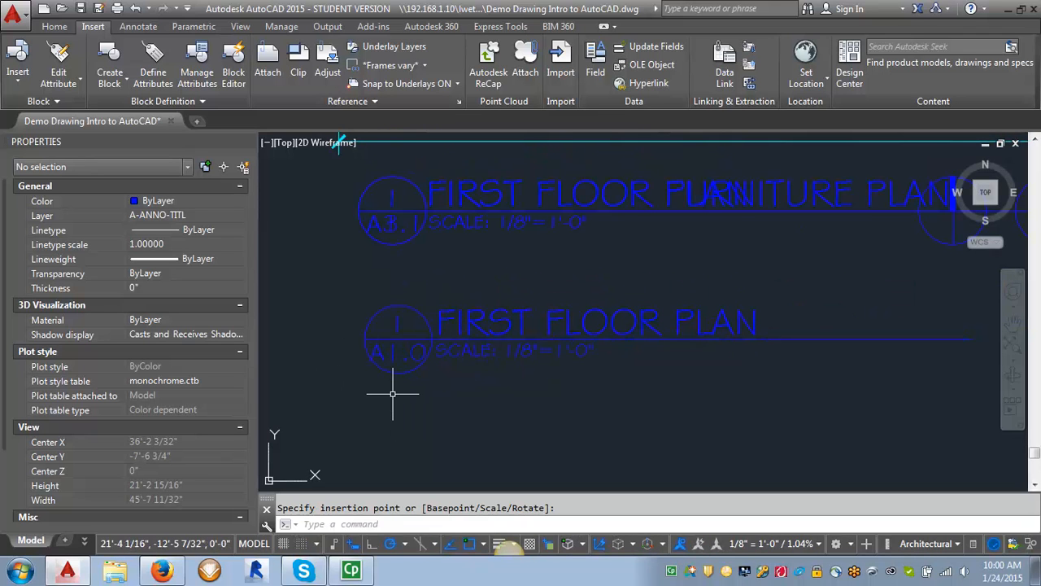
mouse_move(420, 373)
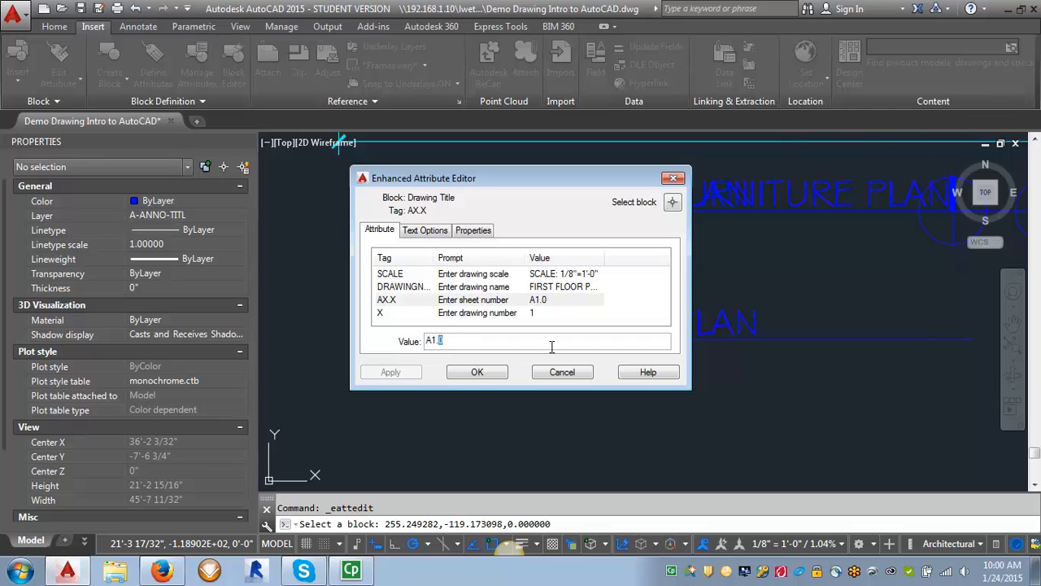
Accept the FIRST FLOOR PLAN title's attribute values in the Enhanced Attribute Editor.
left_click(478, 371)
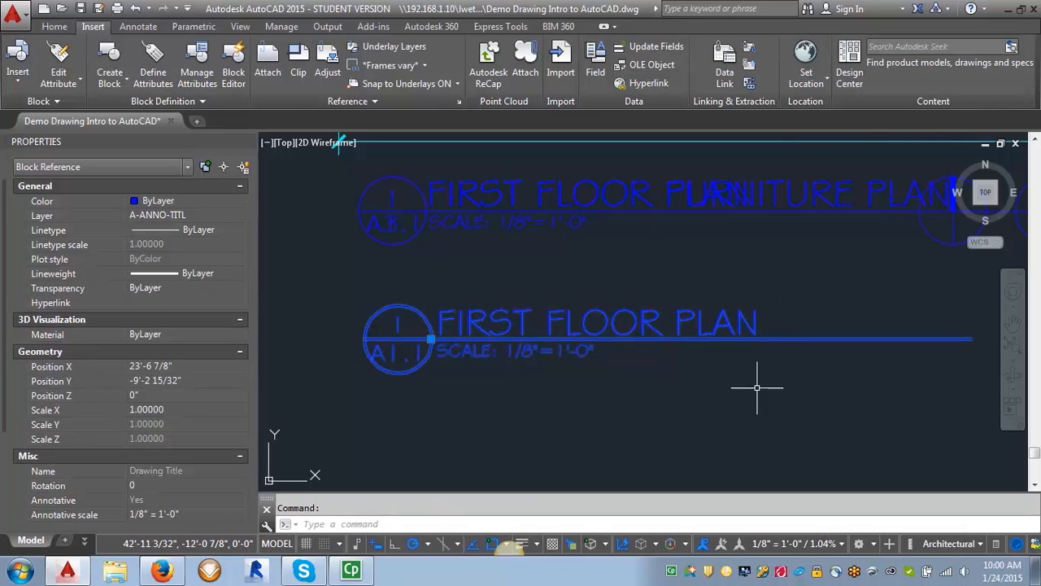
mouse_move(550, 383)
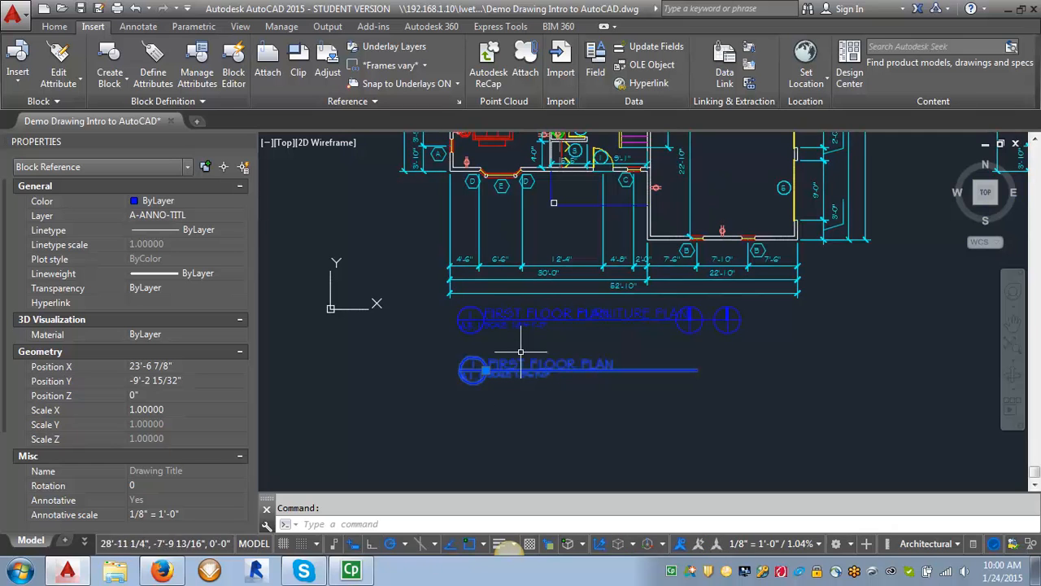
mouse_move(527, 366)
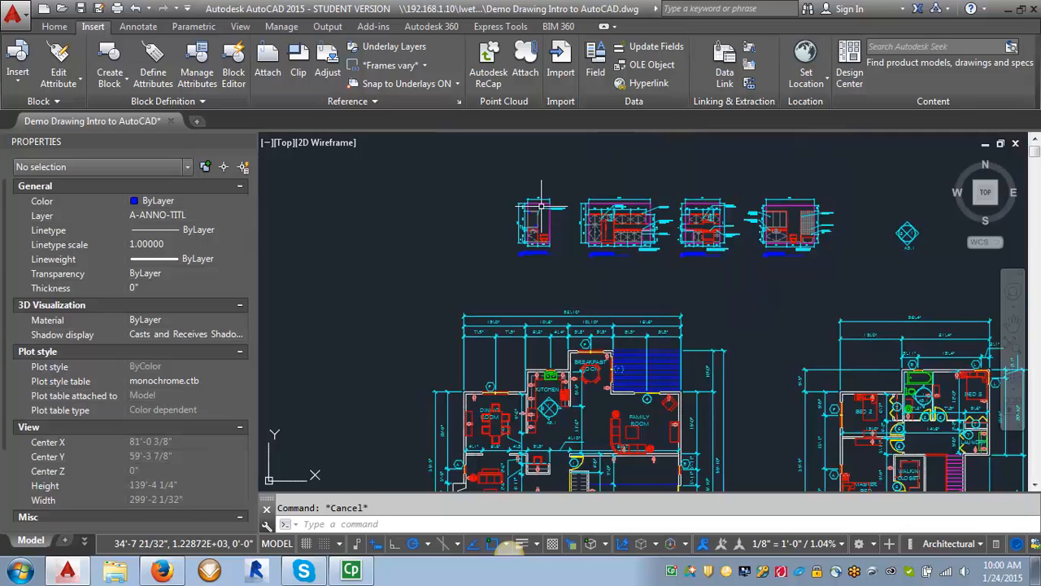
With annotation scale 1/2"=1'-0" set, start inserting another Drawing Title block.
scroll("up", 3)
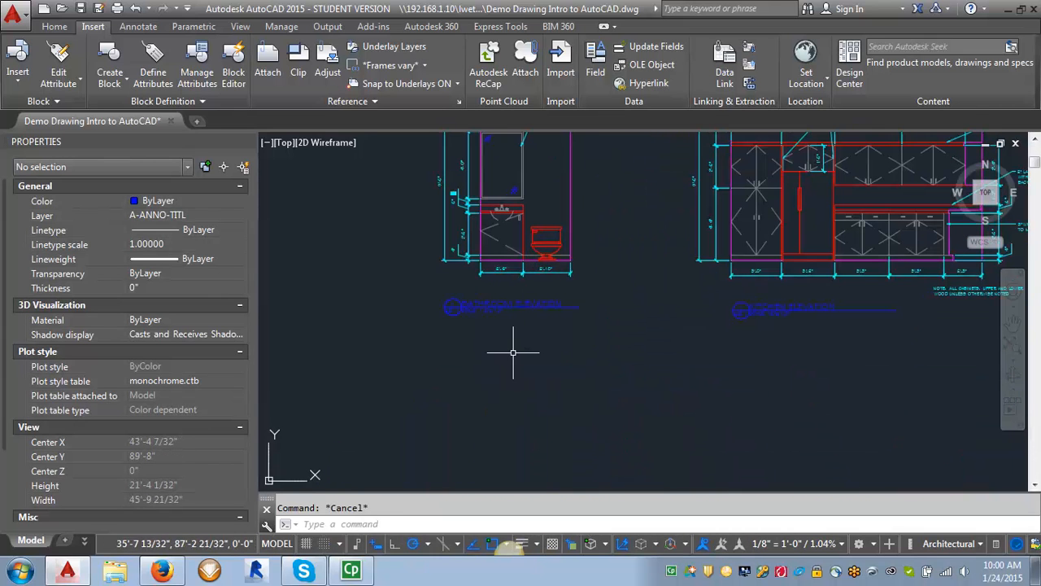
mouse_move(498, 336)
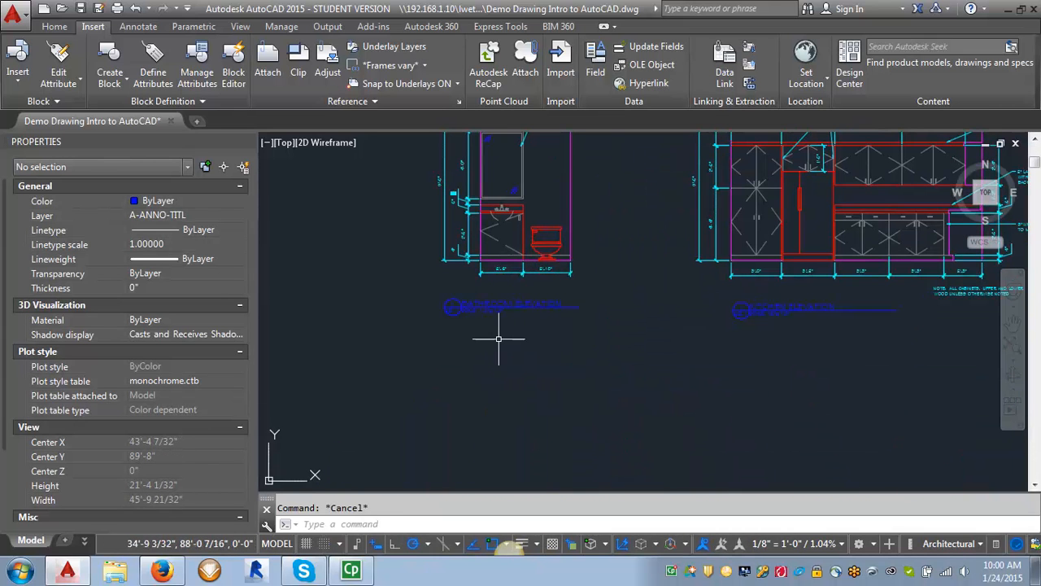
mouse_move(563, 459)
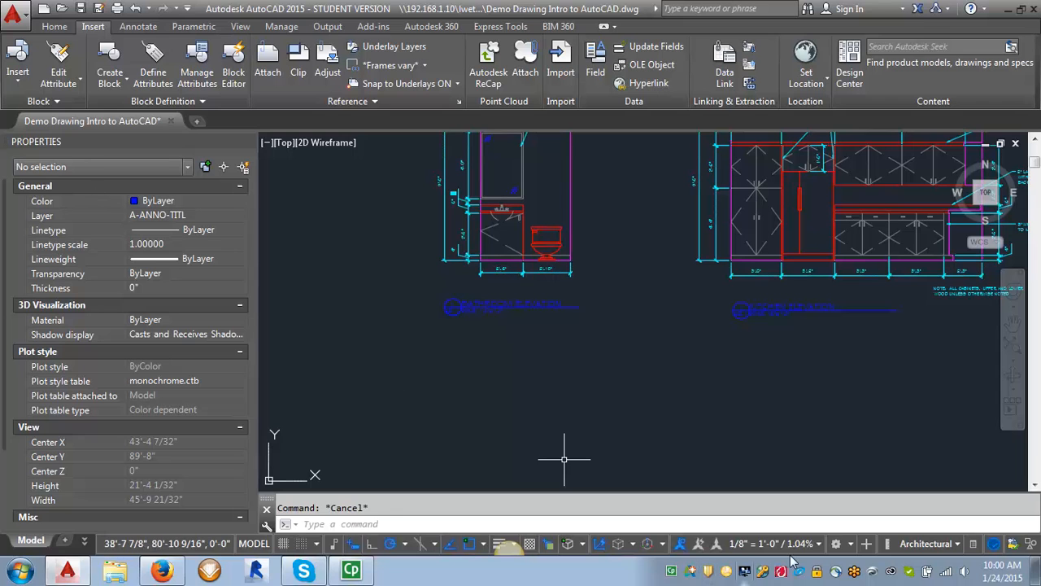
mouse_move(820, 544)
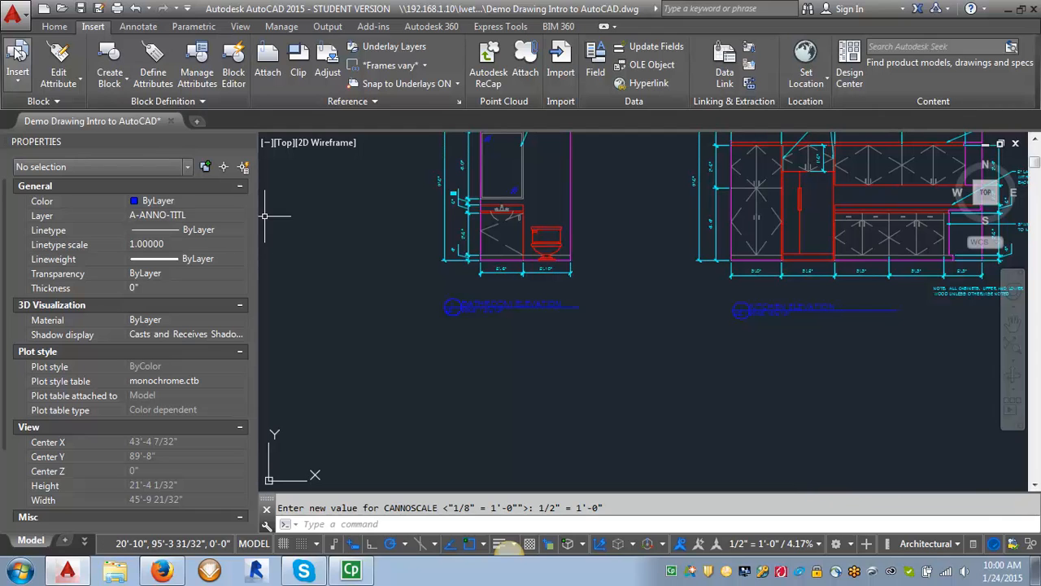
left_click(16, 64)
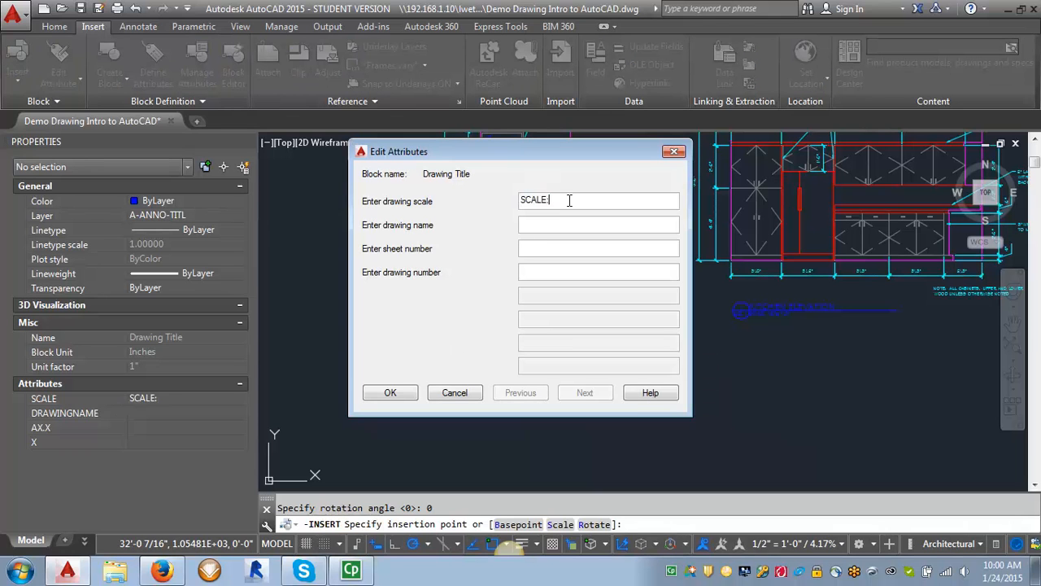
Enter scale 1/2"=1'-0", name BATHROOM ELEVATION and sheet number A5.0, then confirm.
type("1/2\"")
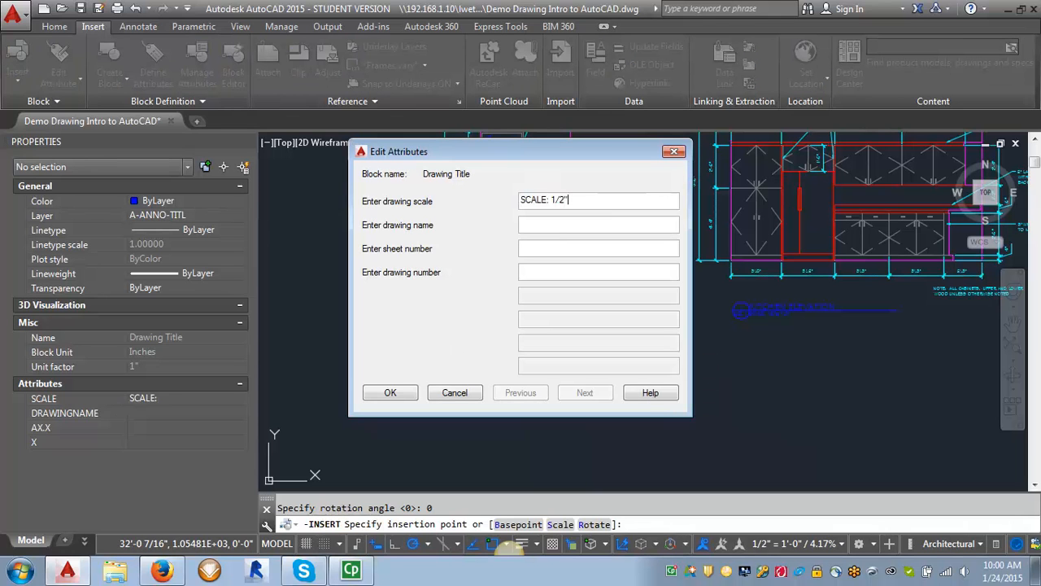
type("=1'-0")
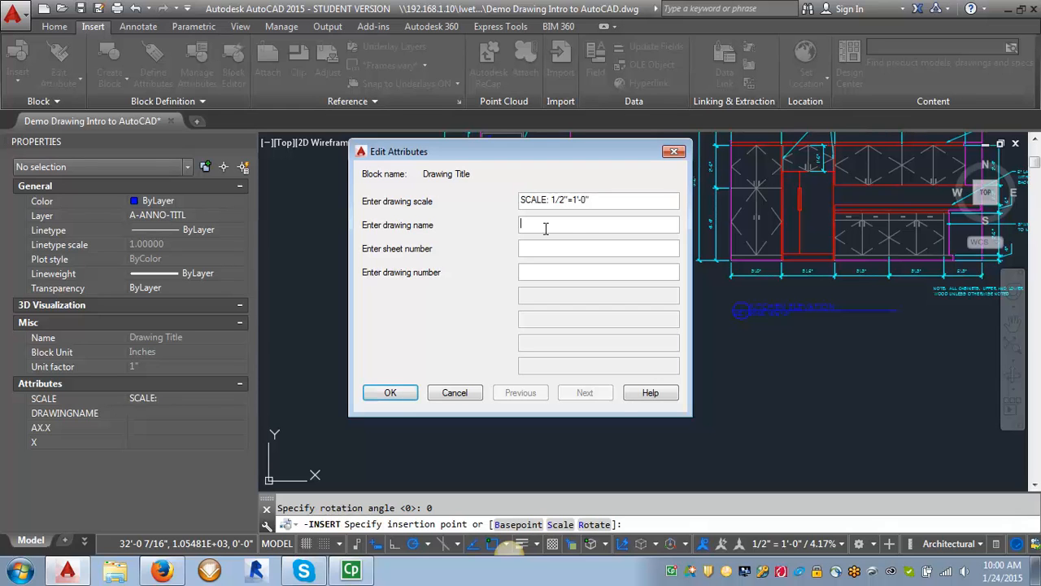
type("BATHROOM")
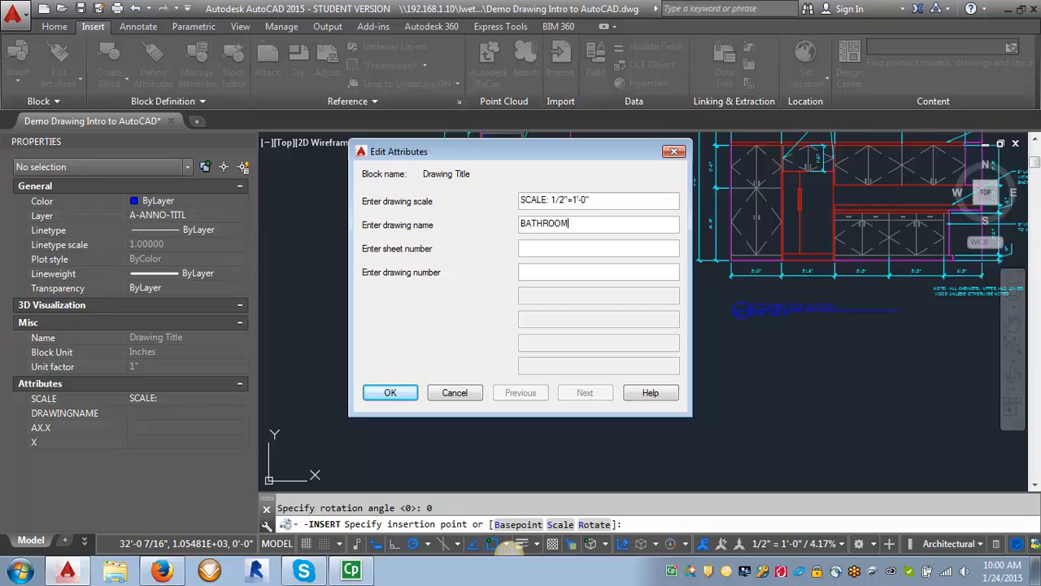
type("ELEVAtion")
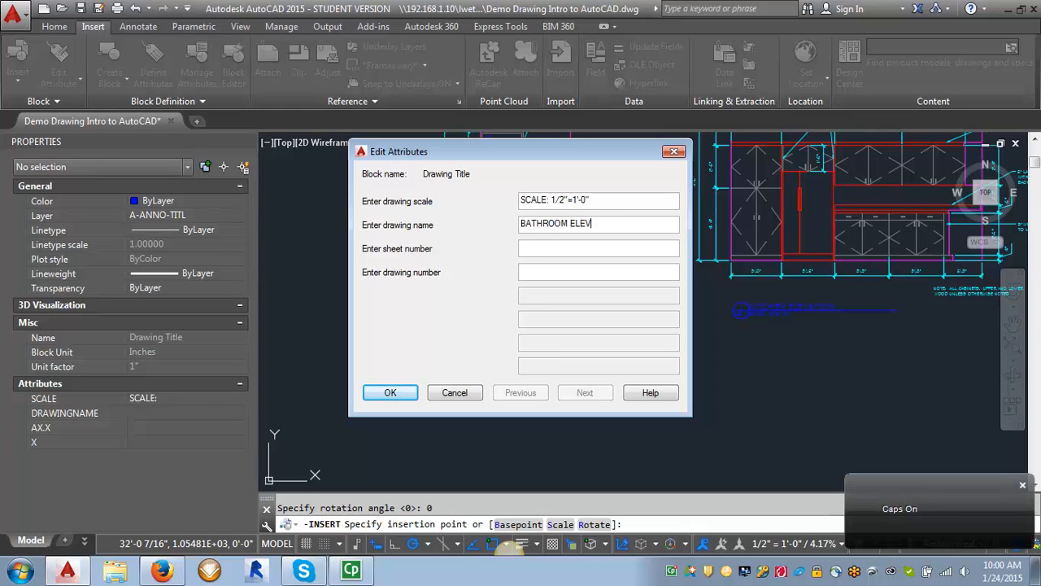
type("ATION")
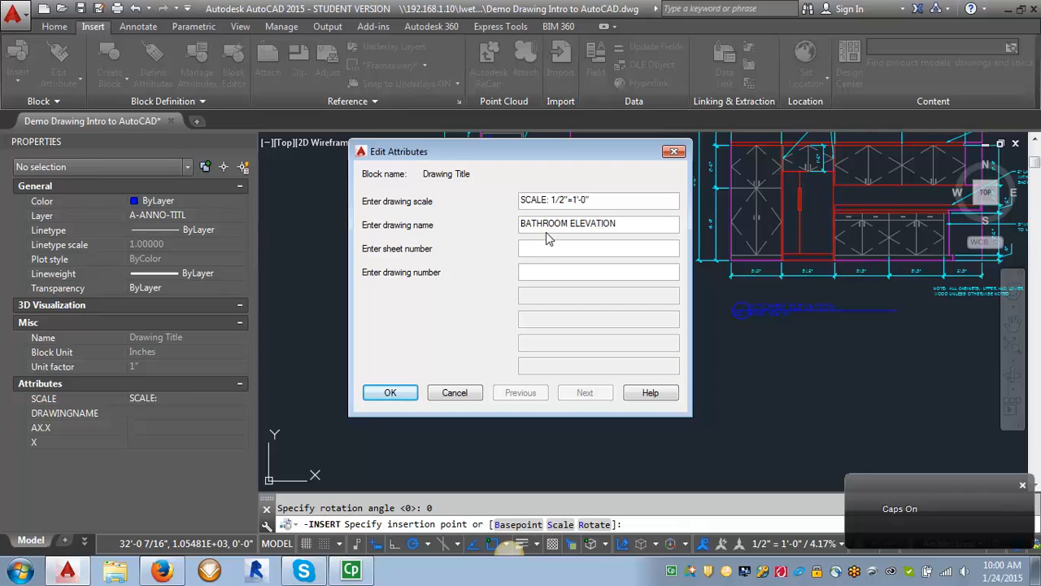
type("A")
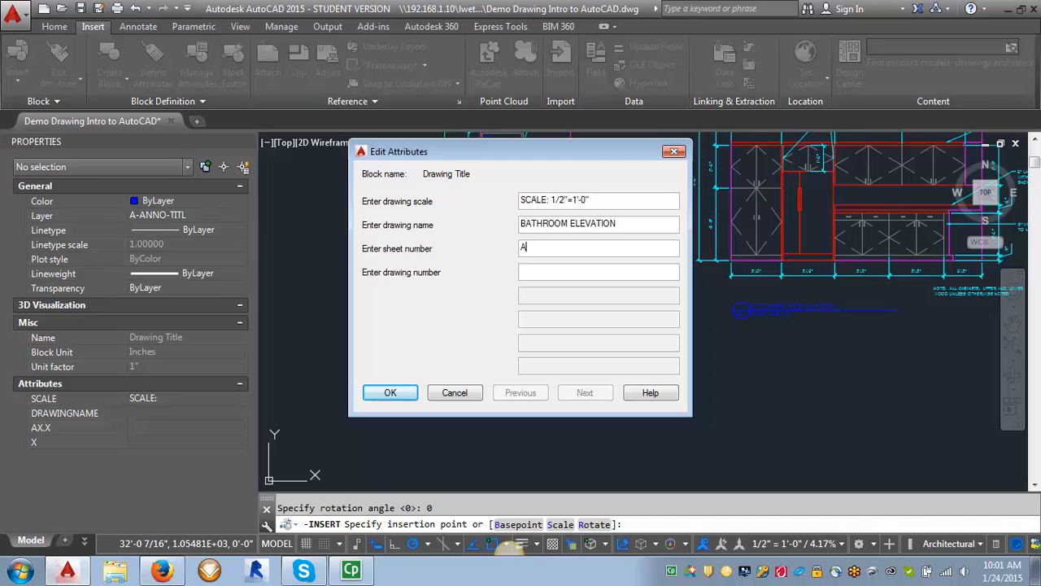
type("5.0")
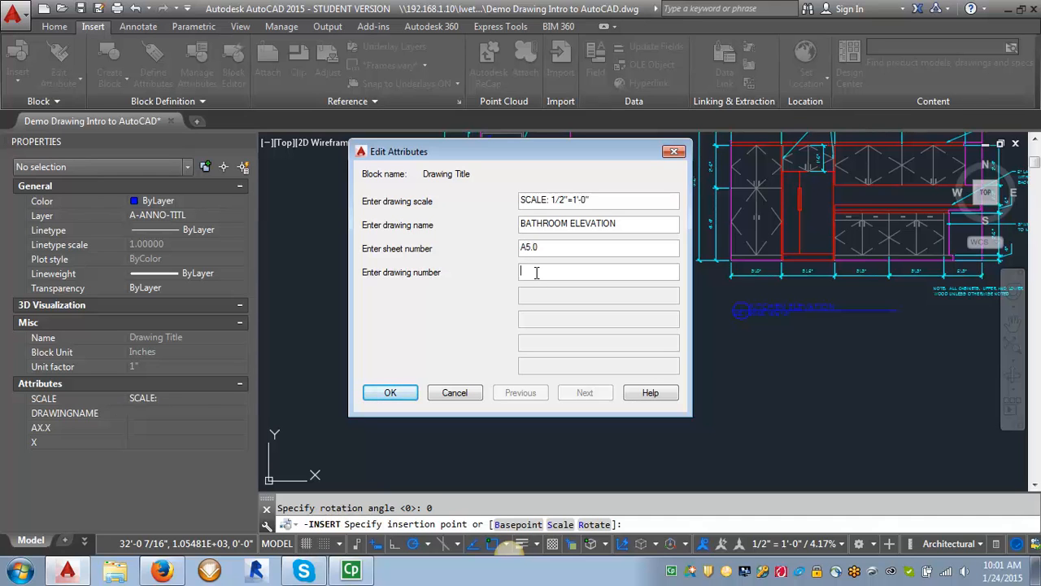
left_click(390, 392)
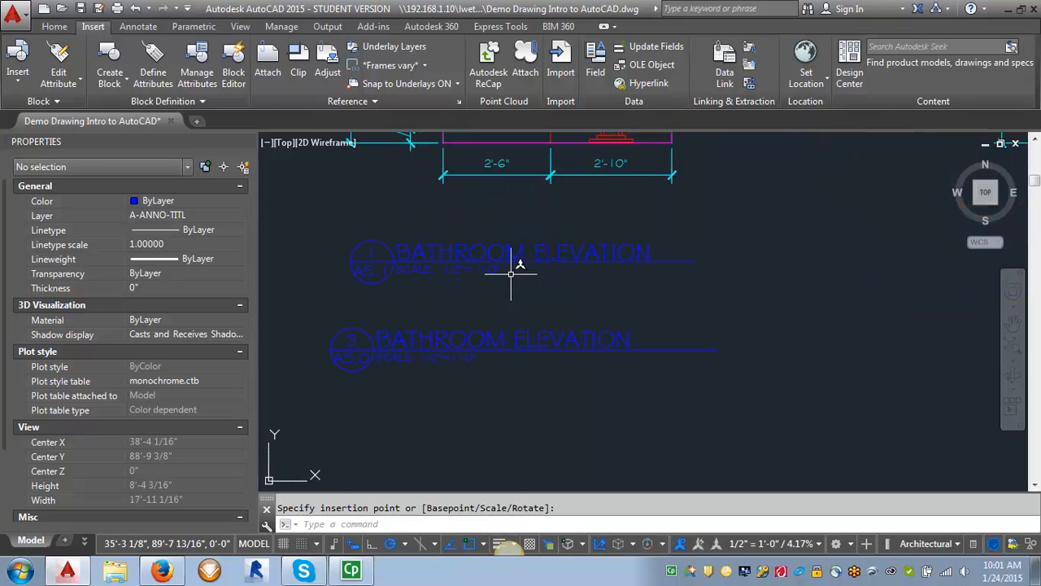
Place the BATHROOM ELEVATION title at its insertion point in the drawing.
left_click(473, 334)
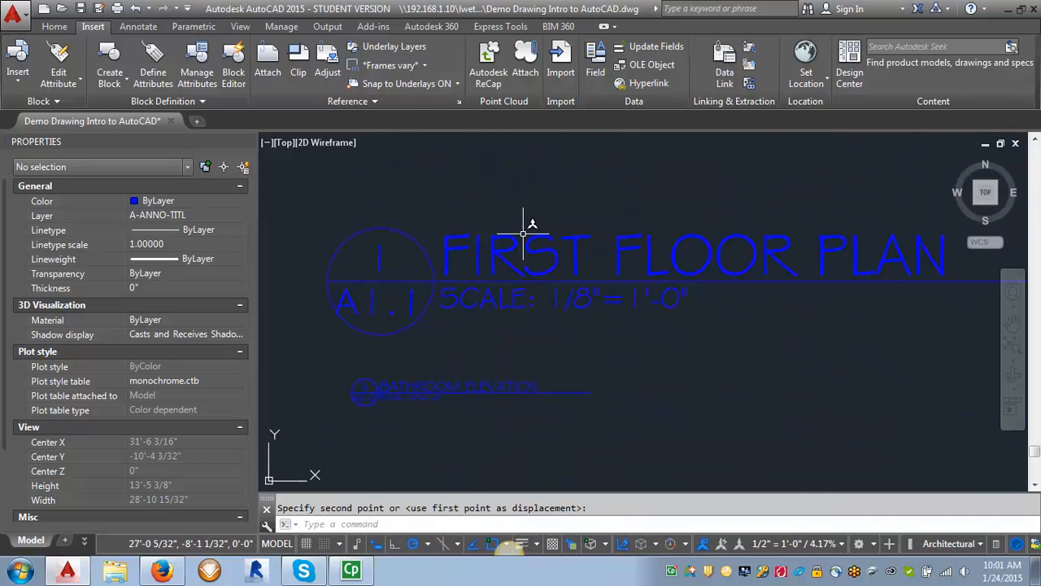
mouse_move(507, 378)
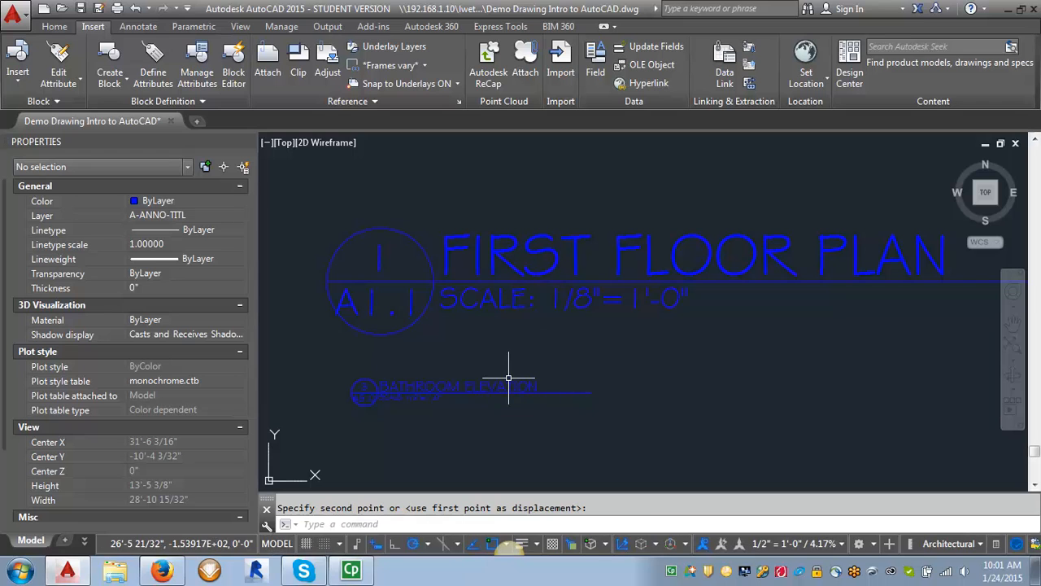
mouse_move(524, 257)
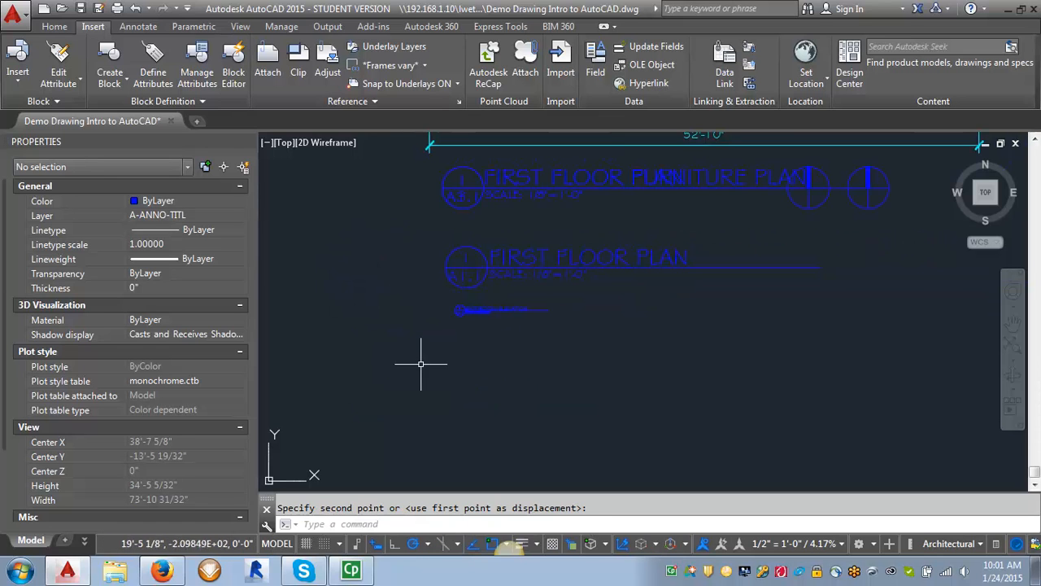
mouse_move(408, 385)
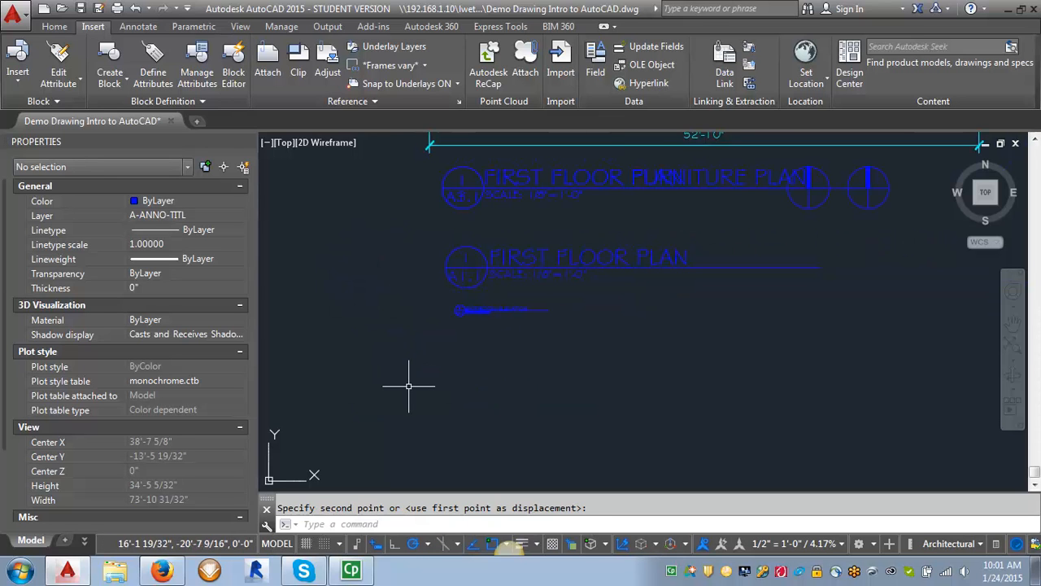